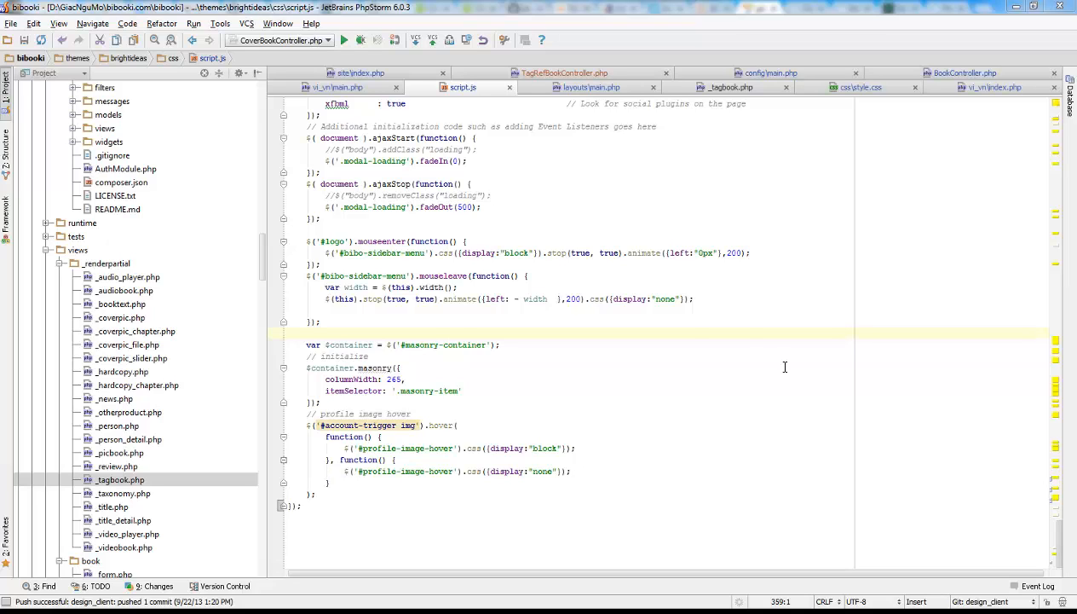
{"action": "mouse_move", "coordinate": [622, 326]}
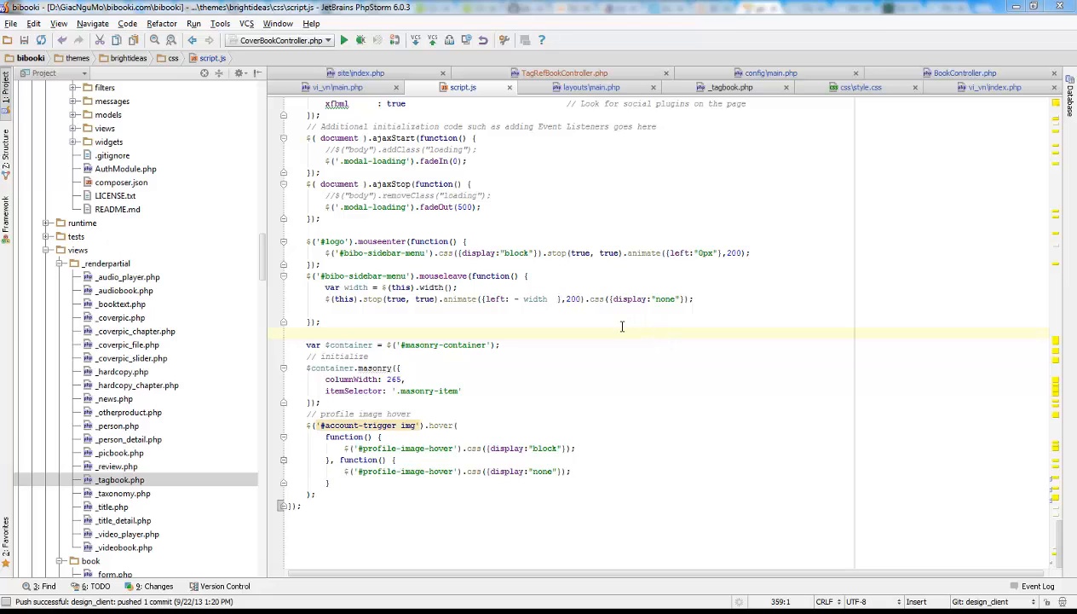
{"action": "mouse_move", "coordinate": [617, 324]}
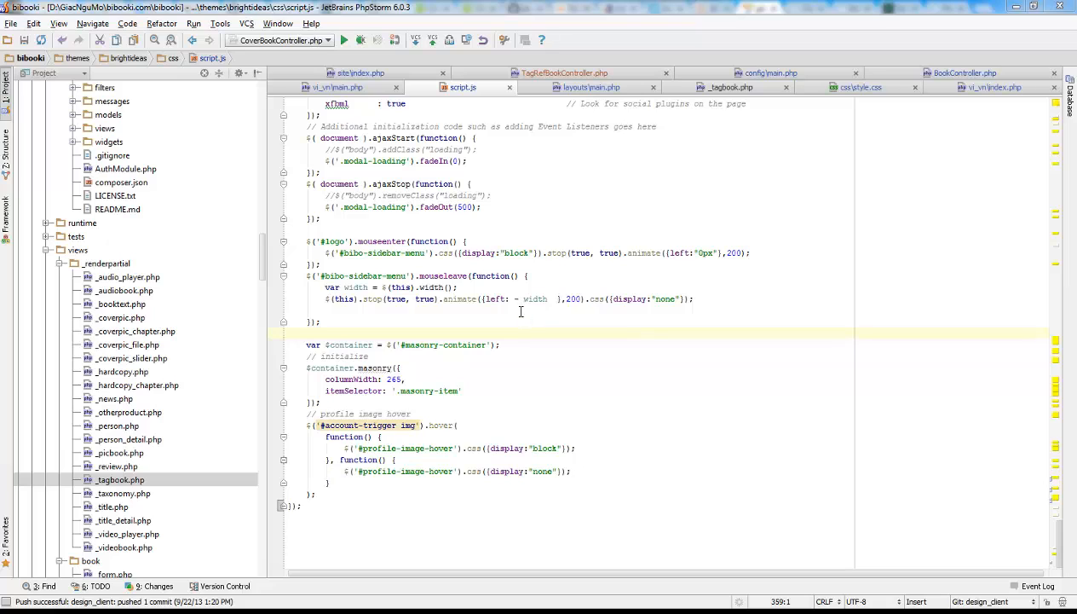
{"action": "mouse_move", "coordinate": [520, 318]}
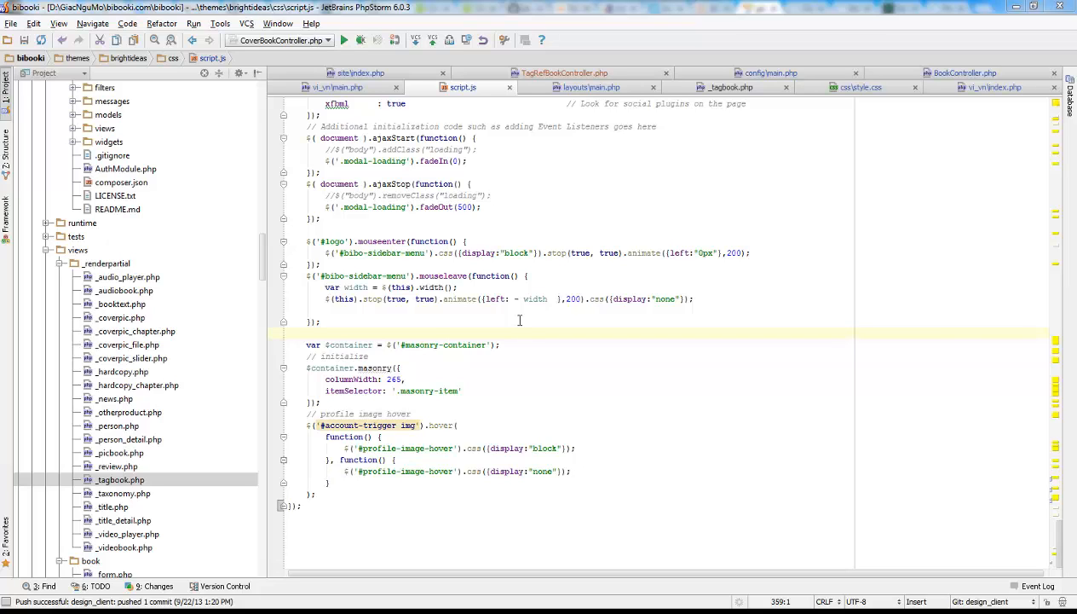
{"action": "mouse_move", "coordinate": [515, 275]}
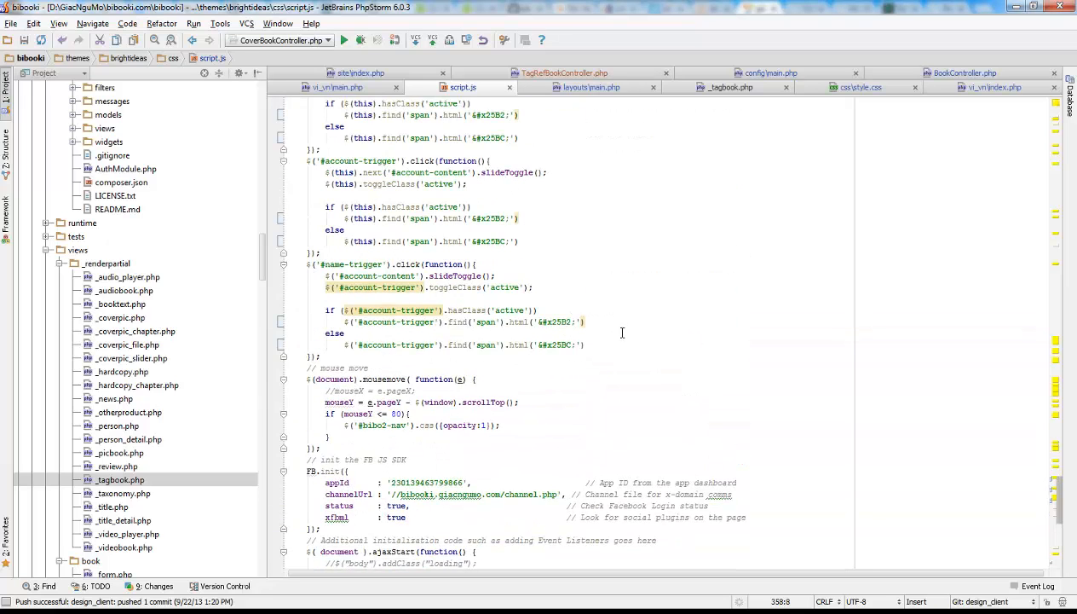
Scroll through script.js, then bring up the pusher.com homepage in the browser.
{"action": "scroll", "scroll_direction": "down", "scroll_amount": 3}
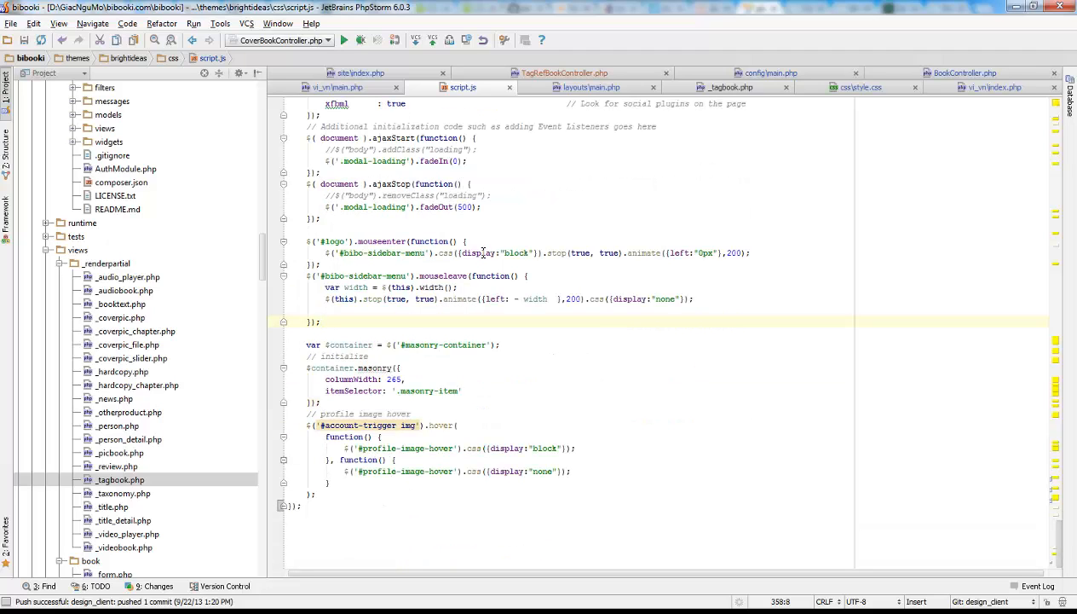
{"action": "mouse_move", "coordinate": [516, 327]}
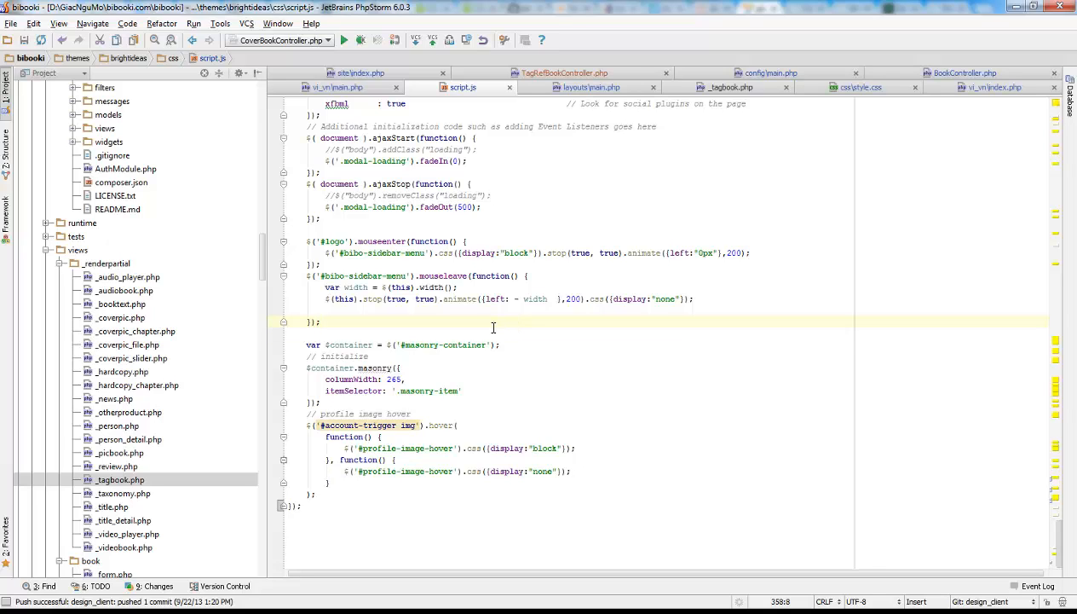
{"action": "left_click", "coordinate": [478, 344]}
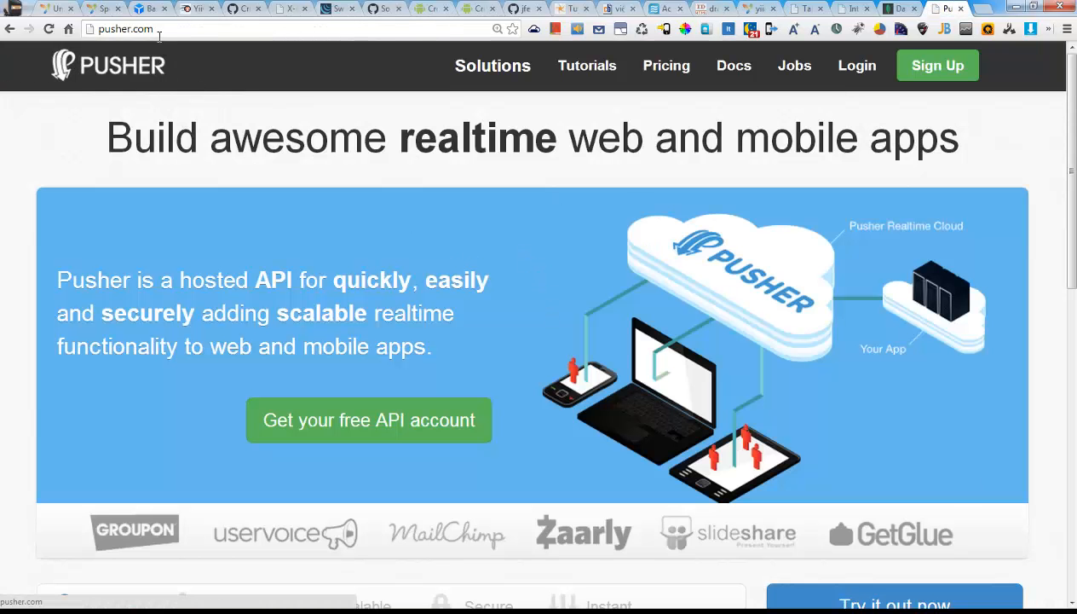
Browse pusher.com, follow Sign Up, and scroll to the Sandbox plan sign-up form.
{"action": "left_click", "coordinate": [125, 28]}
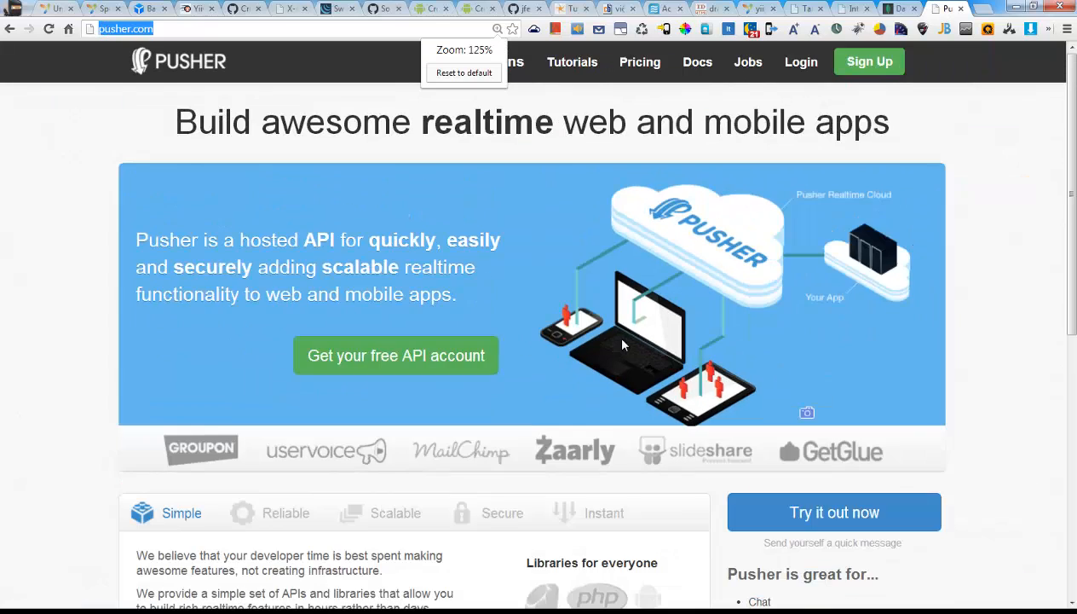
{"action": "scroll", "scroll_direction": "down", "scroll_amount": 3}
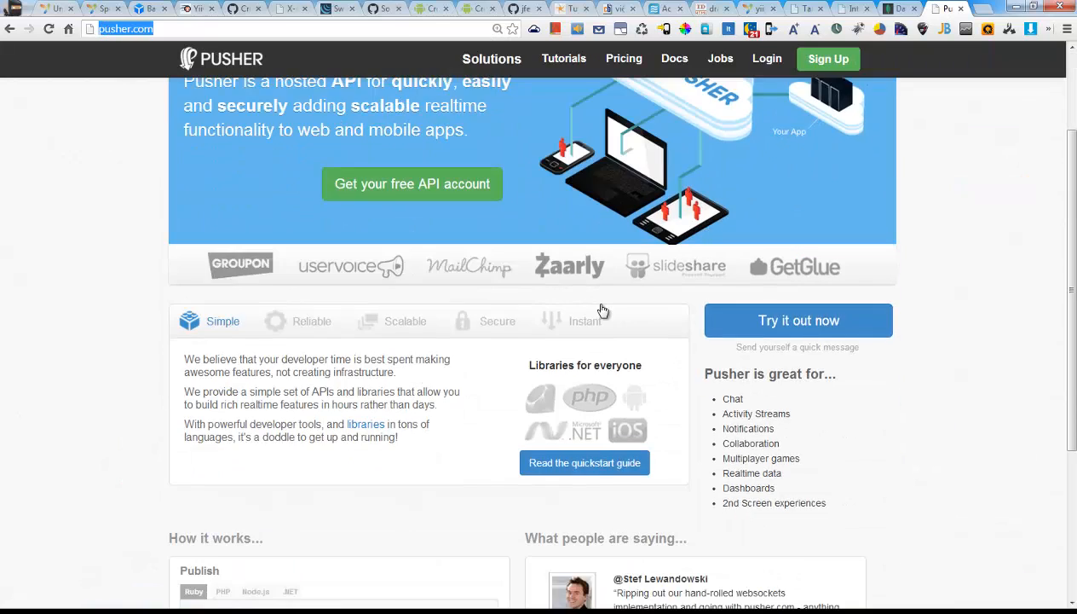
{"action": "scroll", "scroll_direction": "down", "scroll_amount": 3}
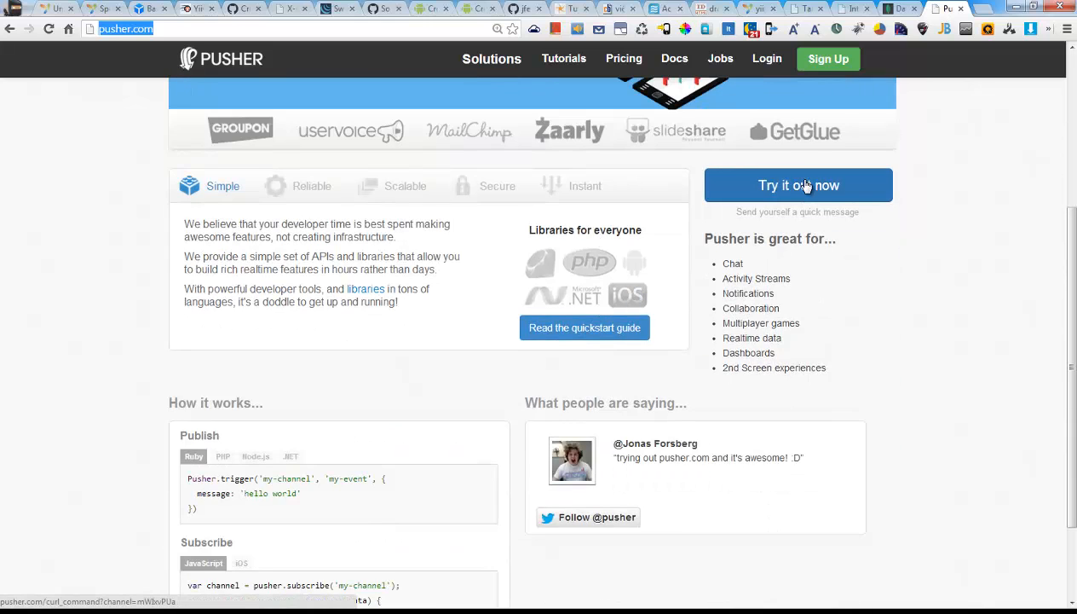
{"action": "scroll", "scroll_direction": "up", "scroll_amount": 3}
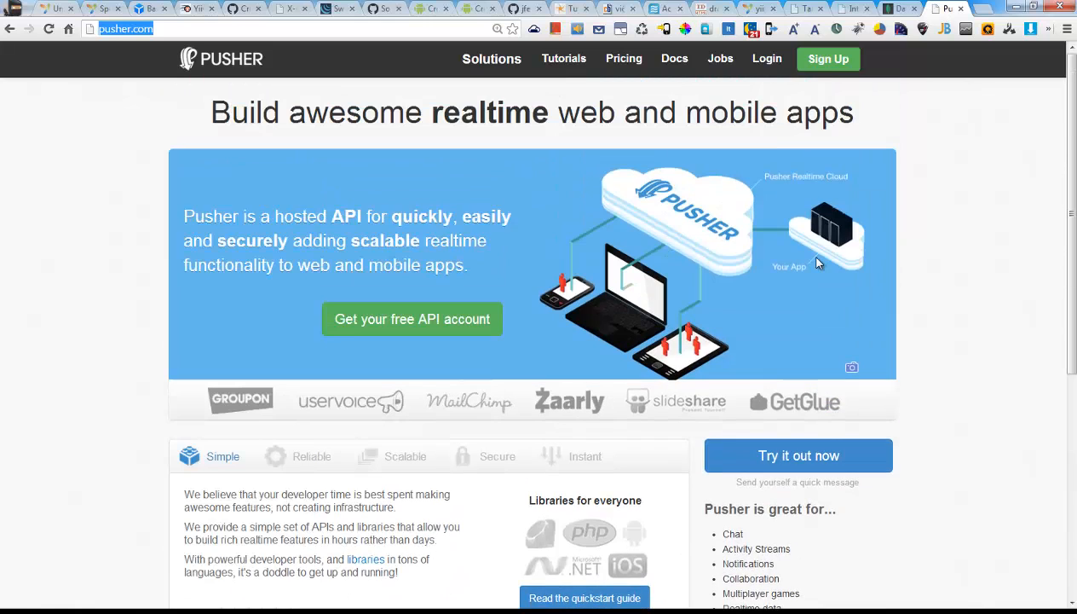
{"action": "left_click", "coordinate": [623, 59]}
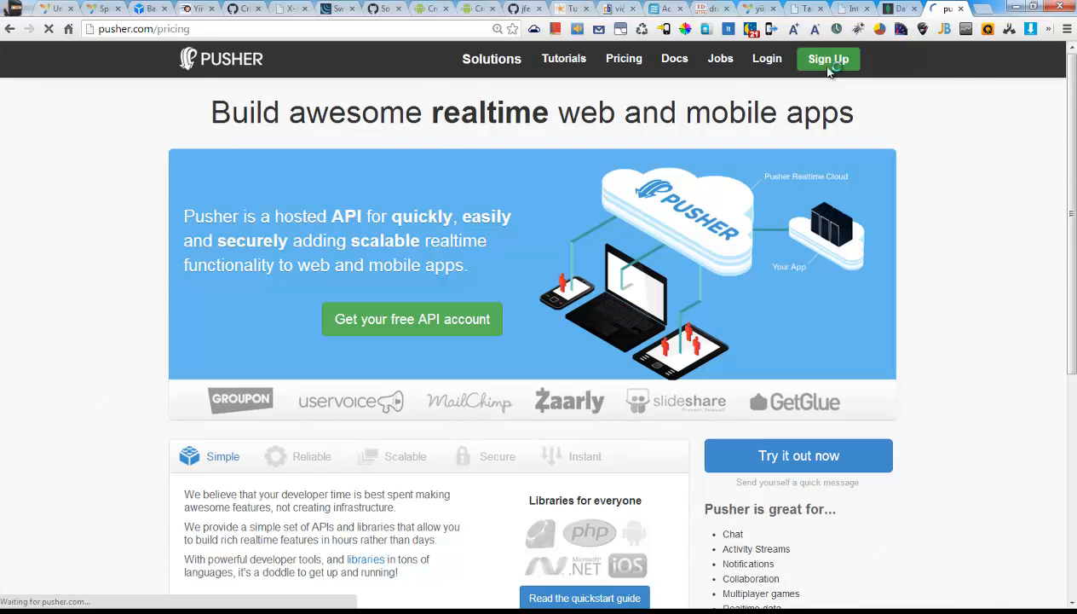
{"action": "left_click", "coordinate": [623, 58]}
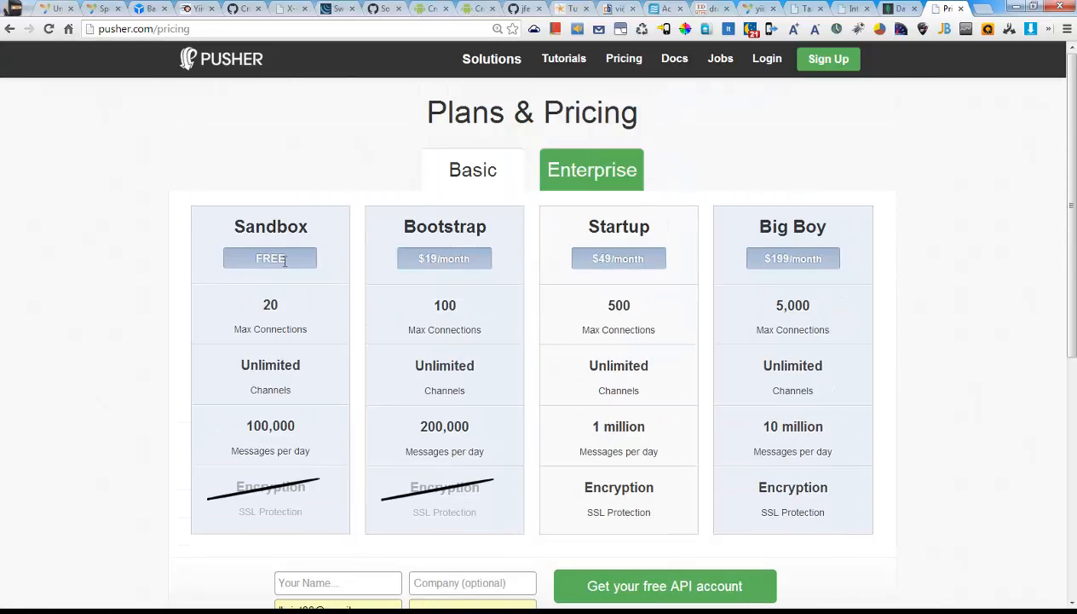
{"action": "mouse_move", "coordinate": [623, 220]}
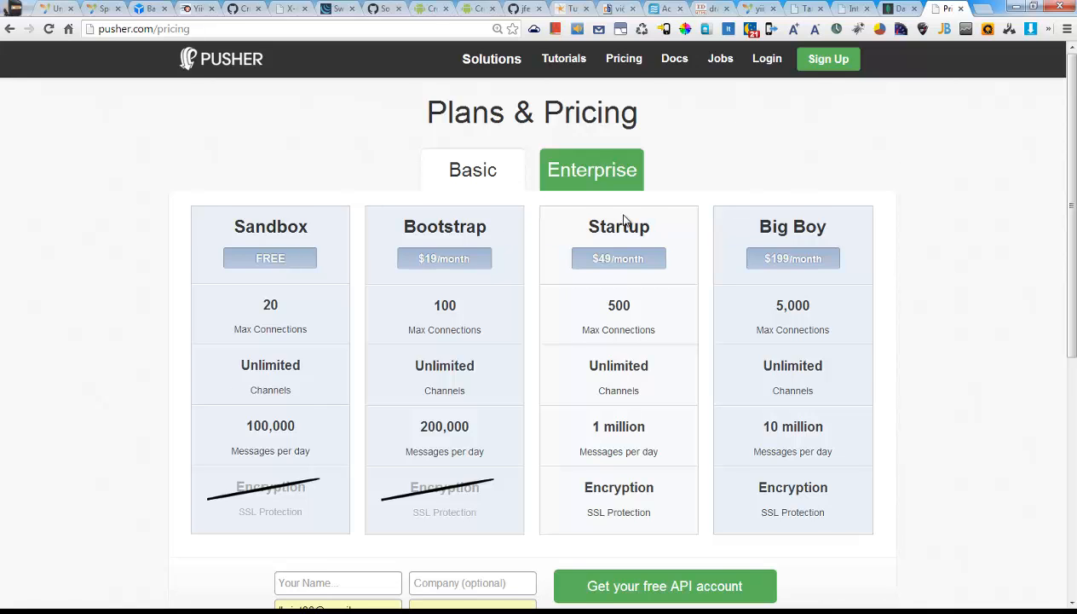
{"action": "scroll", "scroll_direction": "down", "scroll_amount": 3}
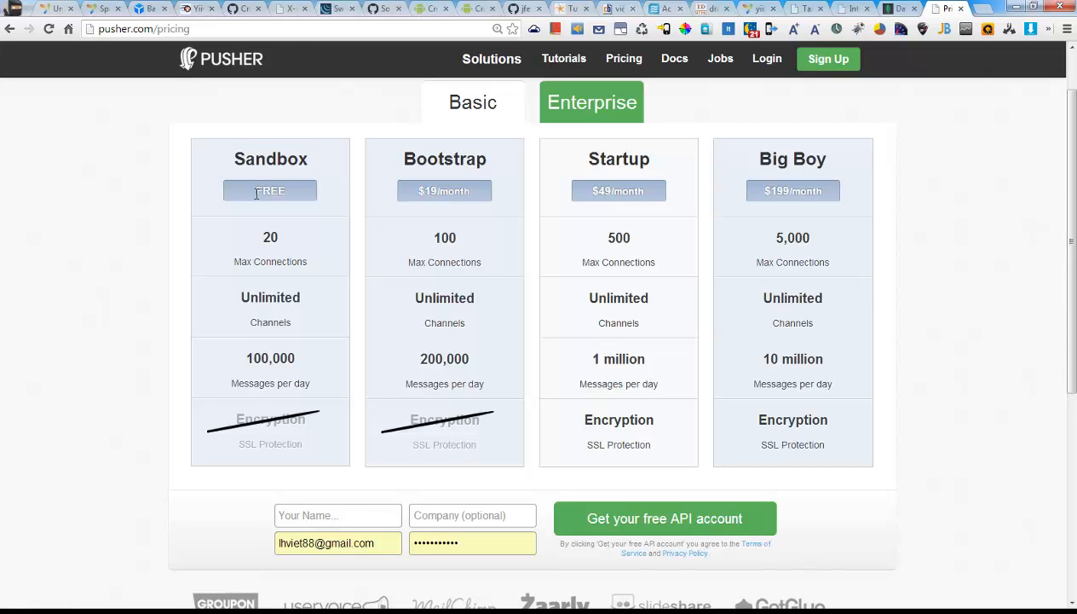
{"action": "scroll", "scroll_direction": "down", "scroll_amount": 3}
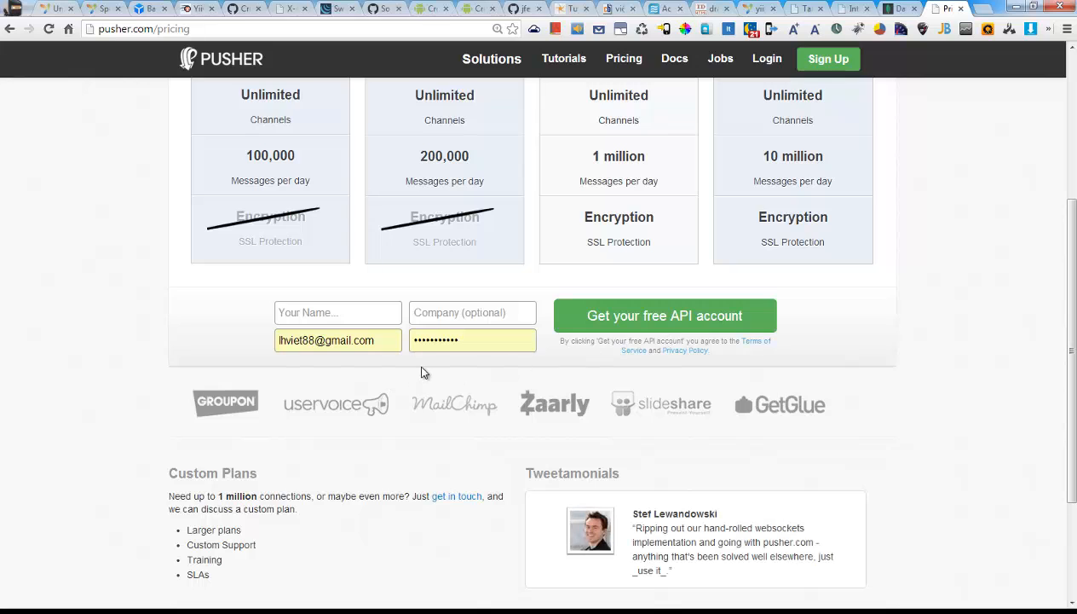
{"action": "mouse_move", "coordinate": [765, 84]}
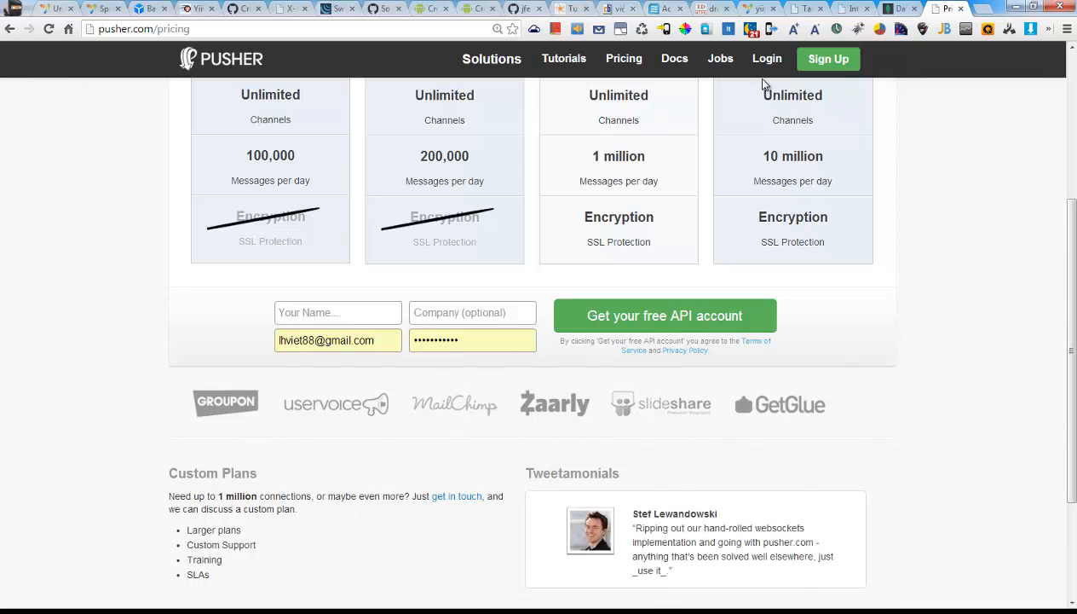
Log in to app.pusher.com to view the Main and bibooki apps.
{"action": "left_click", "coordinate": [766, 59]}
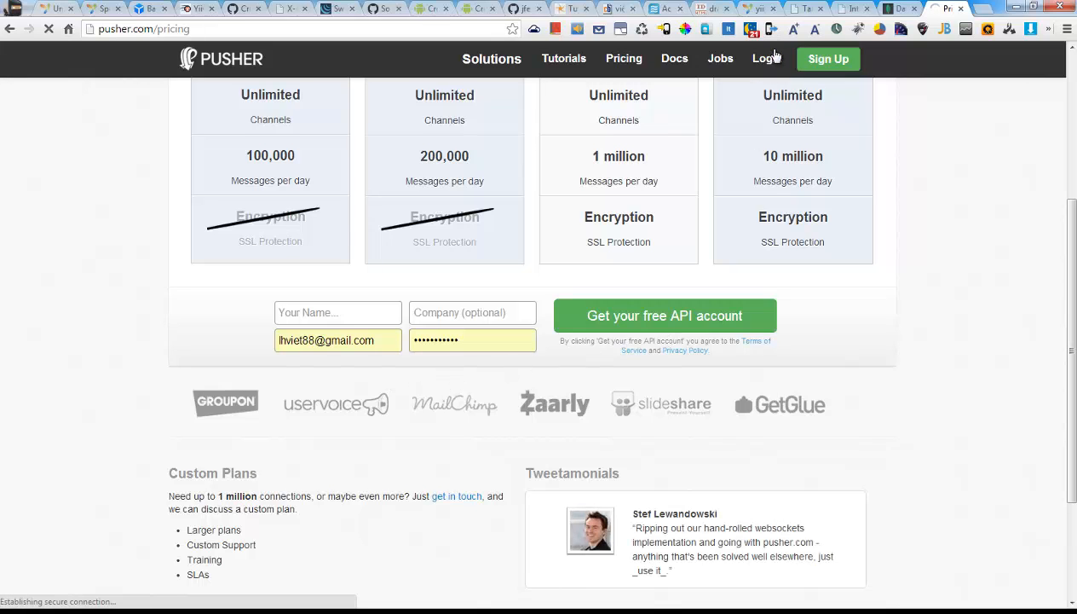
{"action": "left_click", "coordinate": [765, 59]}
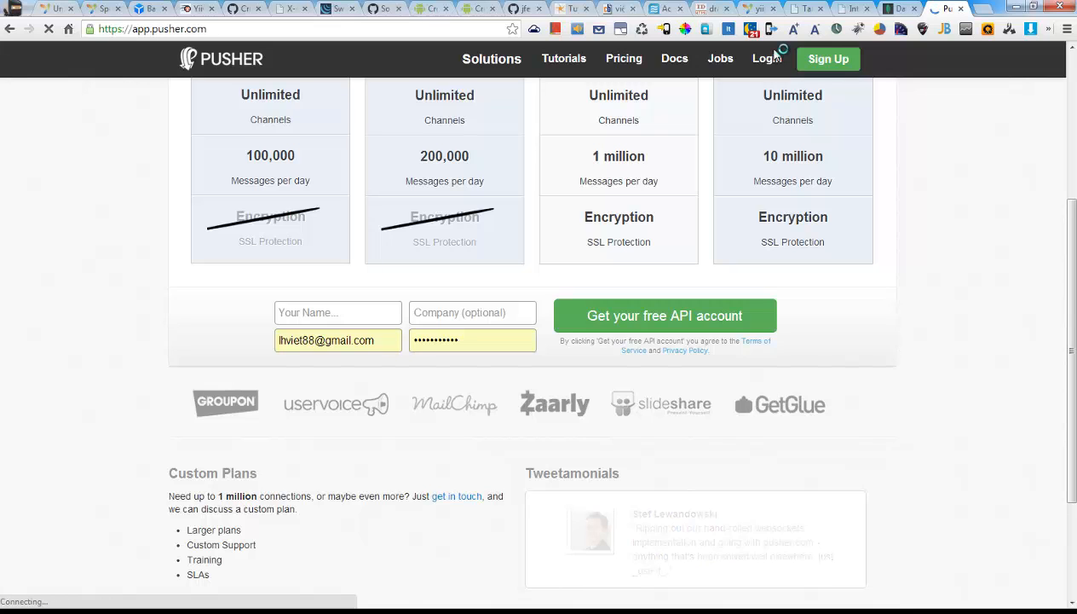
{"action": "left_click", "coordinate": [664, 315]}
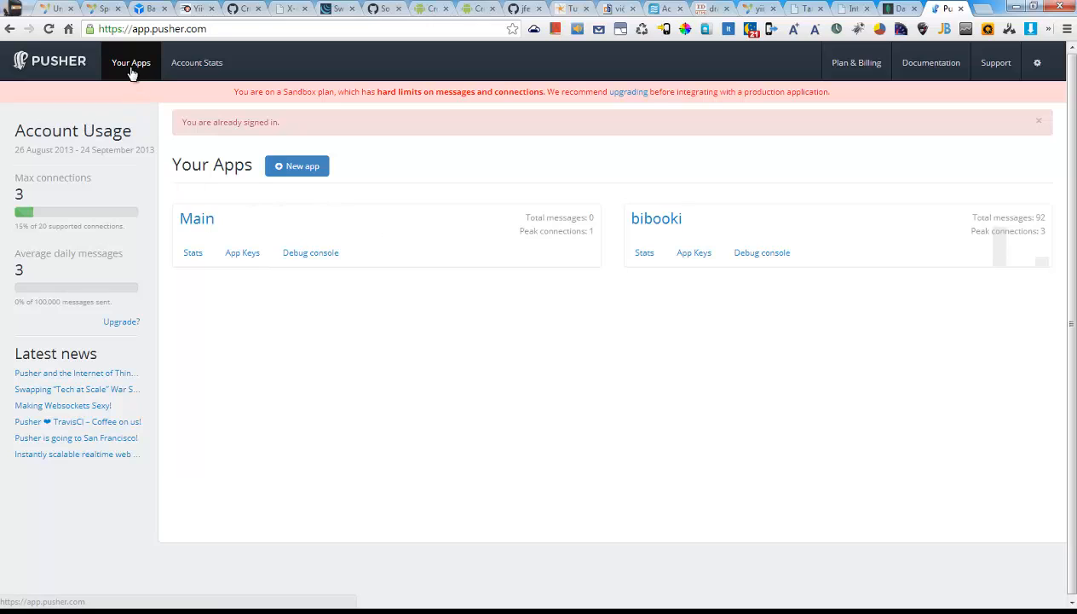
{"action": "mouse_move", "coordinate": [54, 75]}
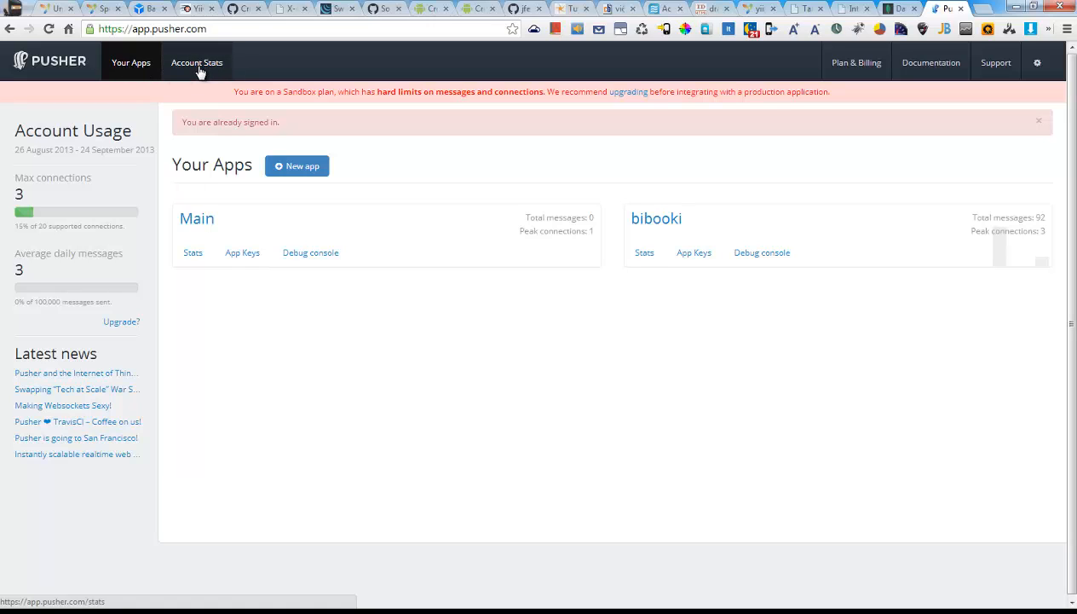
{"action": "left_click", "coordinate": [296, 165]}
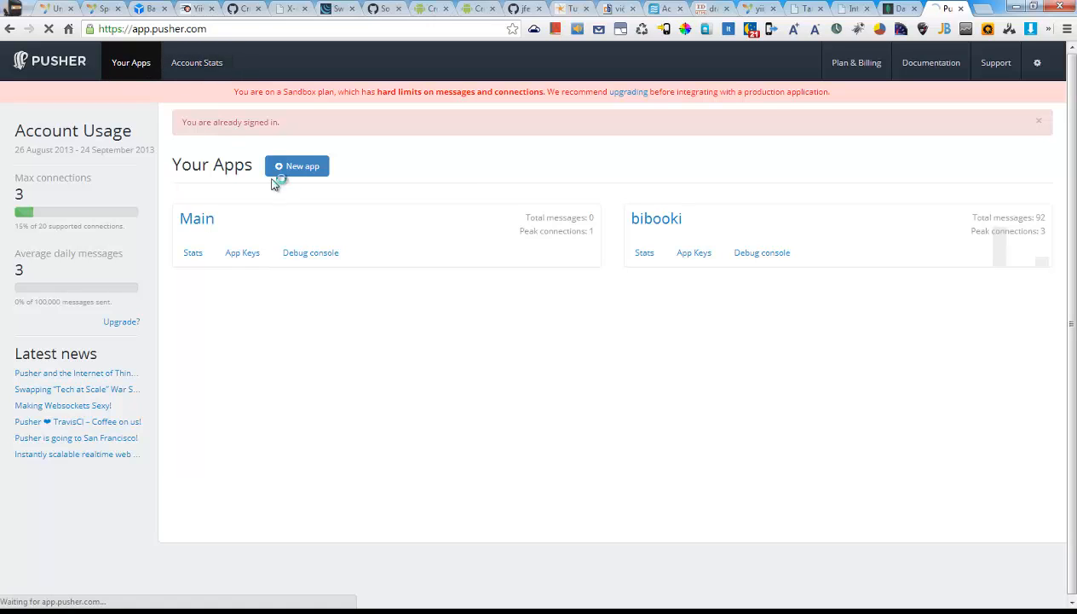
Create a new Pusher app named 'test network site'.
{"action": "left_click", "coordinate": [297, 165]}
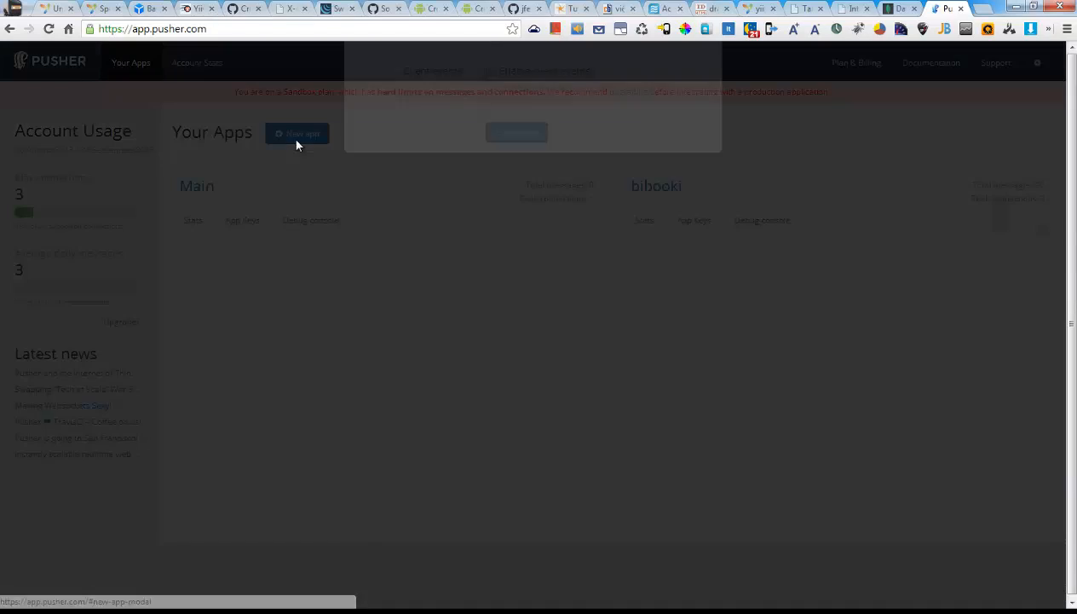
{"action": "left_click", "coordinate": [296, 133]}
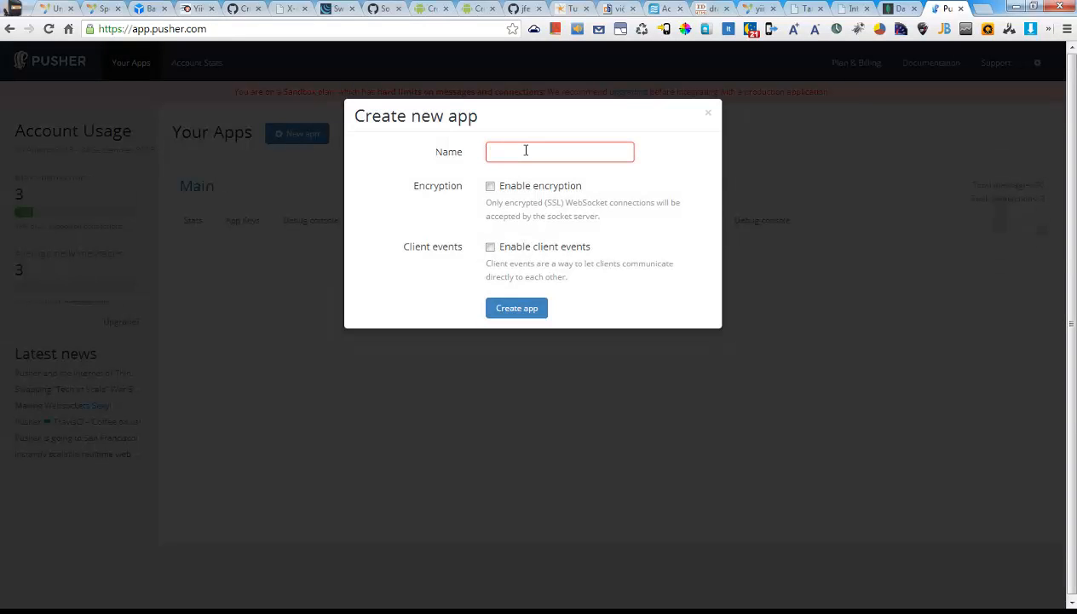
{"action": "type", "text": "test"}
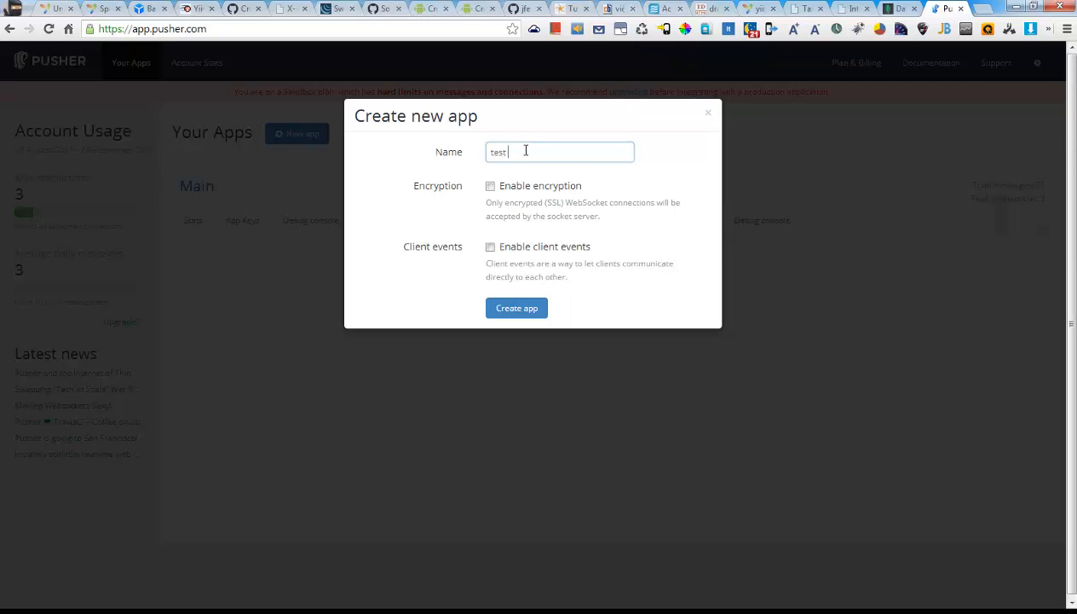
{"action": "type", "text": "network site"}
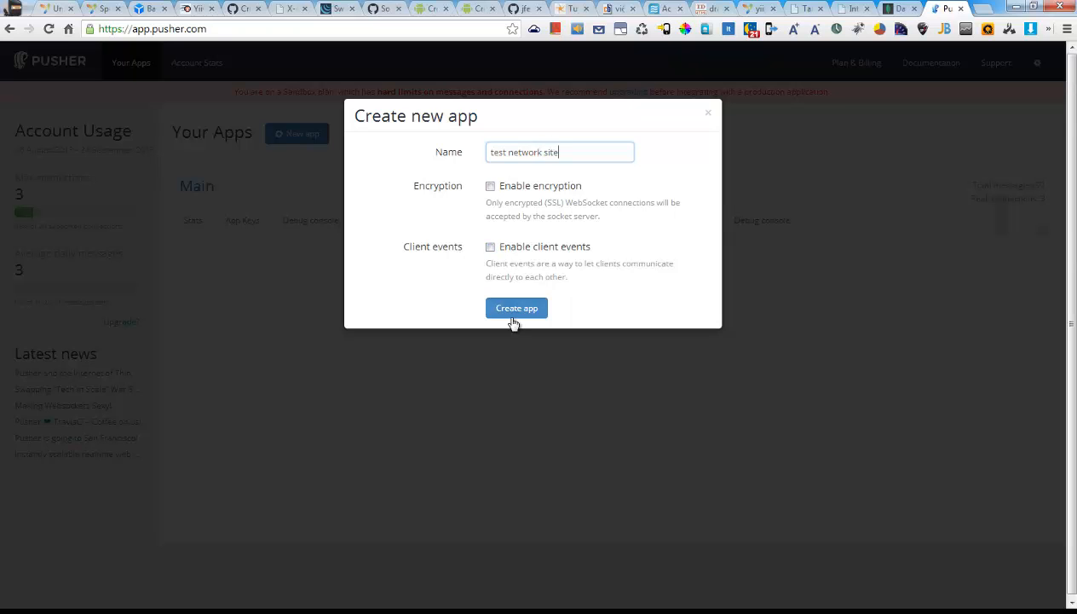
{"action": "left_click", "coordinate": [516, 308]}
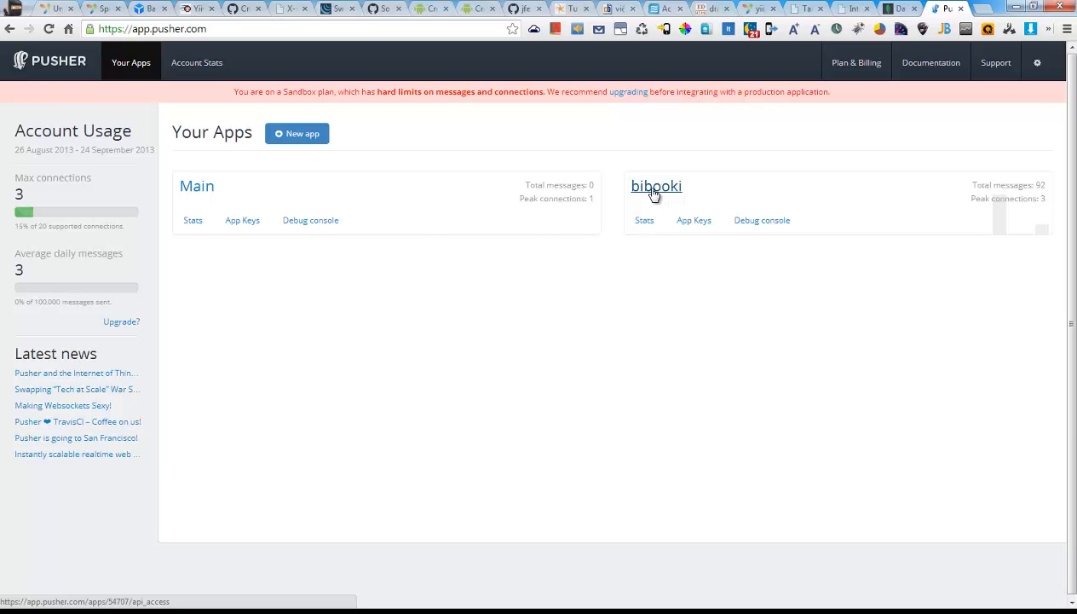
Open bibooki's App Keys page and select its app_id value.
{"action": "left_click", "coordinate": [656, 185]}
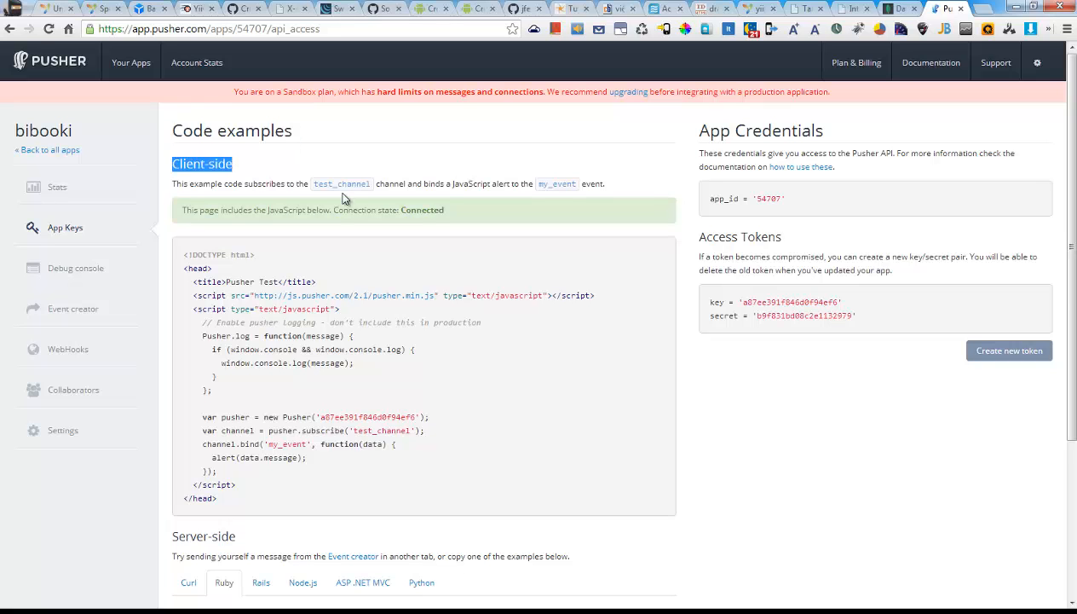
{"action": "scroll", "scroll_direction": "down", "scroll_amount": 3}
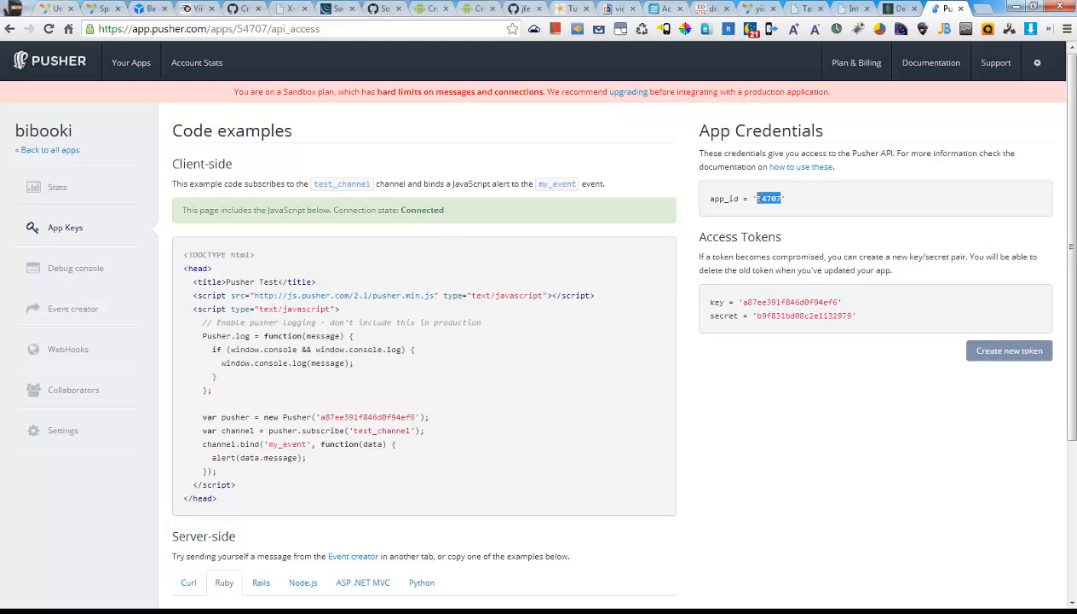
{"action": "left_click", "coordinate": [767, 198]}
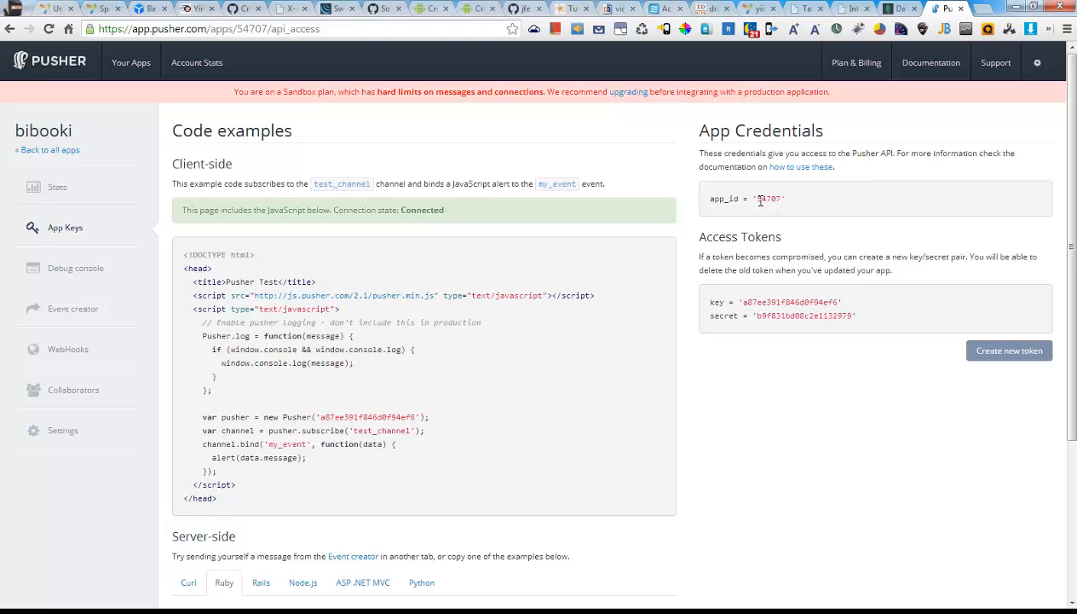
{"action": "double_click", "coordinate": [768, 198]}
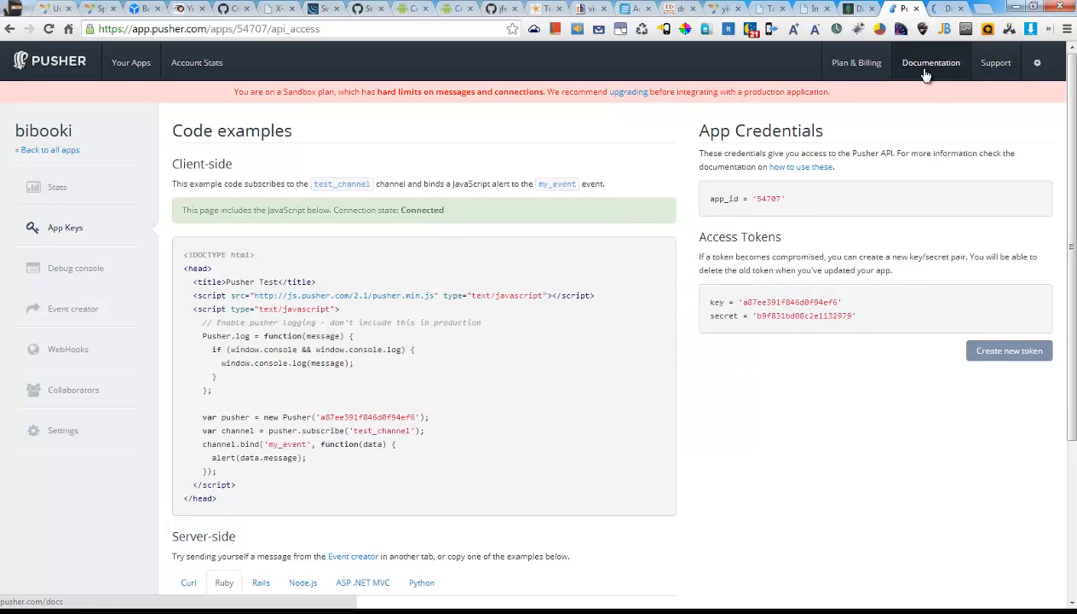
{"action": "left_click", "coordinate": [931, 62]}
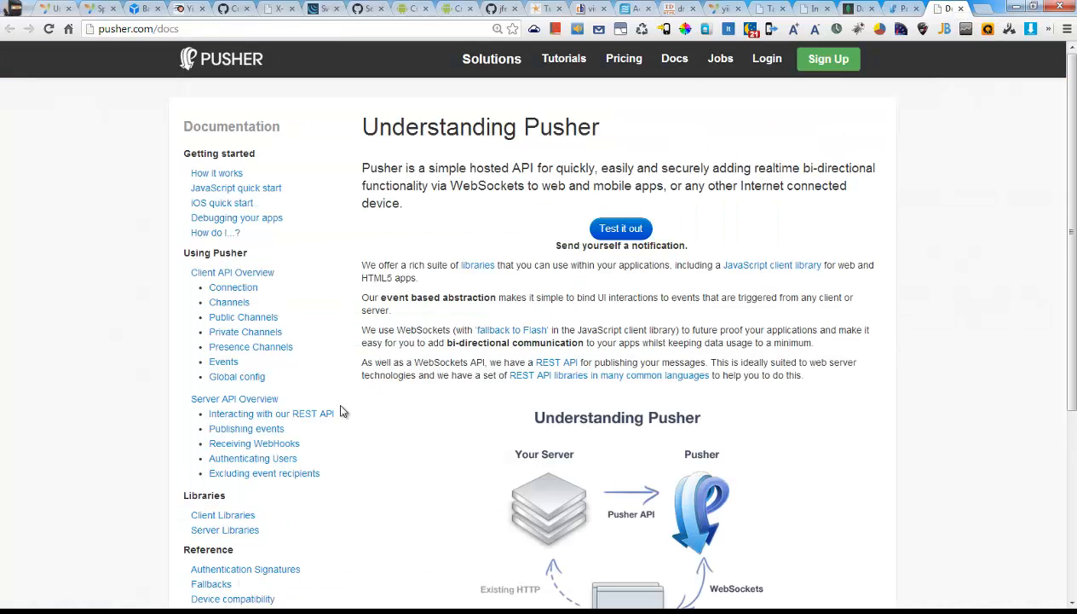
{"action": "scroll", "scroll_direction": "down", "scroll_amount": 3}
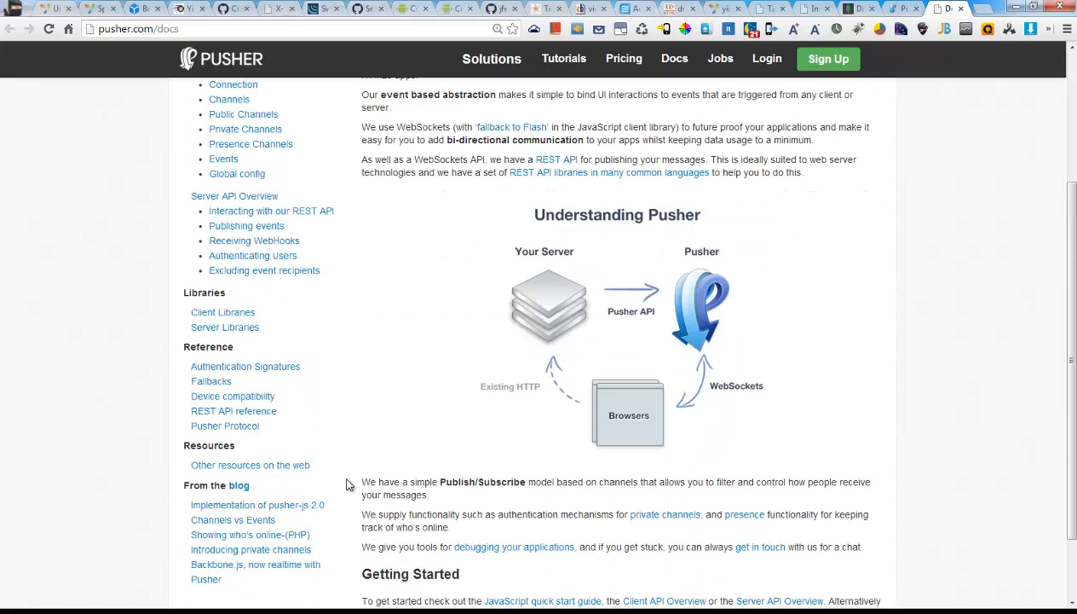
{"action": "scroll", "scroll_direction": "up", "scroll_amount": 3}
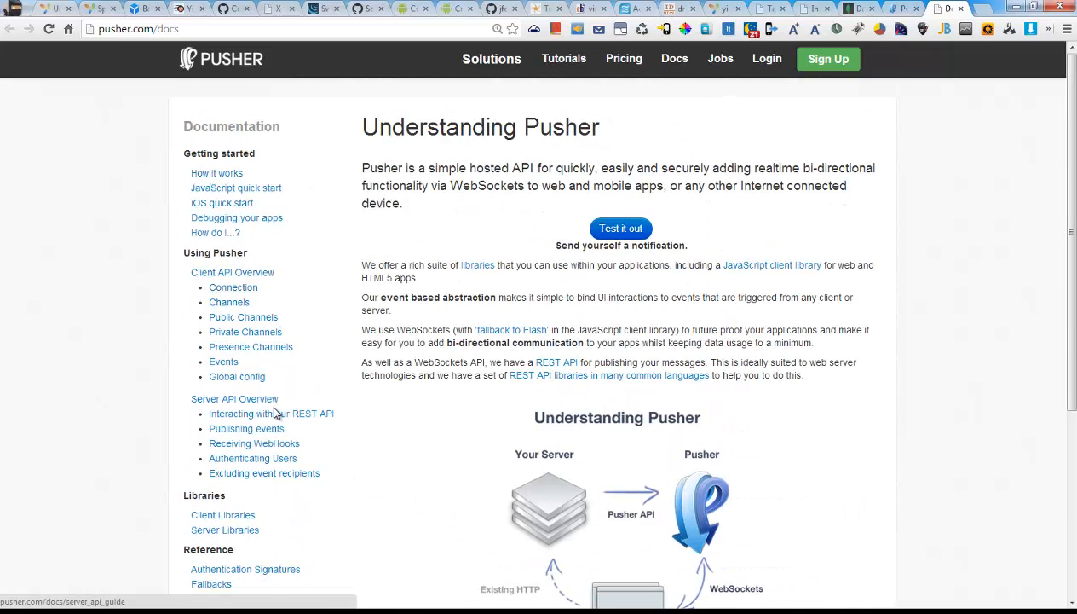
{"action": "scroll", "scroll_direction": "down", "scroll_amount": 3}
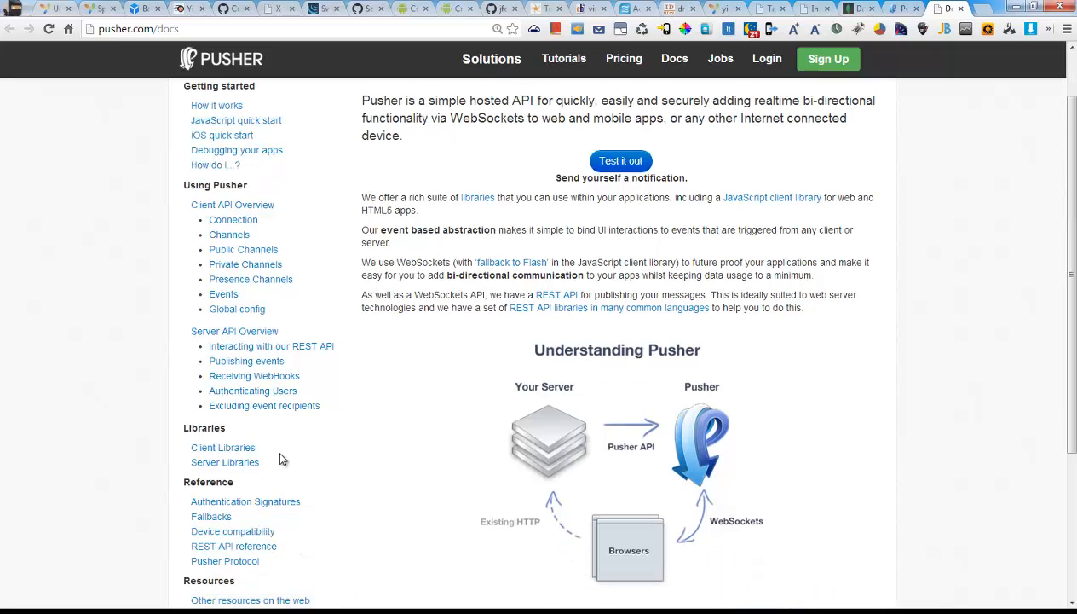
{"action": "scroll", "scroll_direction": "down", "scroll_amount": 3}
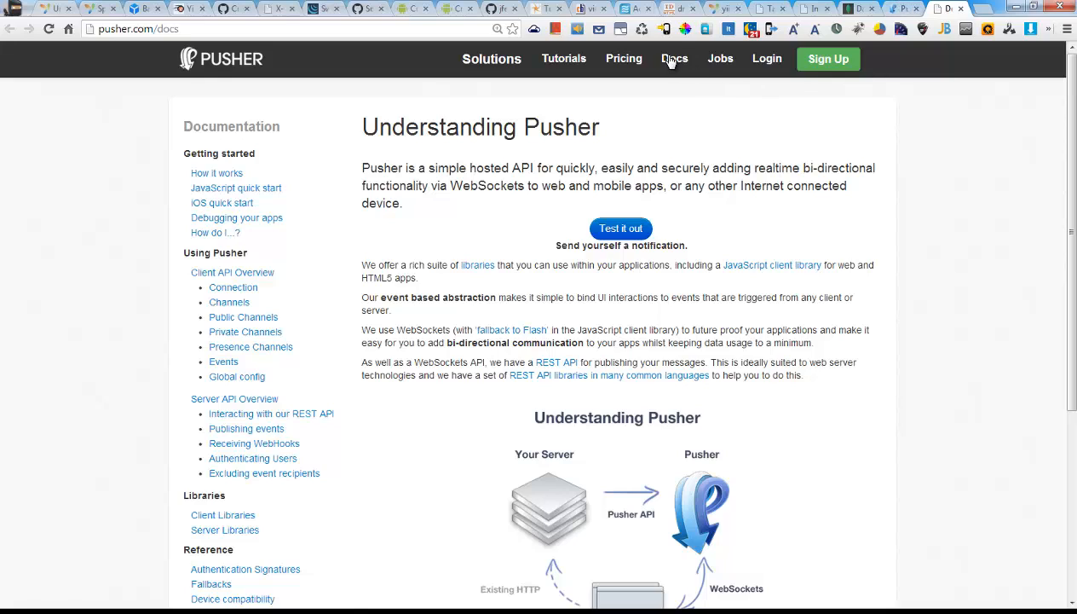
{"action": "mouse_move", "coordinate": [673, 68]}
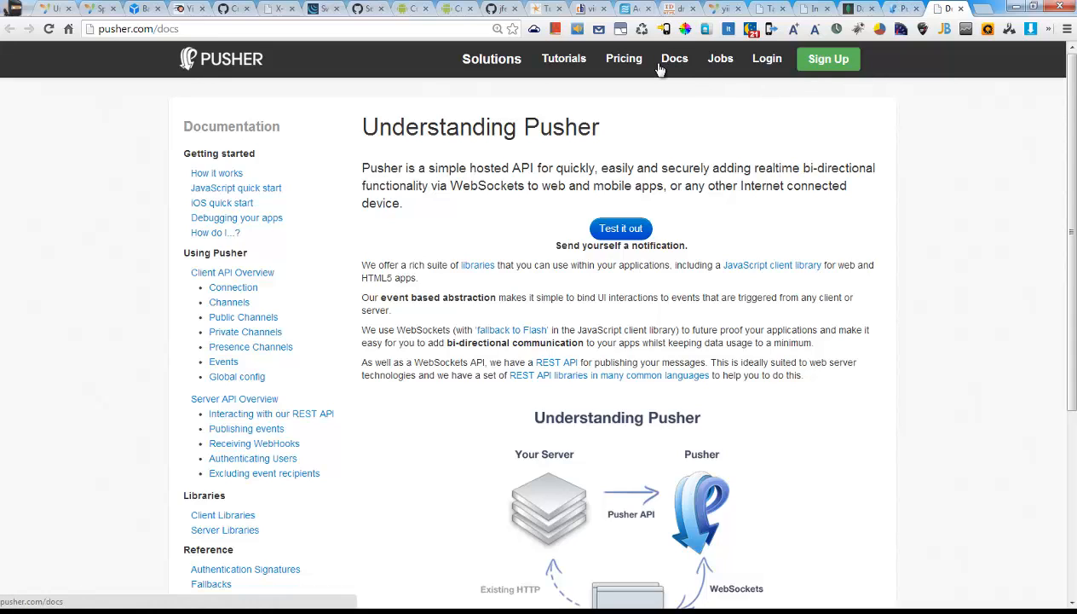
{"action": "mouse_move", "coordinate": [854, 136]}
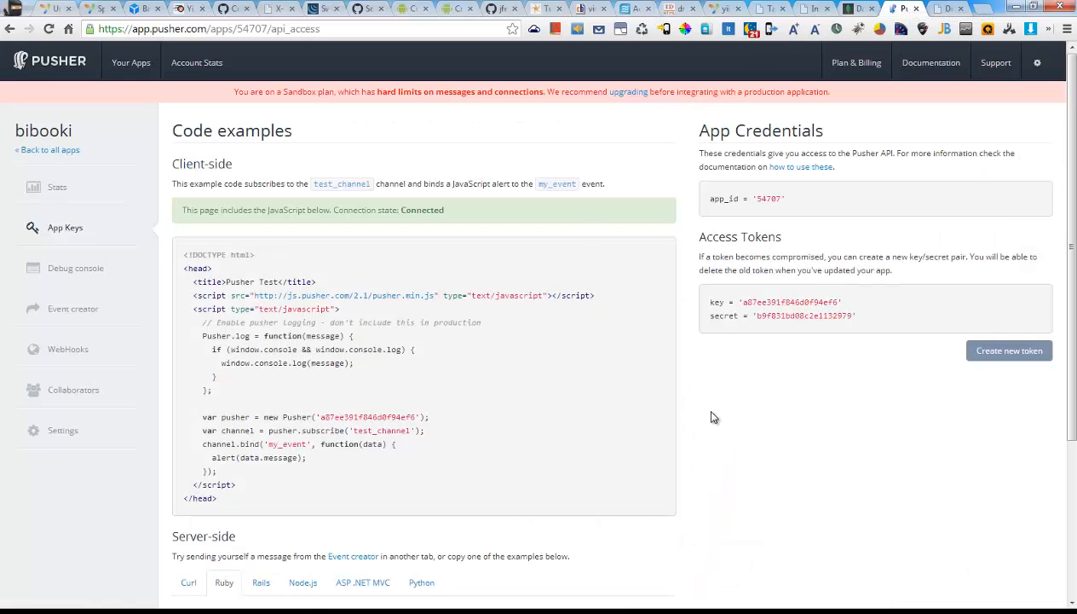
{"action": "scroll", "scroll_direction": "down", "scroll_amount": 3}
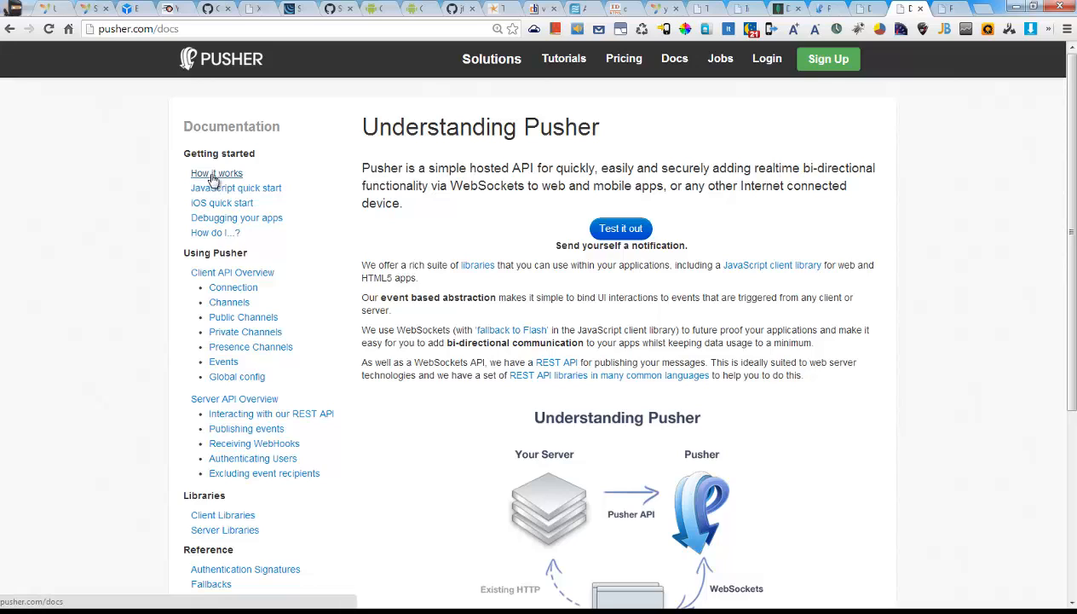
{"action": "mouse_move", "coordinate": [236, 187]}
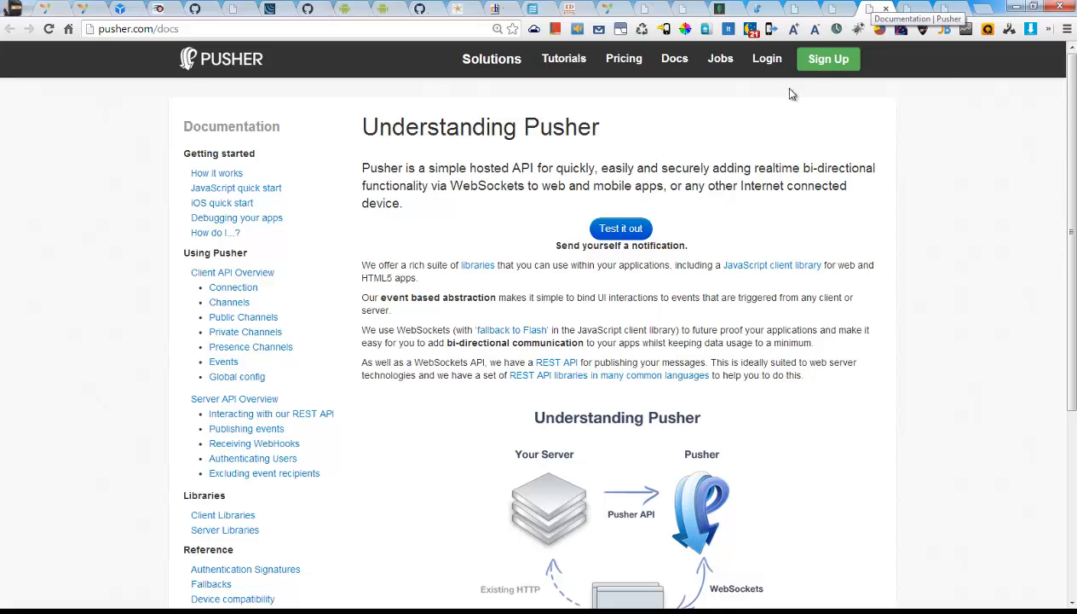
{"action": "scroll", "scroll_direction": "down", "scroll_amount": 3}
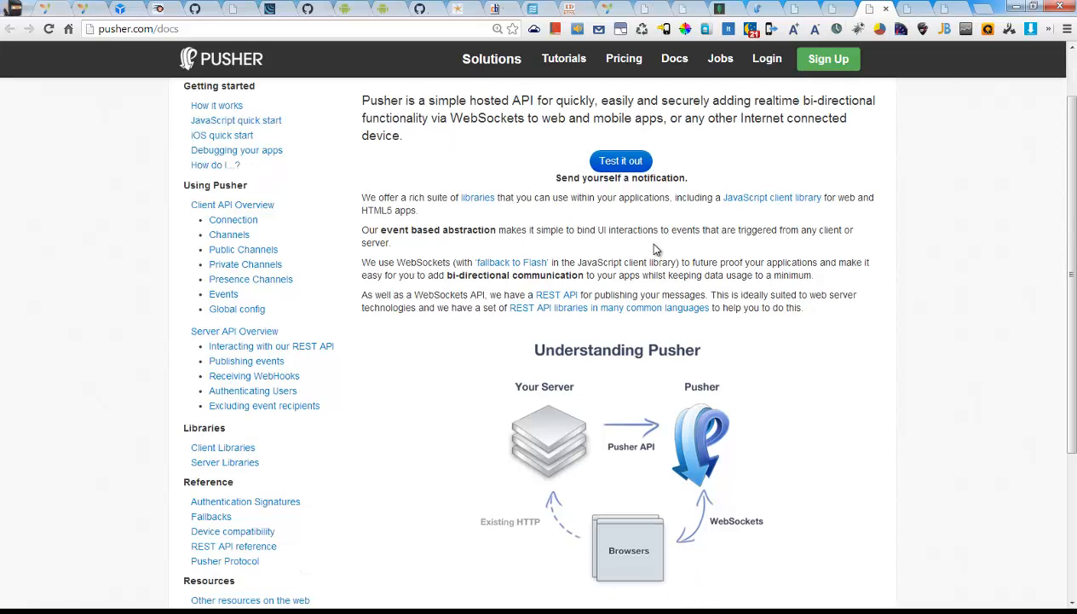
{"action": "scroll", "scroll_direction": "down", "scroll_amount": 3}
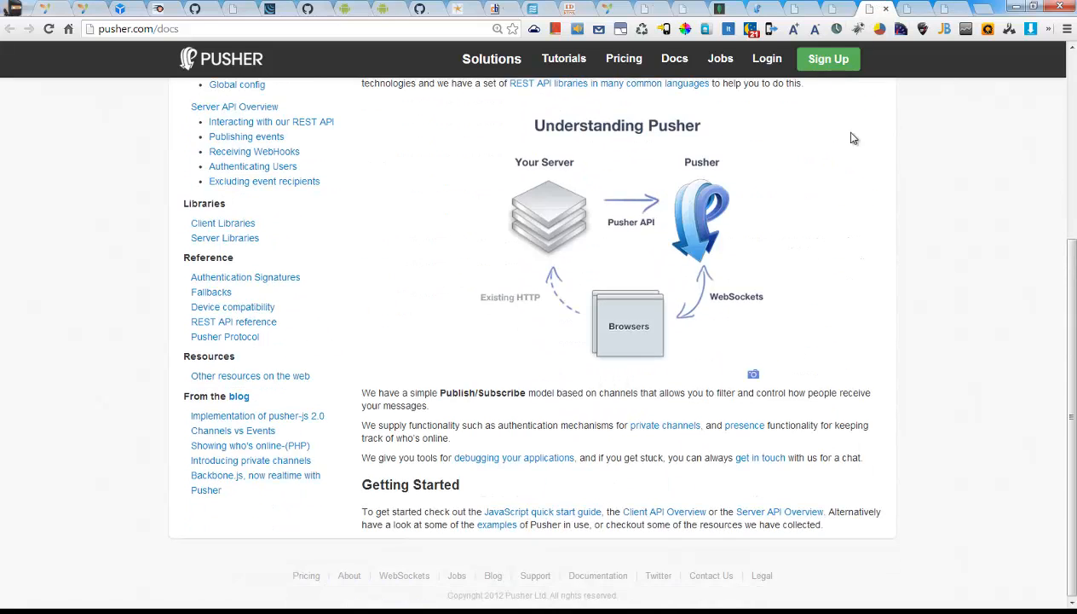
Open the JavaScript Quick Start Guide and select the pusher-js script include line.
{"action": "left_click", "coordinate": [543, 511]}
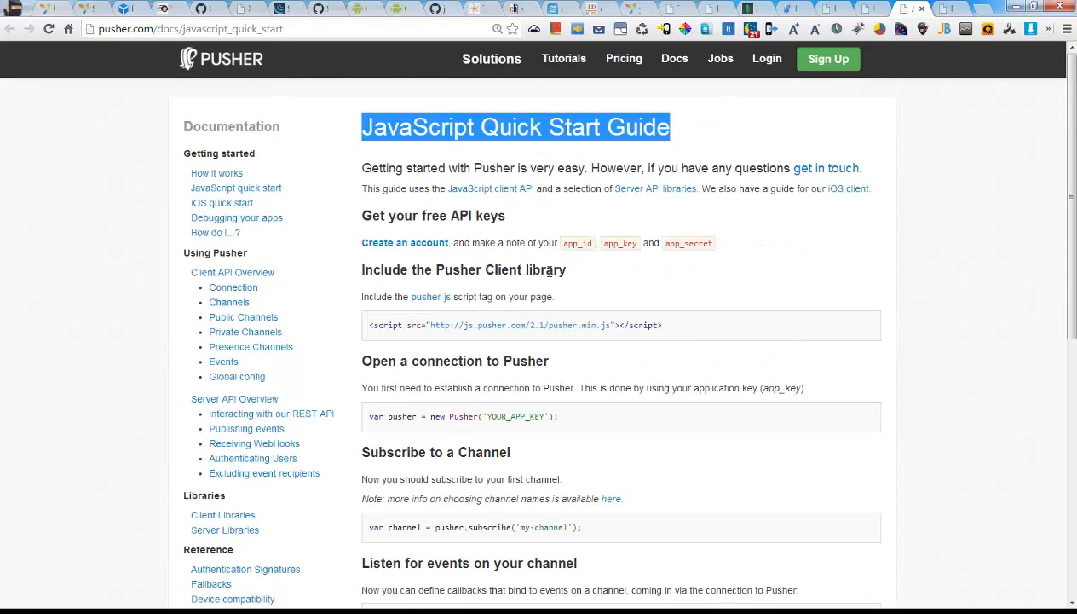
{"action": "scroll", "scroll_direction": "down", "scroll_amount": 3}
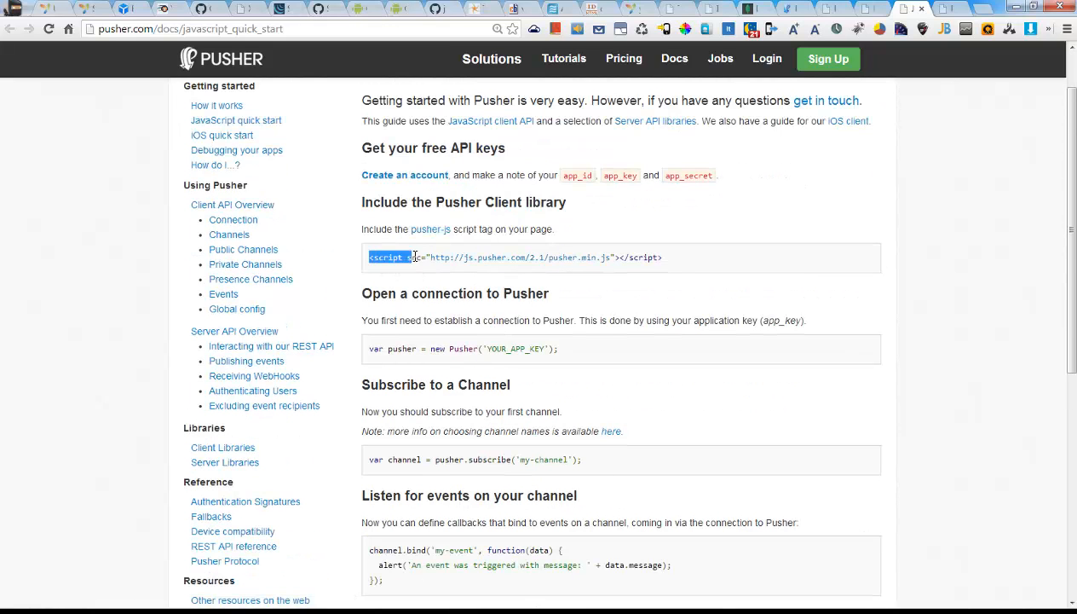
{"action": "left_click_drag", "start_coordinate": [413, 256], "coordinate": [663, 256]}
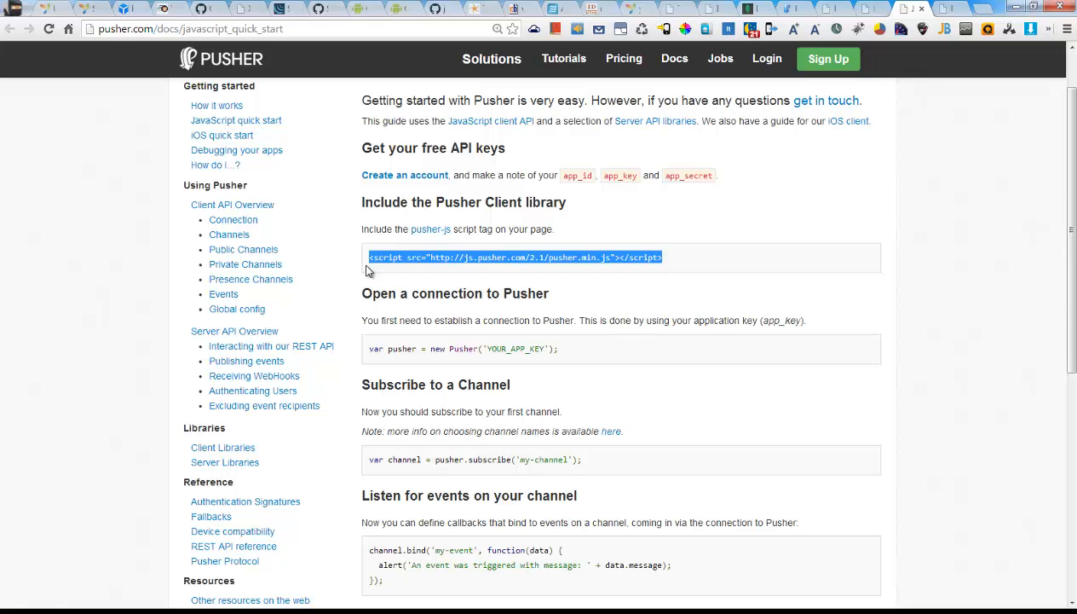
View the PHP example for triggering events from the server.
{"action": "scroll", "scroll_direction": "down", "scroll_amount": 3}
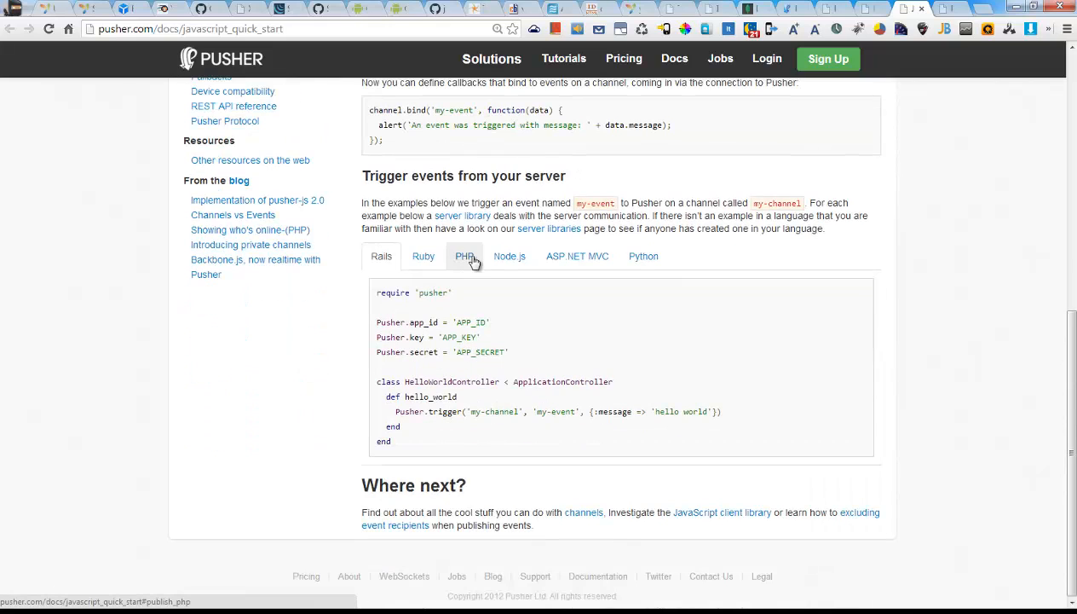
{"action": "left_click", "coordinate": [463, 256]}
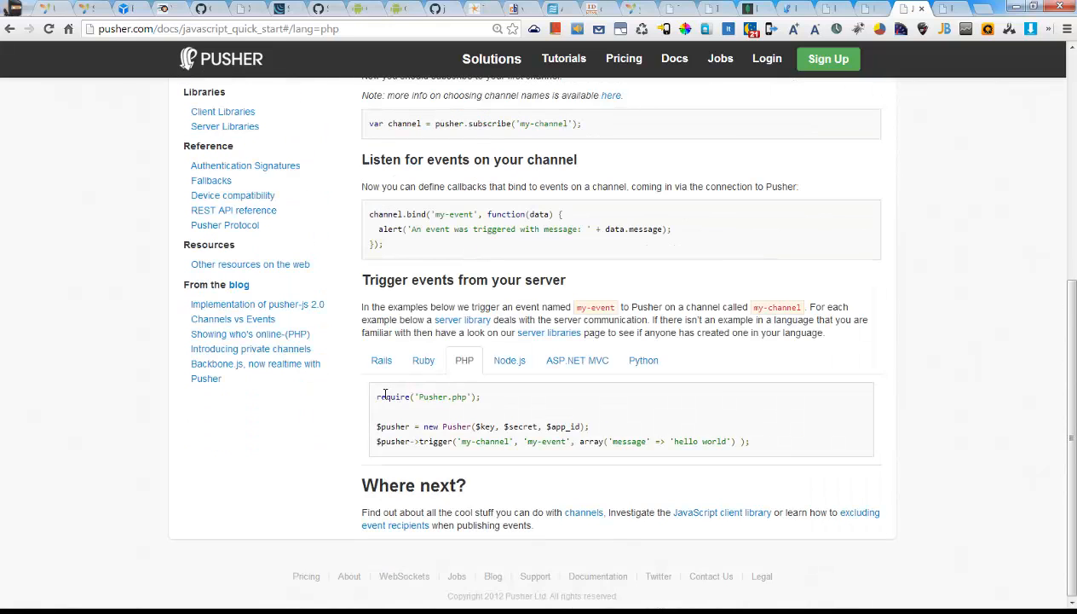
{"action": "left_click_drag", "start_coordinate": [378, 397], "coordinate": [750, 441]}
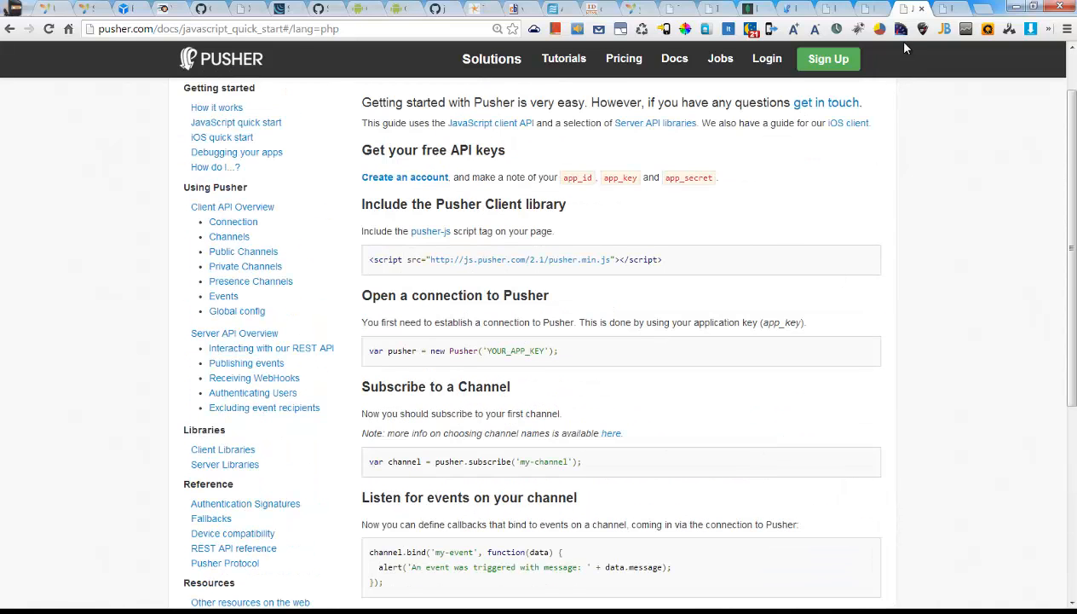
Switch between the docs and Tutorials tabs, ending on Tutorials.
{"action": "left_click", "coordinate": [564, 58]}
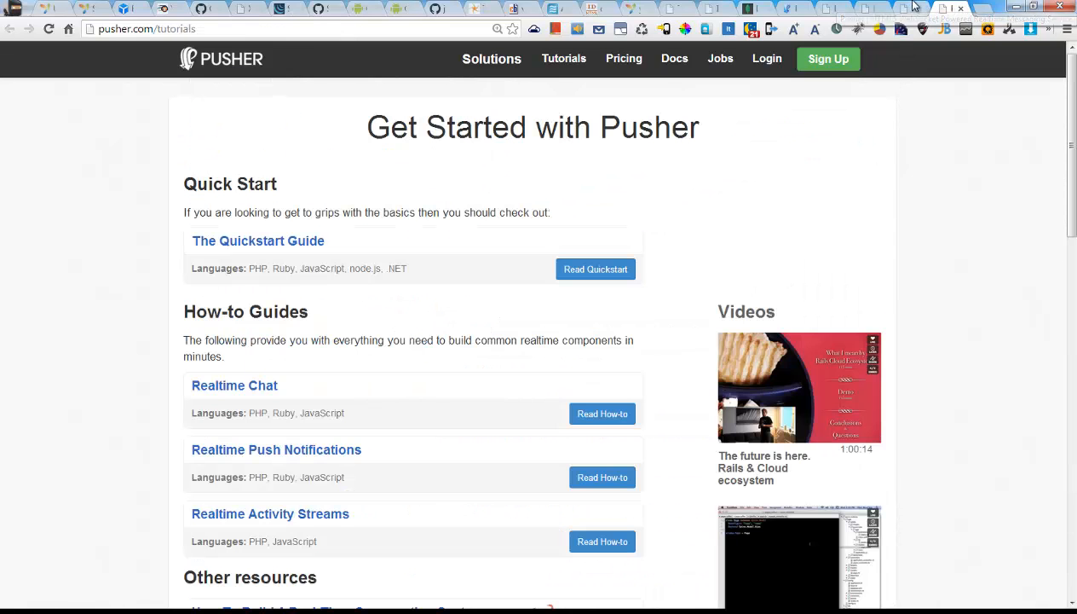
{"action": "left_click", "coordinate": [674, 58]}
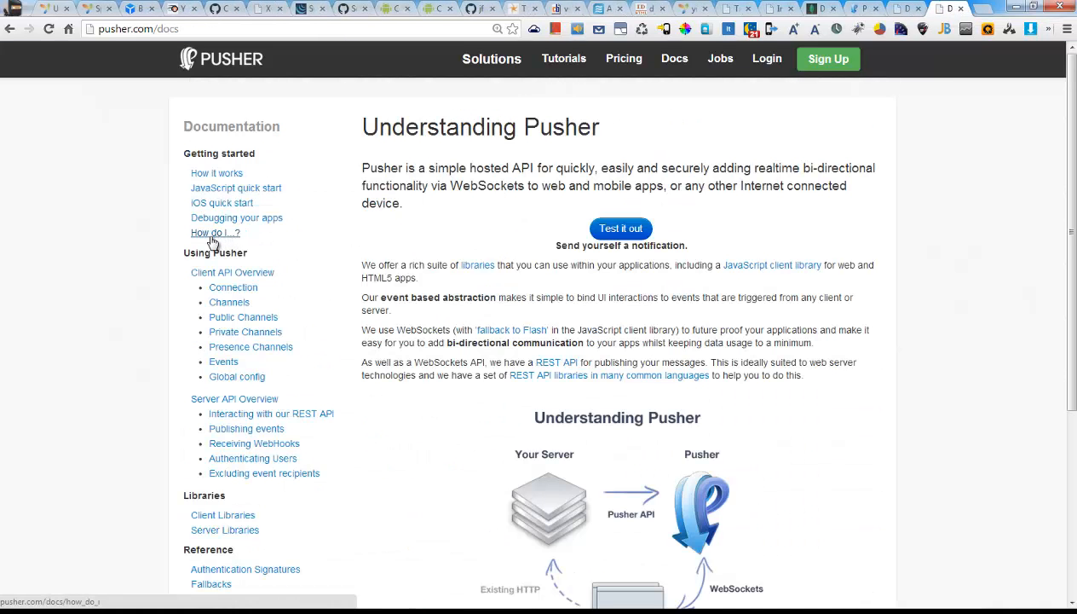
{"action": "left_click", "coordinate": [564, 58]}
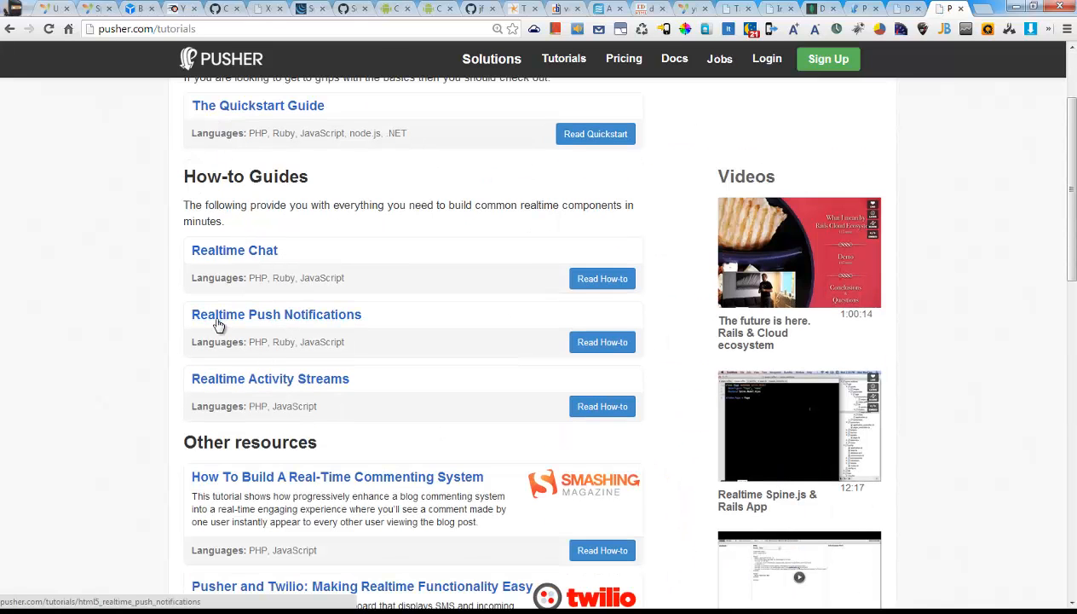
{"action": "mouse_move", "coordinate": [186, 319]}
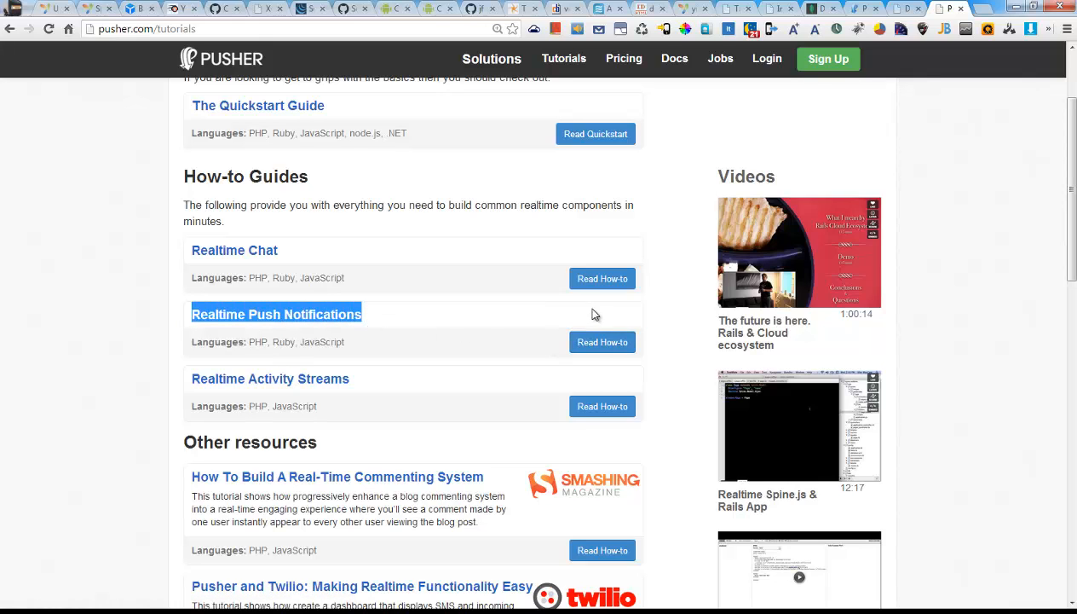
Open the Realtime Push Notifications how-to and select its jQuery, Gritter and other script includes.
{"action": "left_click", "coordinate": [602, 341]}
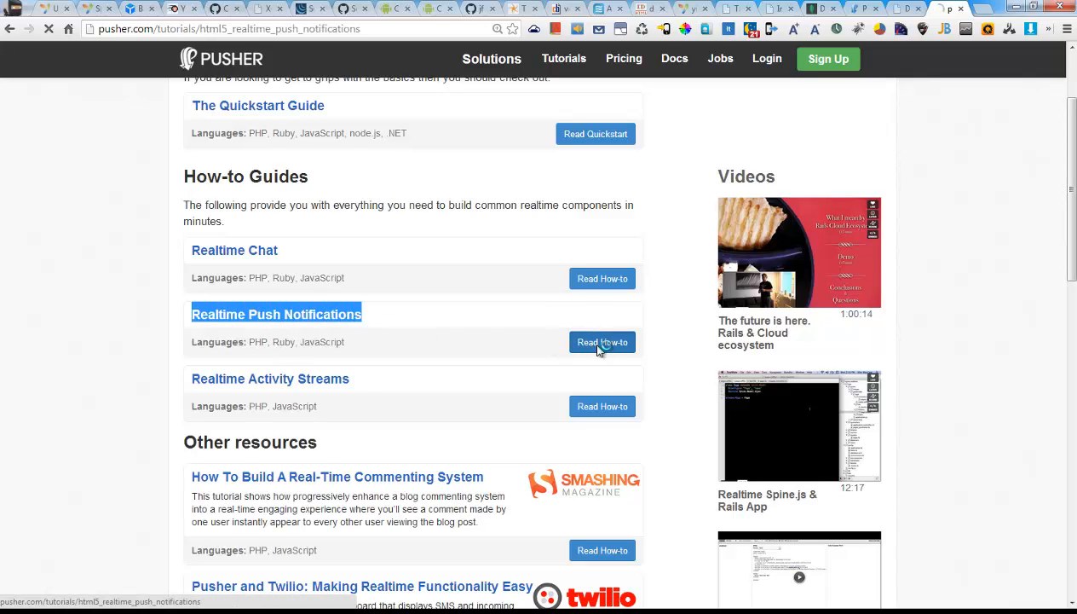
{"action": "left_click", "coordinate": [602, 341]}
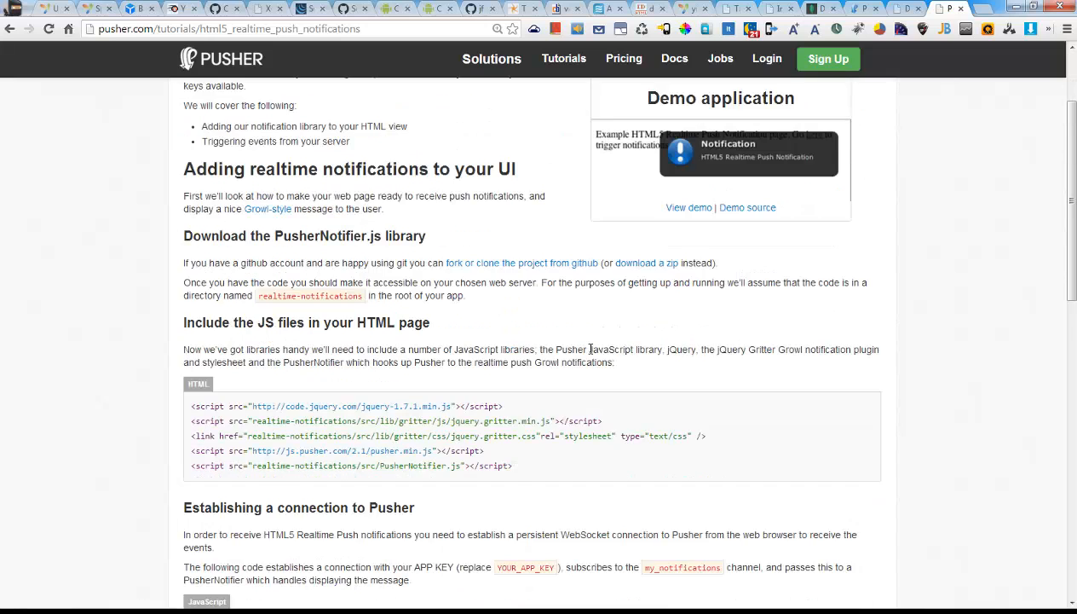
{"action": "scroll", "scroll_direction": "down", "scroll_amount": 3}
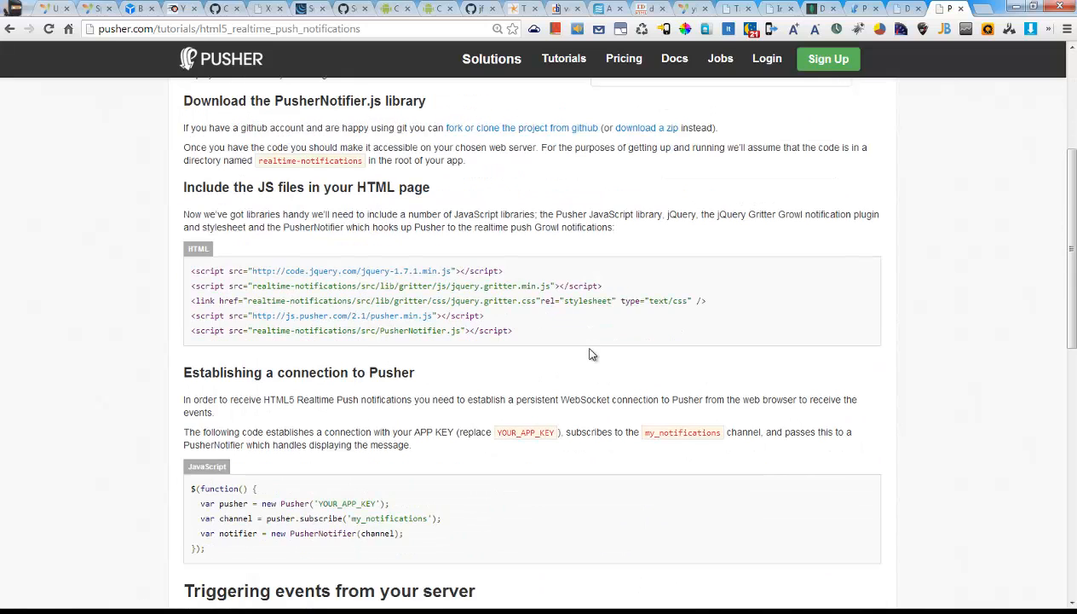
{"action": "left_click_drag", "start_coordinate": [192, 272], "coordinate": [322, 286]}
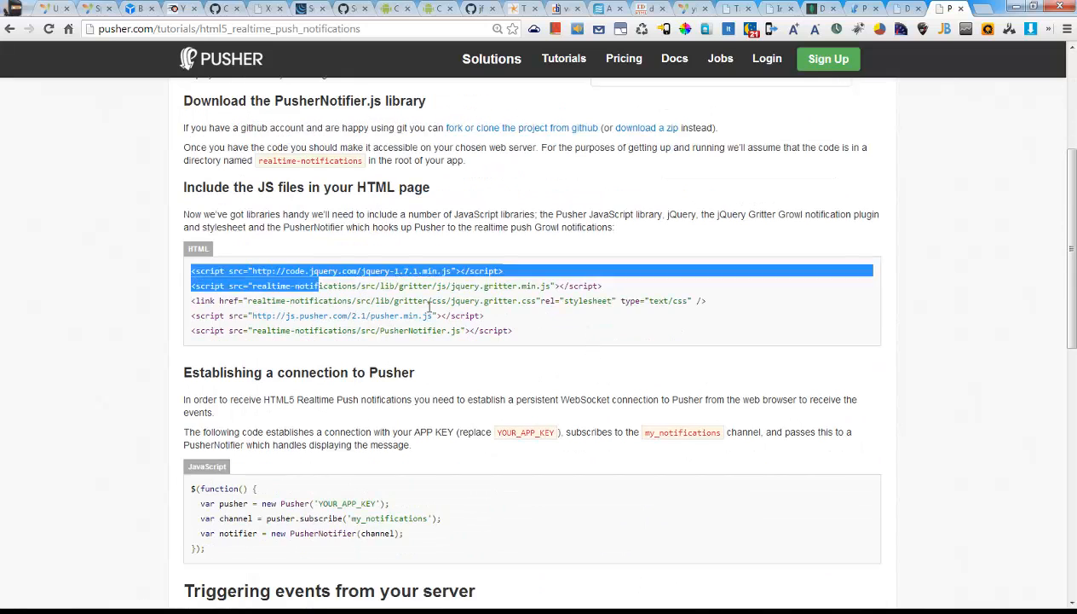
{"action": "left_click_drag", "start_coordinate": [319, 286], "coordinate": [537, 331]}
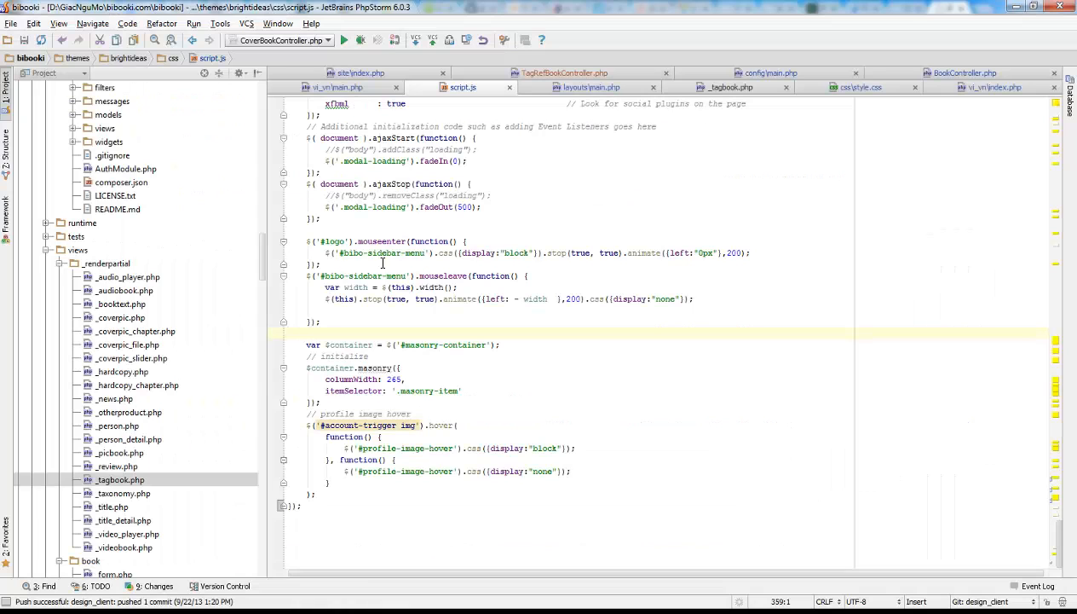
In layouts/main.php, select 'pusher' in the Pusher library script URL.
{"action": "left_click", "coordinate": [592, 86]}
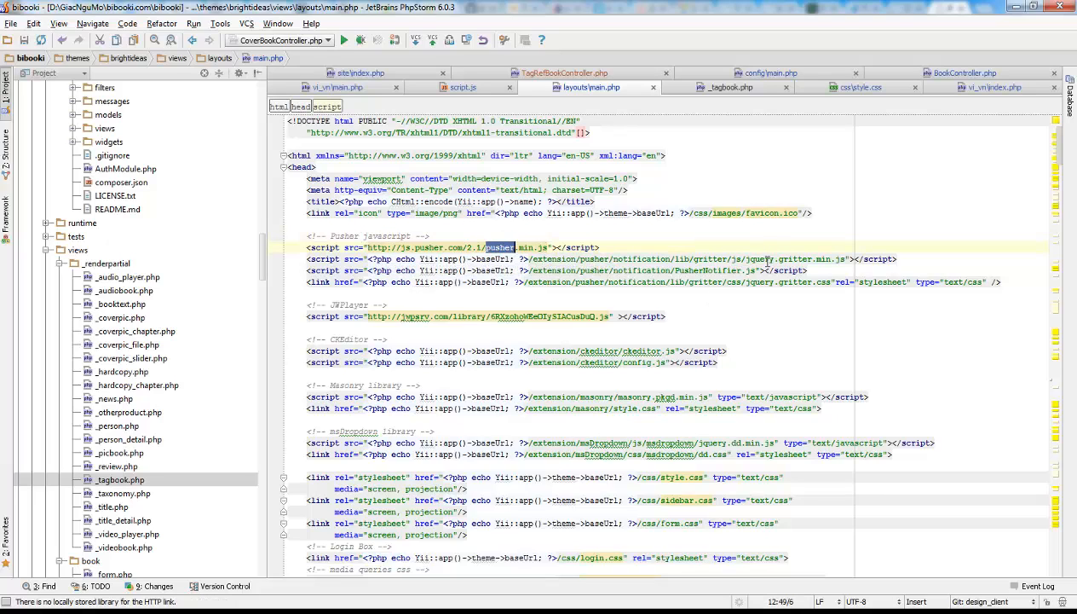
{"action": "double_click", "coordinate": [707, 270]}
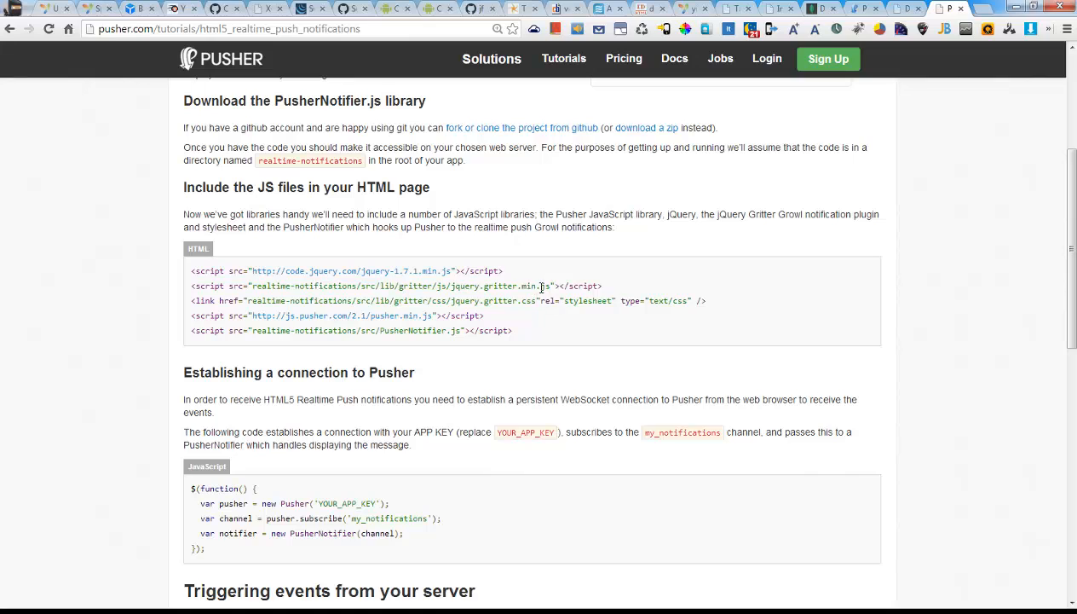
{"action": "mouse_move", "coordinate": [563, 59]}
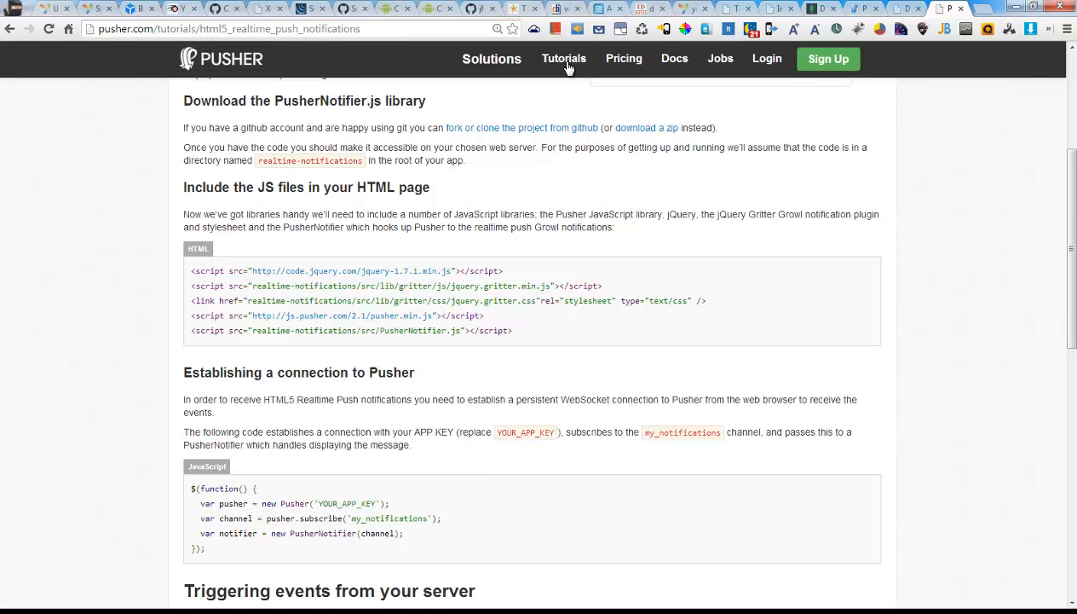
{"action": "mouse_move", "coordinate": [646, 127]}
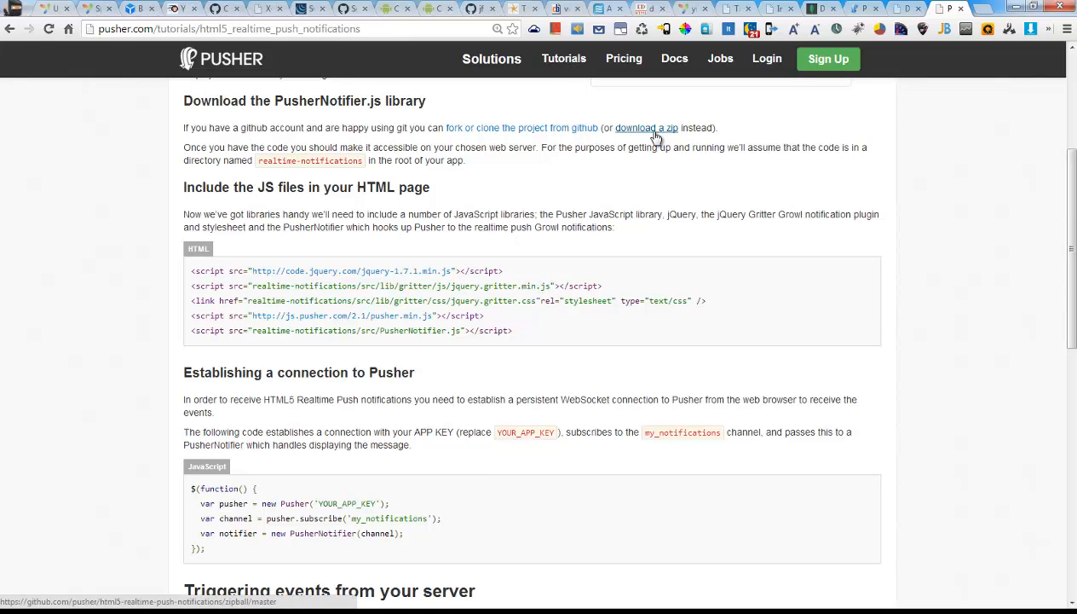
{"action": "mouse_move", "coordinate": [663, 132]}
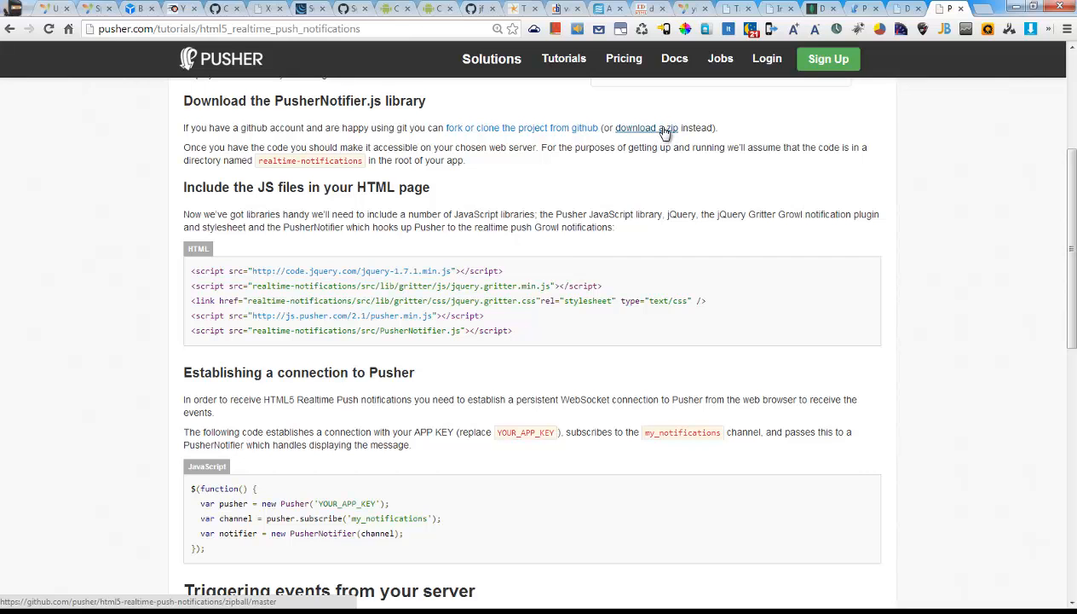
{"action": "mouse_move", "coordinate": [597, 333]}
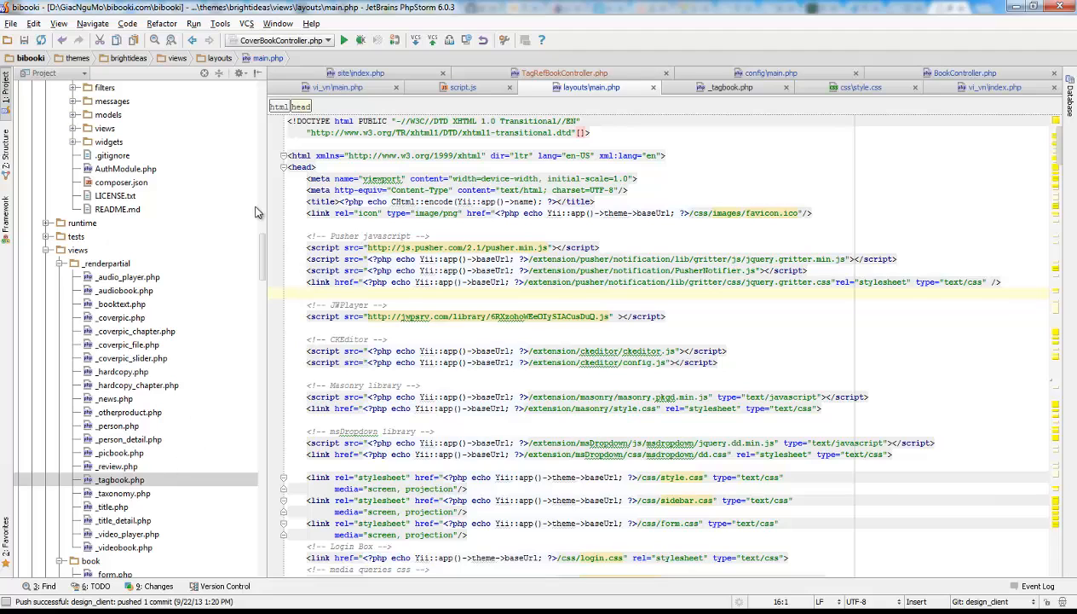
Select the extension/pusher folder and highlight 'notification' in main.php's script path.
{"action": "scroll", "scroll_direction": "down", "scroll_amount": 3}
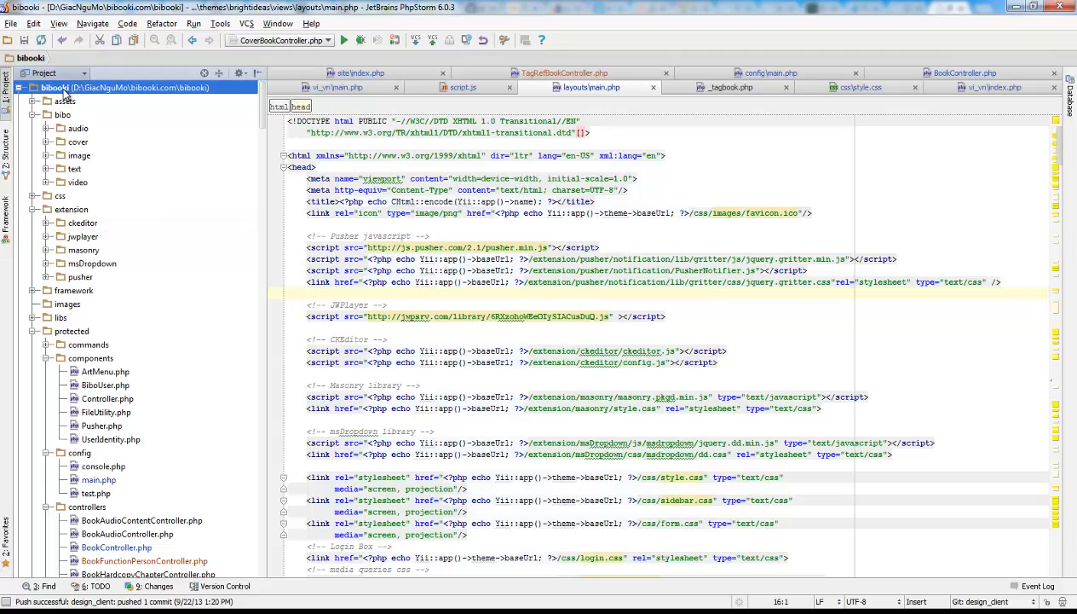
{"action": "left_click", "coordinate": [71, 209]}
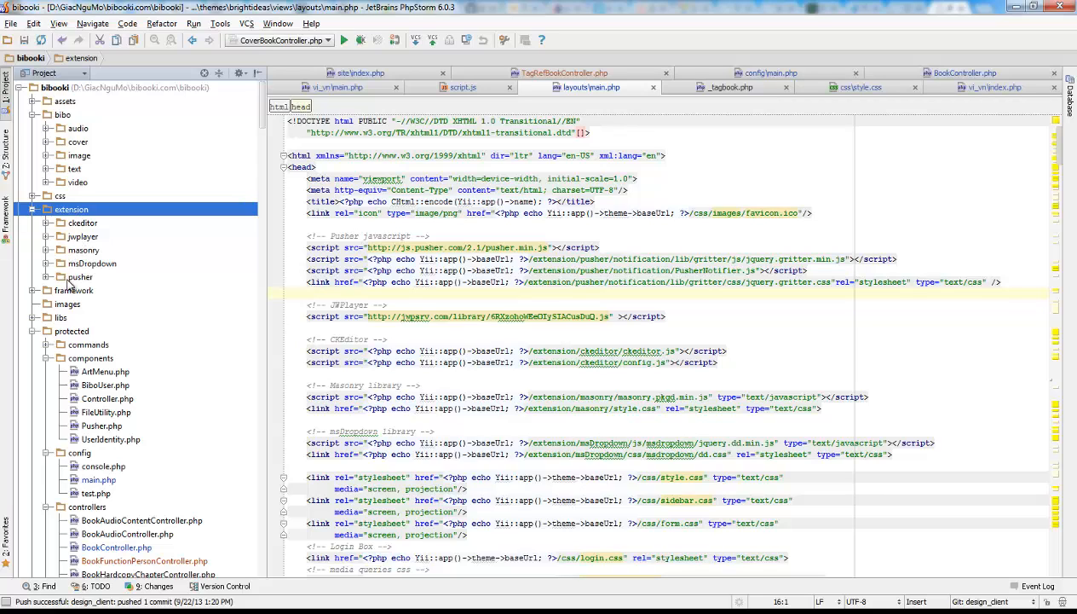
{"action": "left_click", "coordinate": [79, 276]}
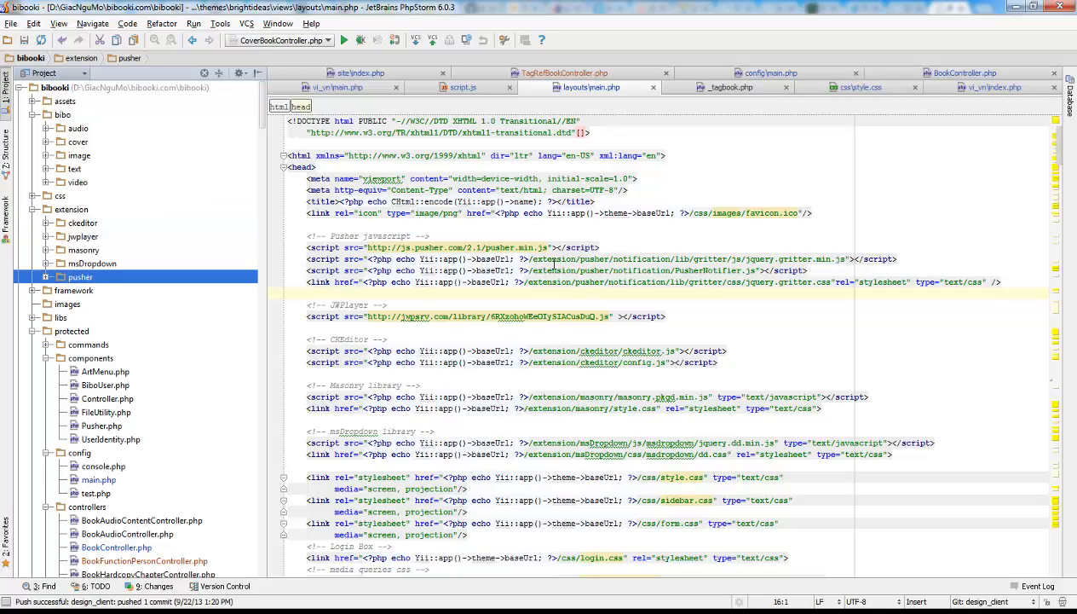
{"action": "double_click", "coordinate": [641, 258]}
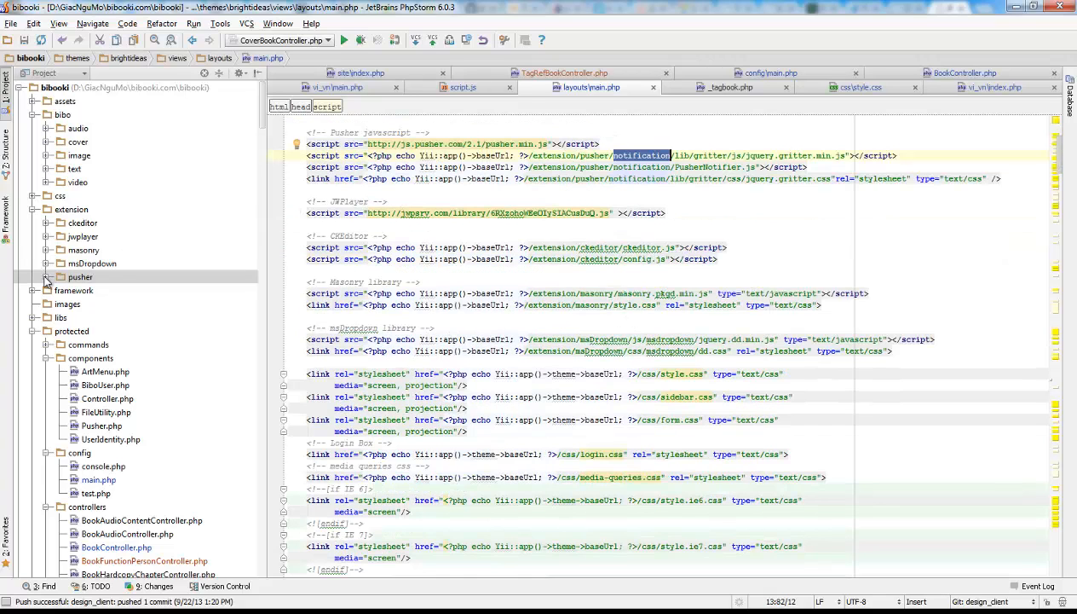
{"action": "left_click", "coordinate": [68, 277]}
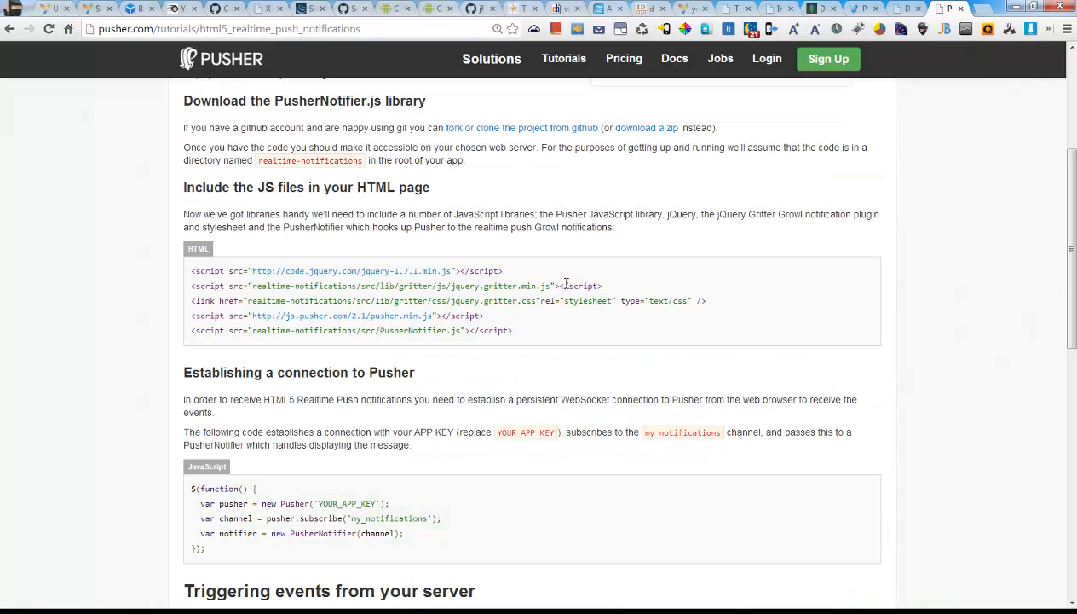
Review the tutorial's 'Establishing a connection to Pusher' code and its YOUR_APP_KEY placeholder.
{"action": "scroll", "scroll_direction": "down", "scroll_amount": 3}
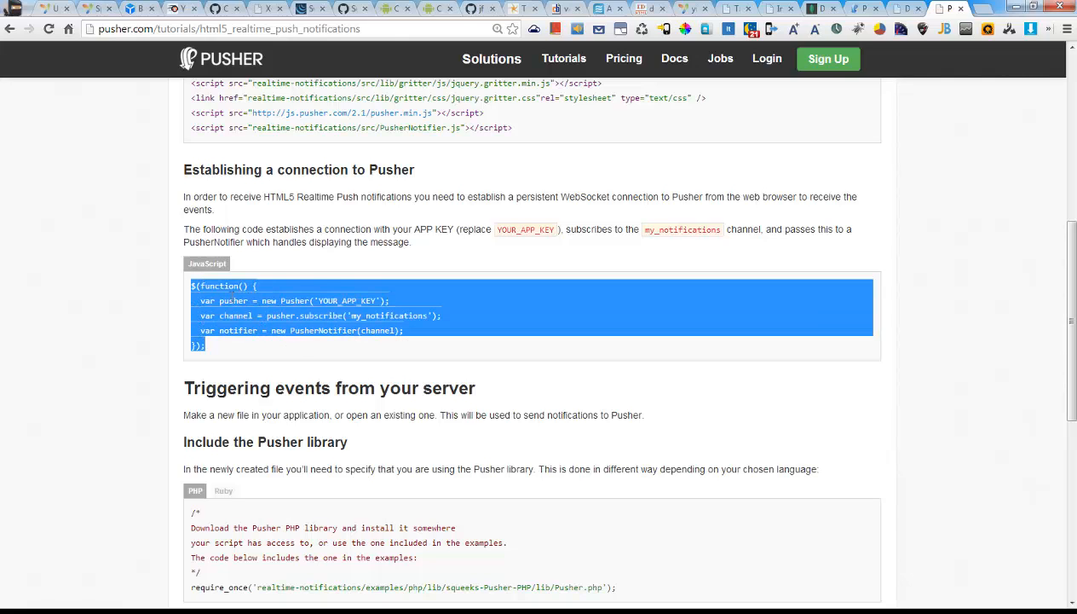
{"action": "mouse_move", "coordinate": [210, 344]}
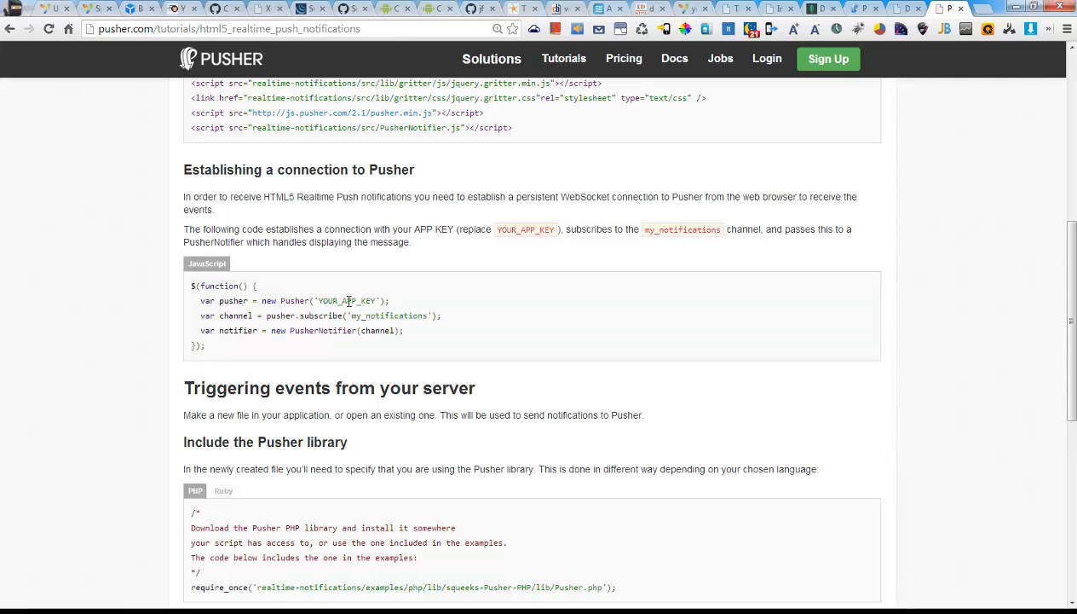
{"action": "left_click", "coordinate": [674, 58]}
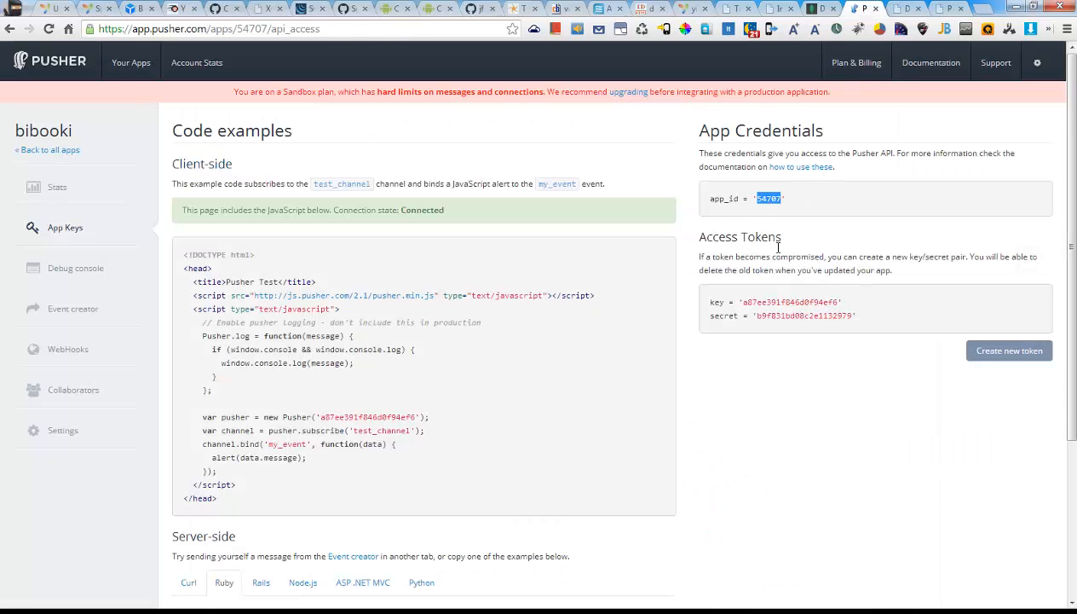
Select the bibooki app_id on App Keys, then the tutorial's JavaScript connection block.
{"action": "double_click", "coordinate": [801, 315]}
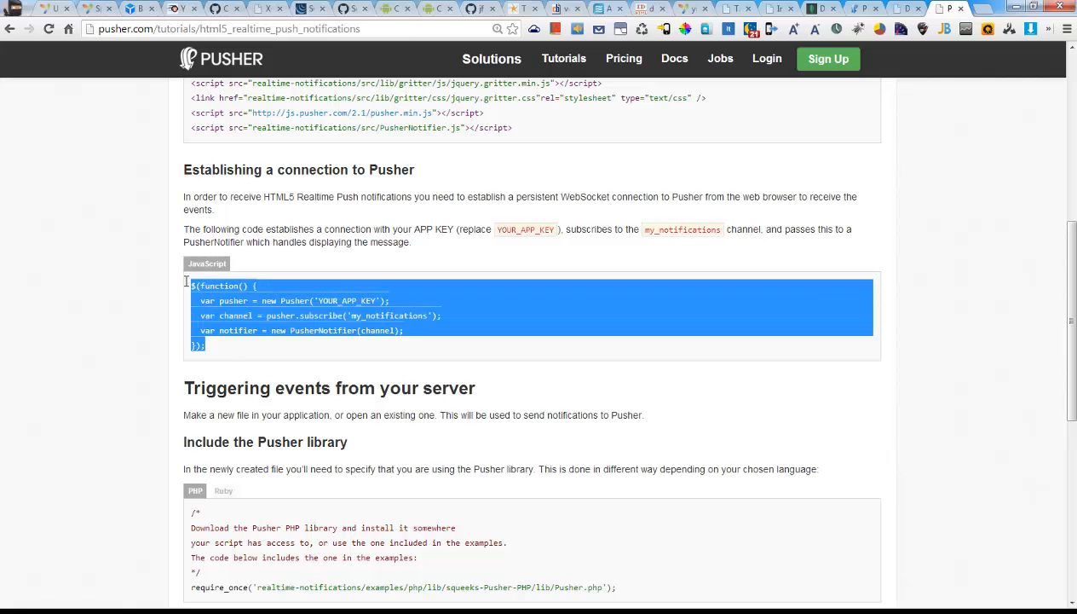
{"action": "left_click", "coordinate": [575, 268]}
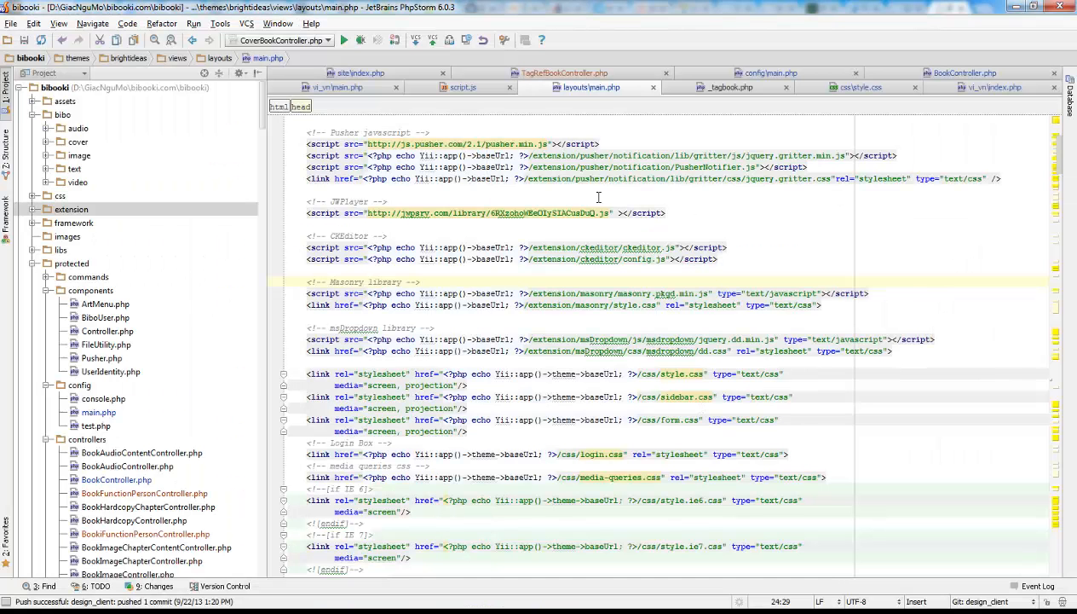
Scroll main.php down to the script.js include and open script.js.
{"action": "scroll", "scroll_direction": "down", "scroll_amount": 3}
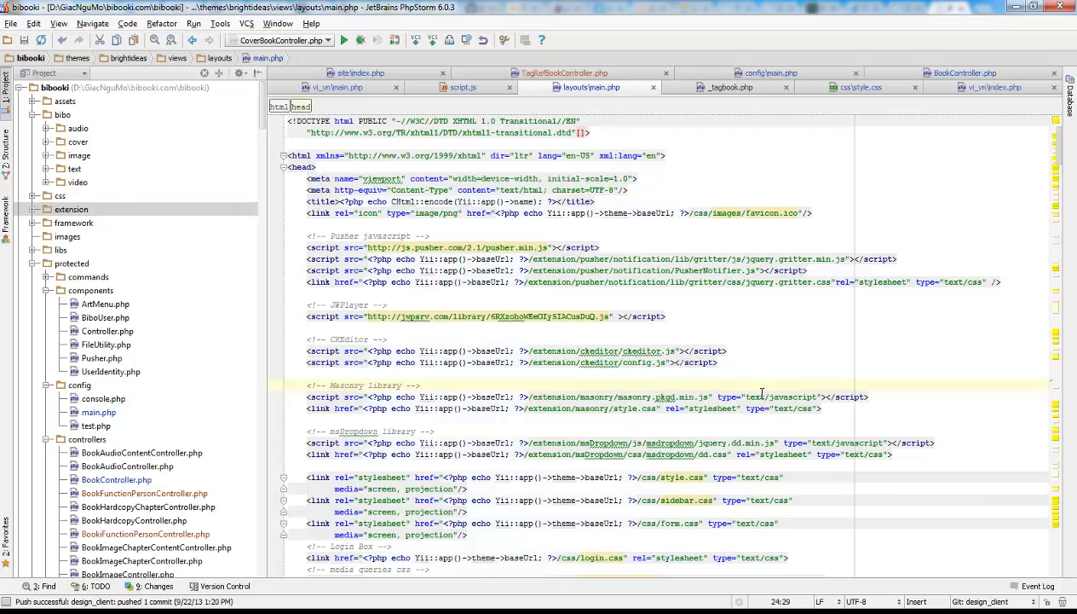
{"action": "scroll", "scroll_direction": "down", "scroll_amount": 3}
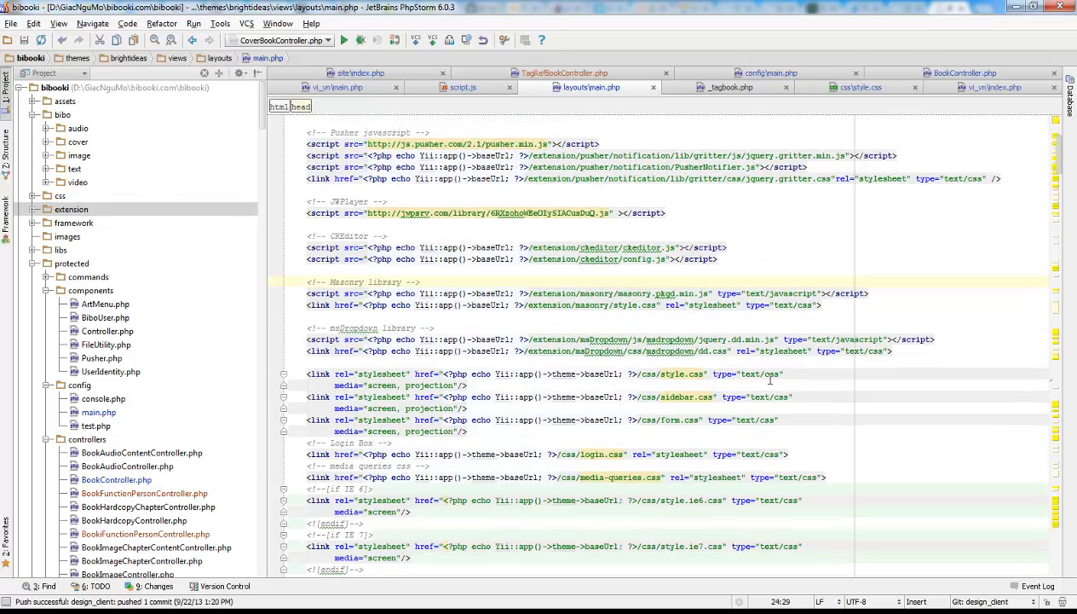
{"action": "mouse_move", "coordinate": [740, 292]}
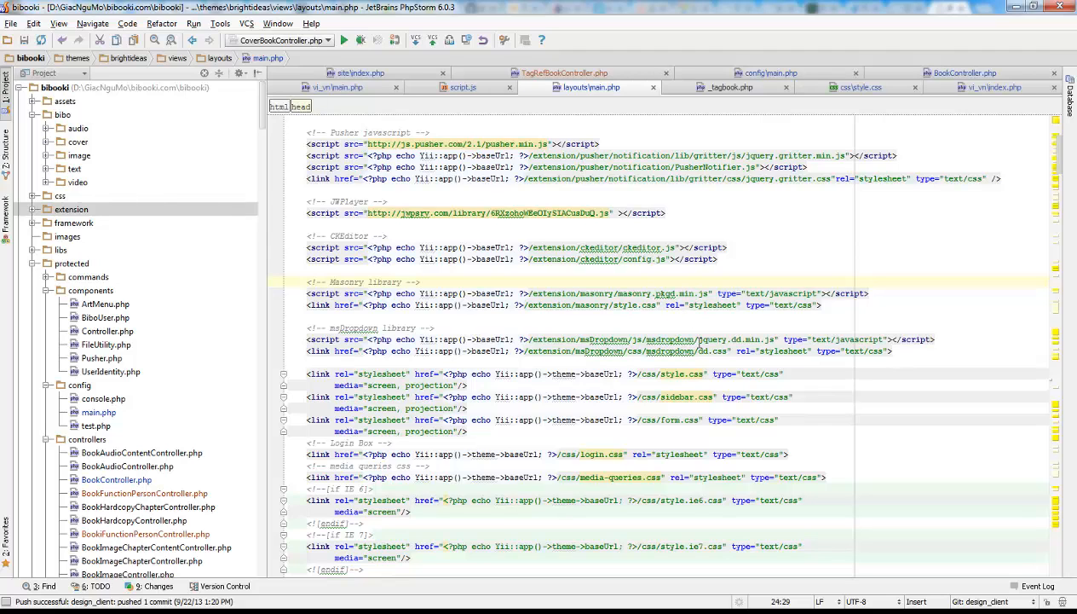
{"action": "scroll", "scroll_direction": "down", "scroll_amount": 3}
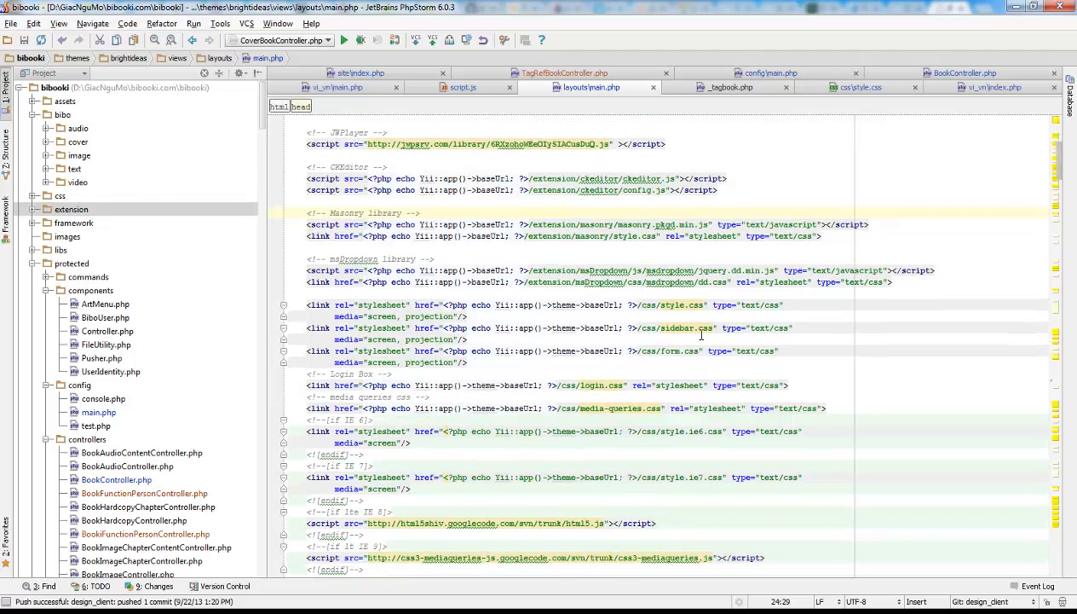
{"action": "scroll", "scroll_direction": "down", "scroll_amount": 3}
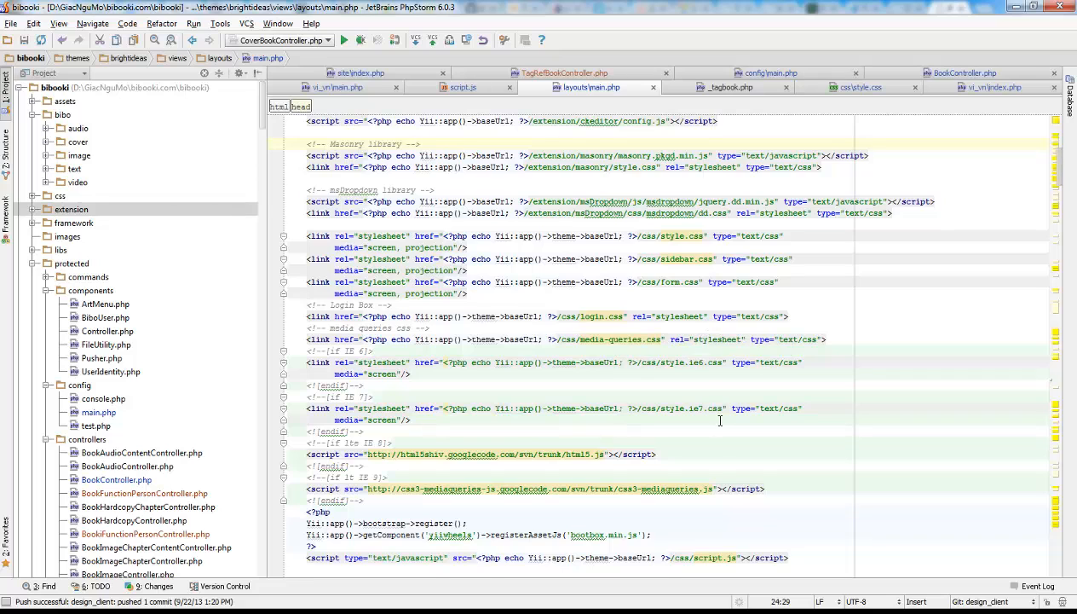
{"action": "scroll", "scroll_direction": "down", "scroll_amount": 3}
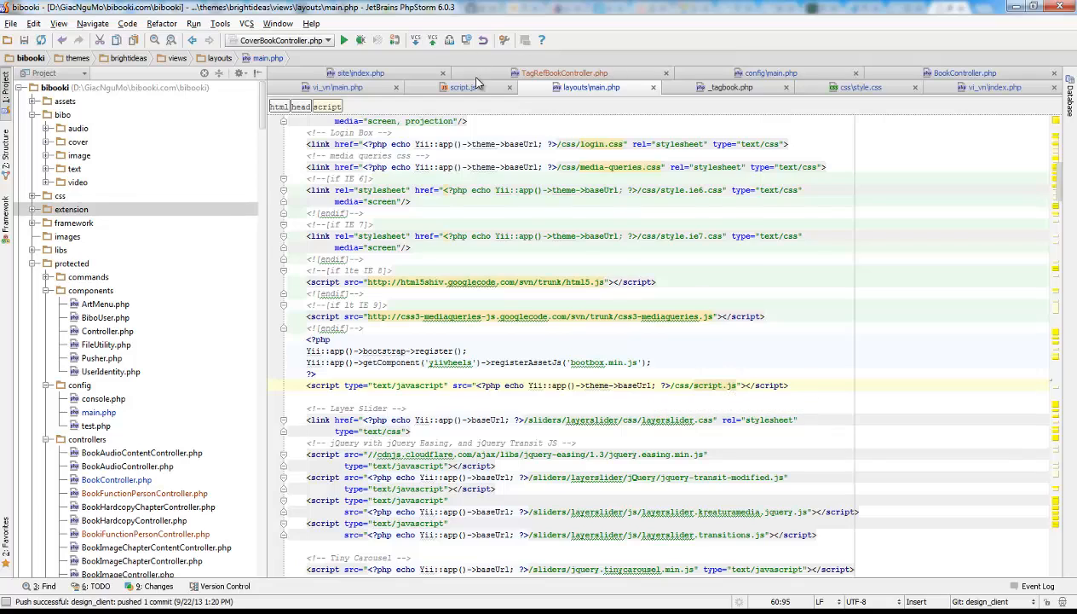
{"action": "left_click", "coordinate": [463, 87]}
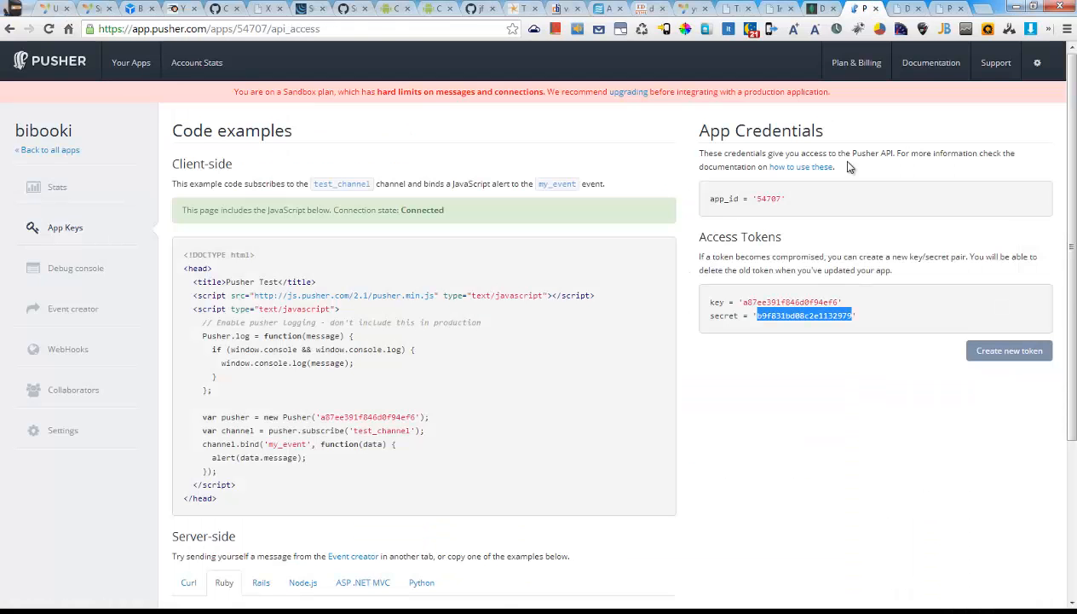
Select the bibooki app key value and the tutorial's my_notifications channel name.
{"action": "double_click", "coordinate": [791, 301]}
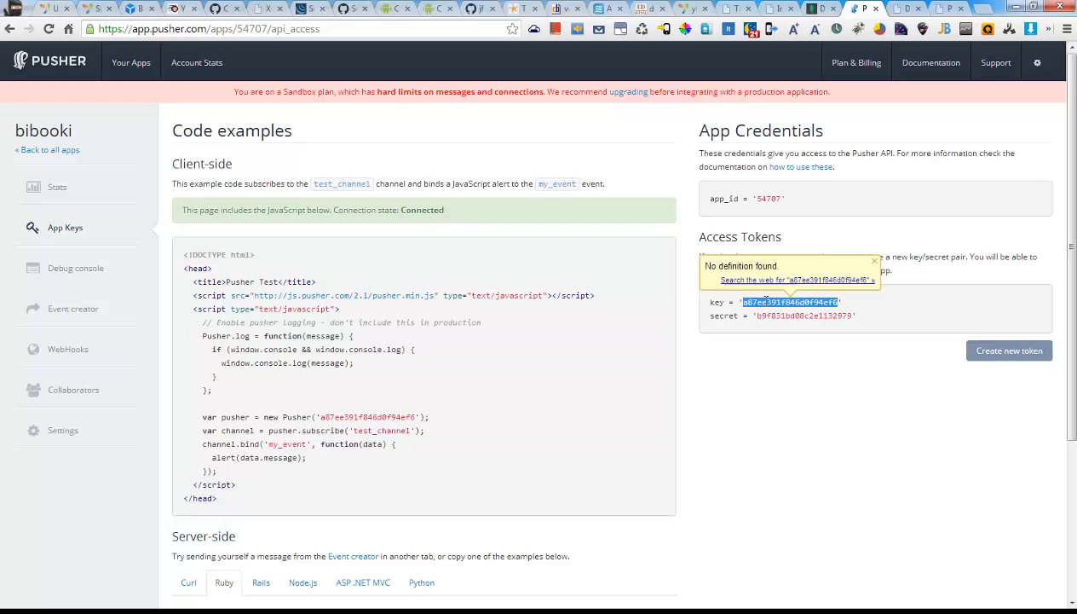
{"action": "left_click", "coordinate": [783, 332]}
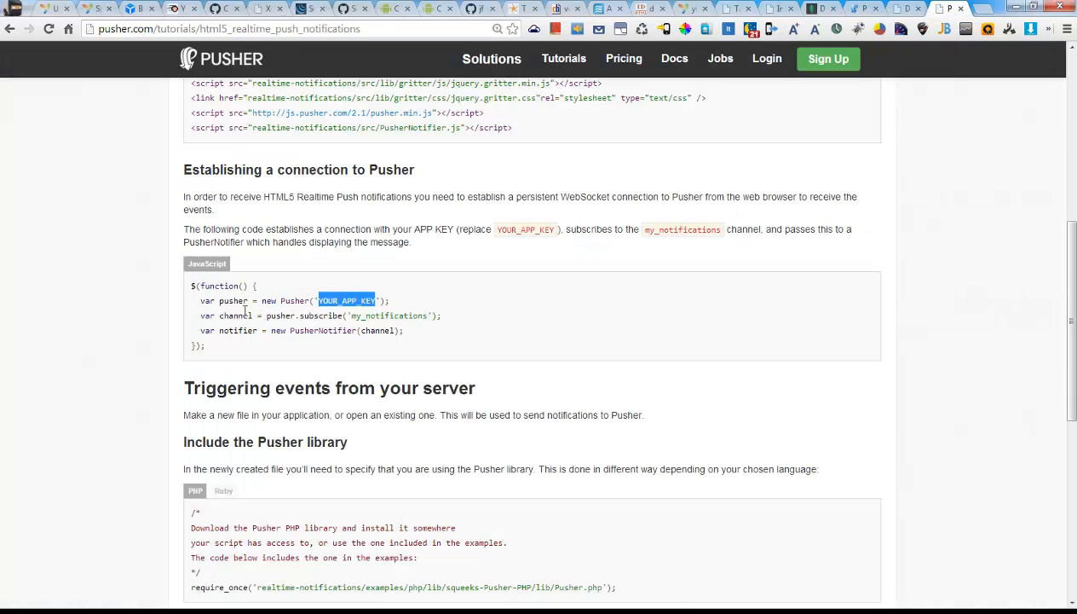
{"action": "double_click", "coordinate": [389, 315]}
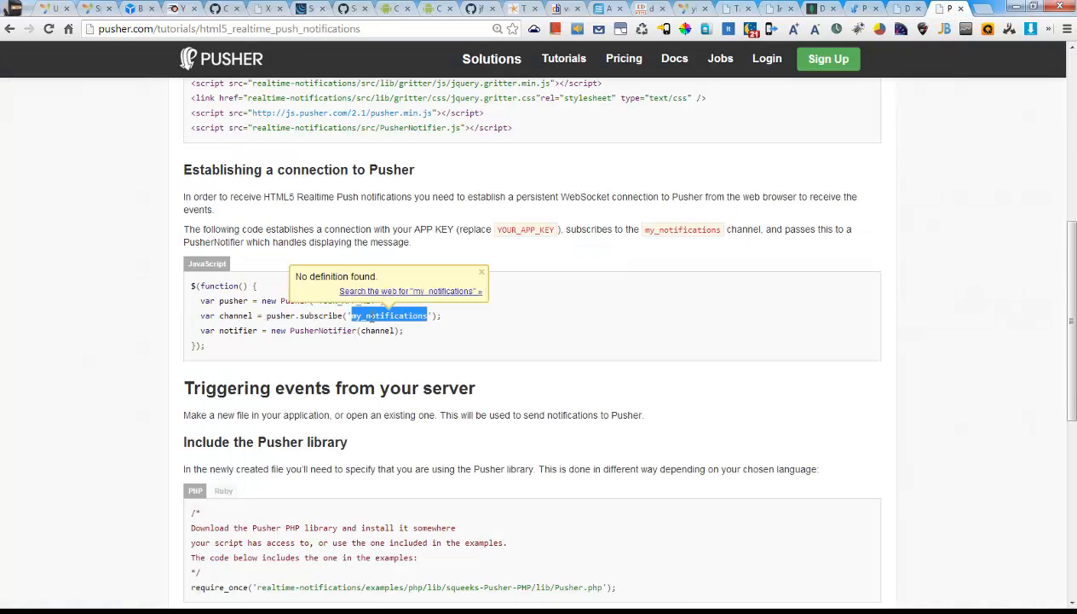
{"action": "left_click", "coordinate": [482, 271]}
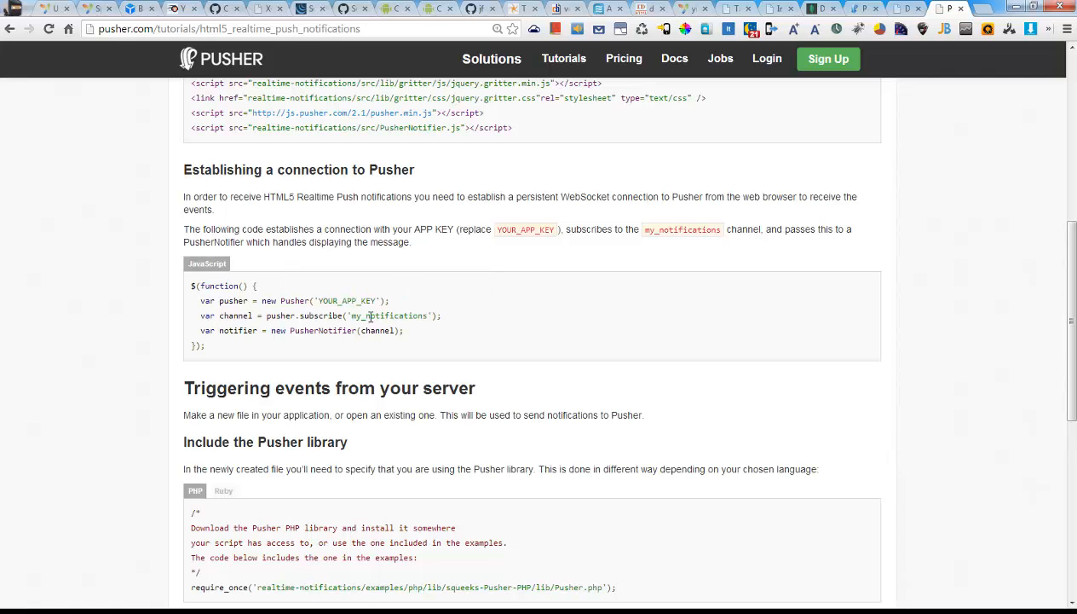
{"action": "mouse_move", "coordinate": [370, 315]}
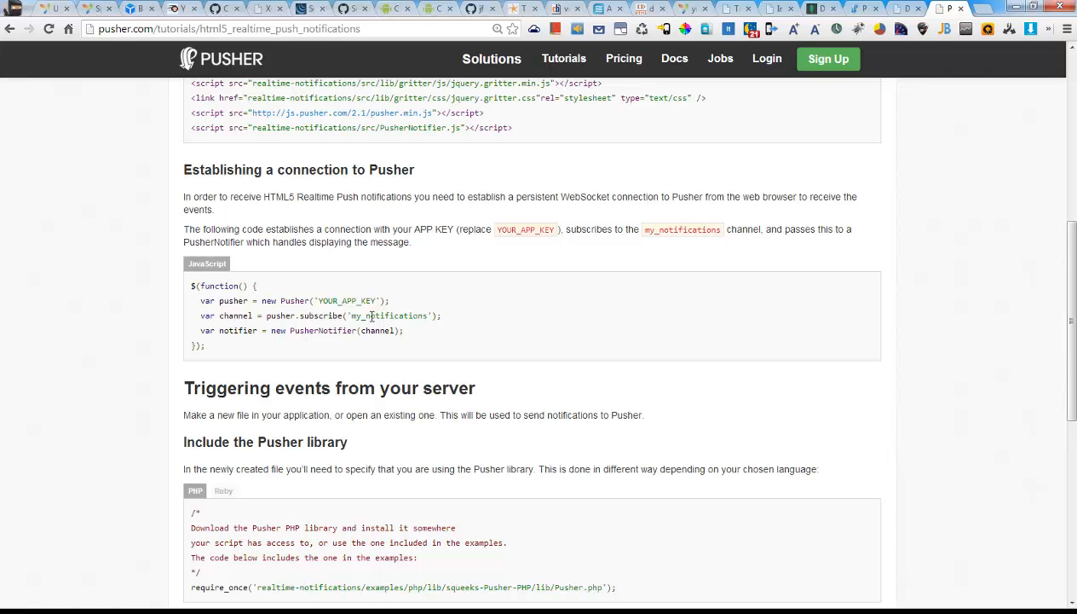
{"action": "double_click", "coordinate": [389, 315]}
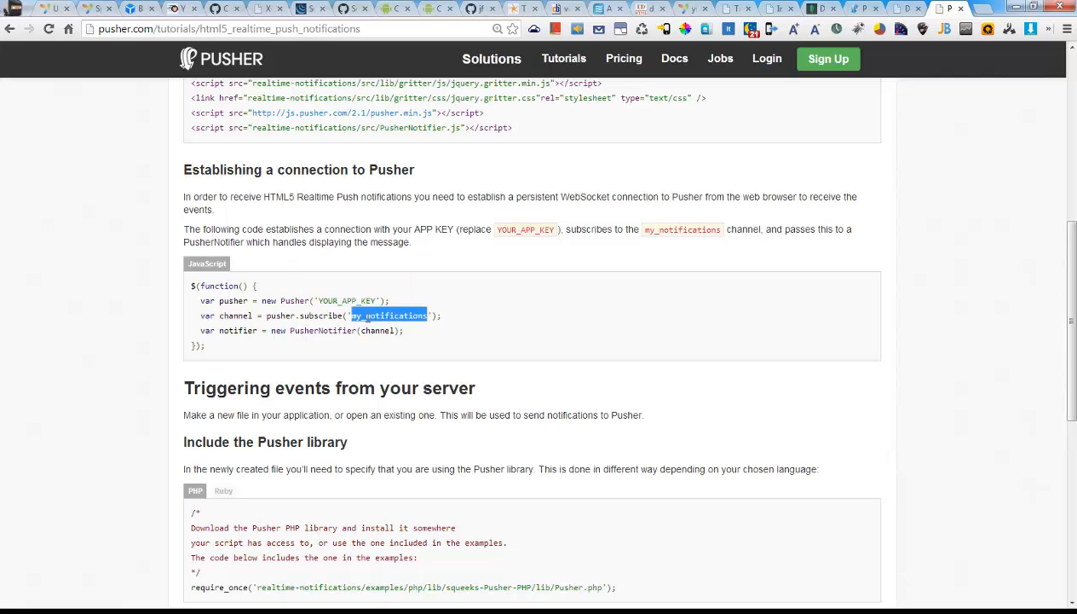
{"action": "double_click", "coordinate": [389, 315]}
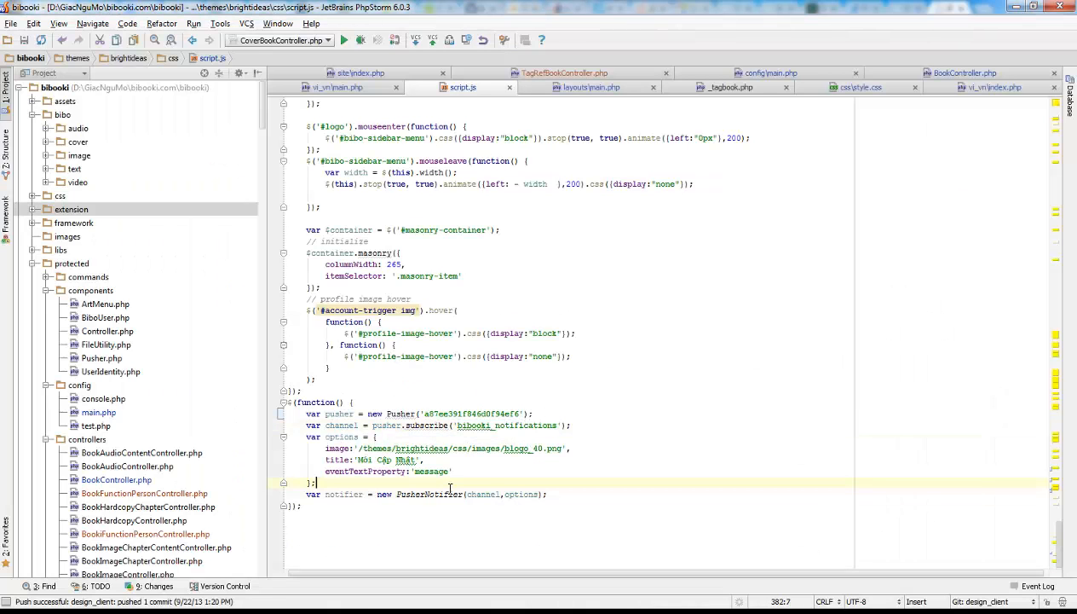
Write a $(function(){}) Pusher block subscribing to bibooki_notifications with a PusherNotifier.
{"action": "double_click", "coordinate": [482, 494]}
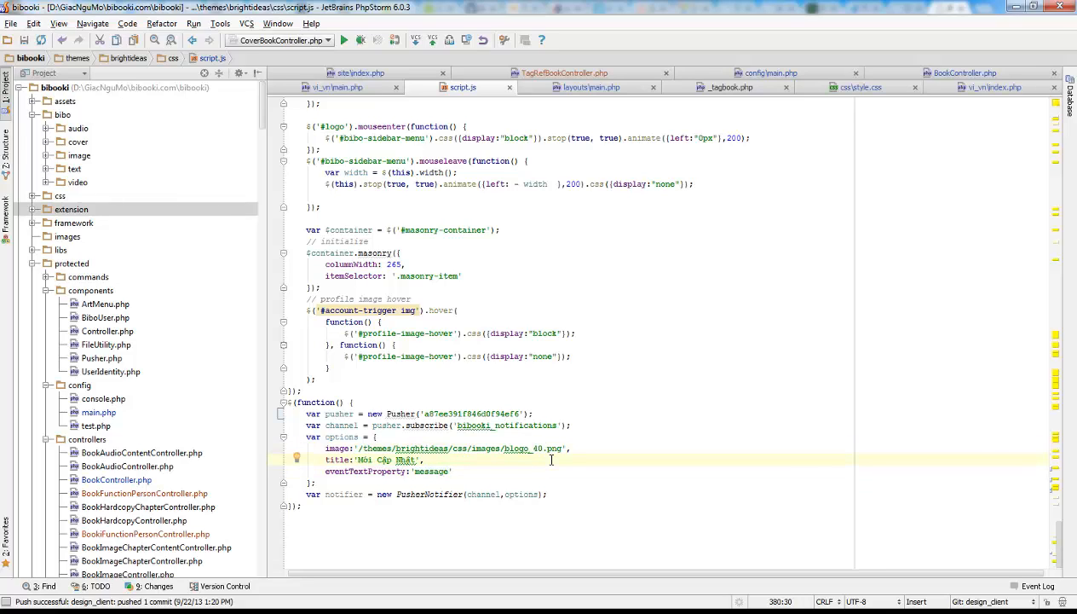
{"action": "left_click", "coordinate": [455, 472]}
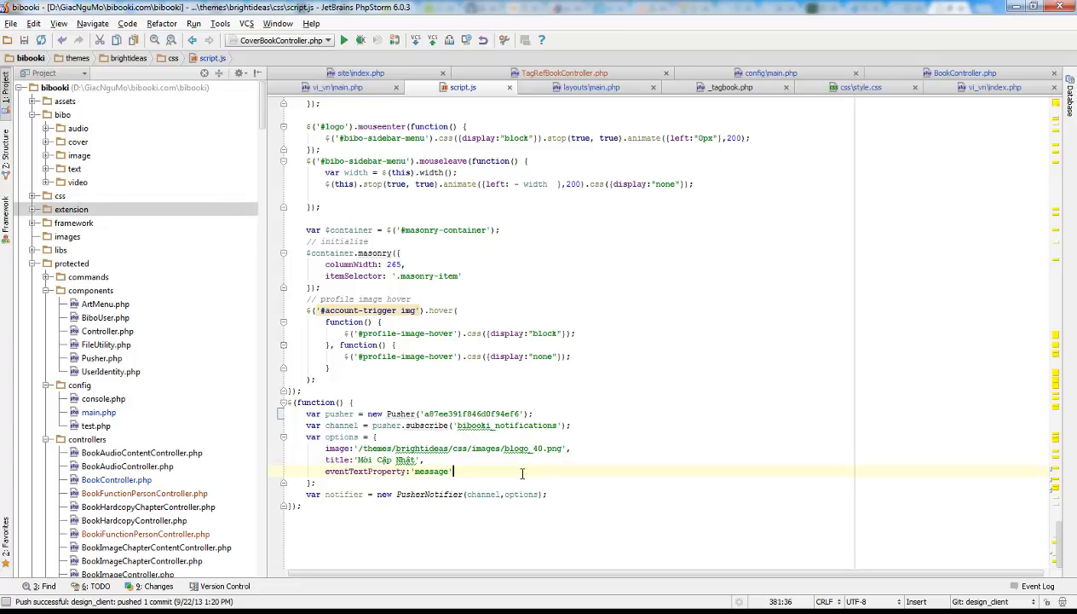
{"action": "mouse_move", "coordinate": [737, 107]}
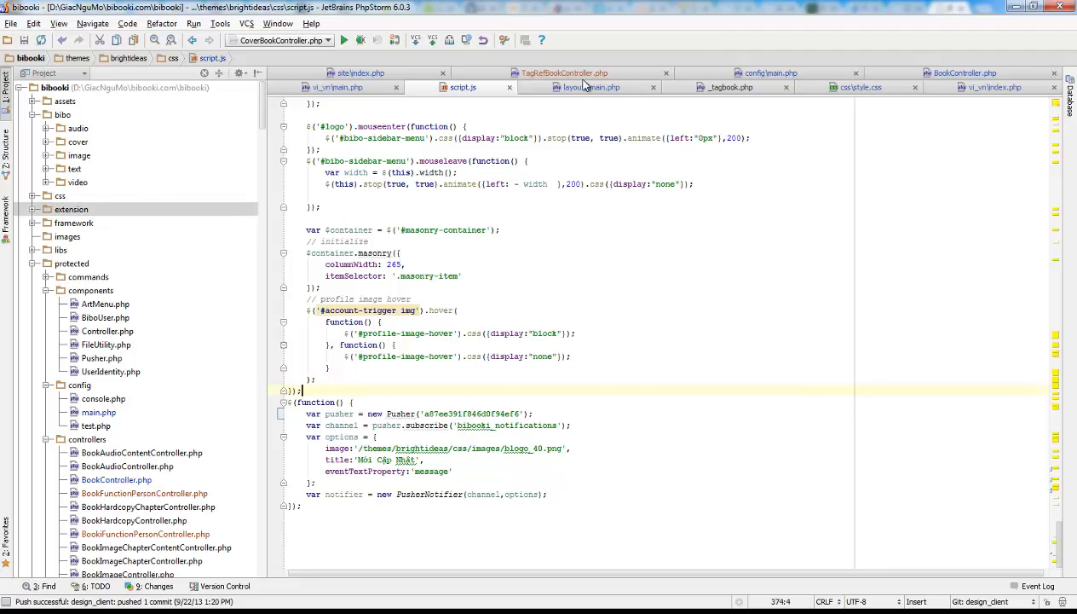
{"action": "left_click", "coordinate": [563, 86]}
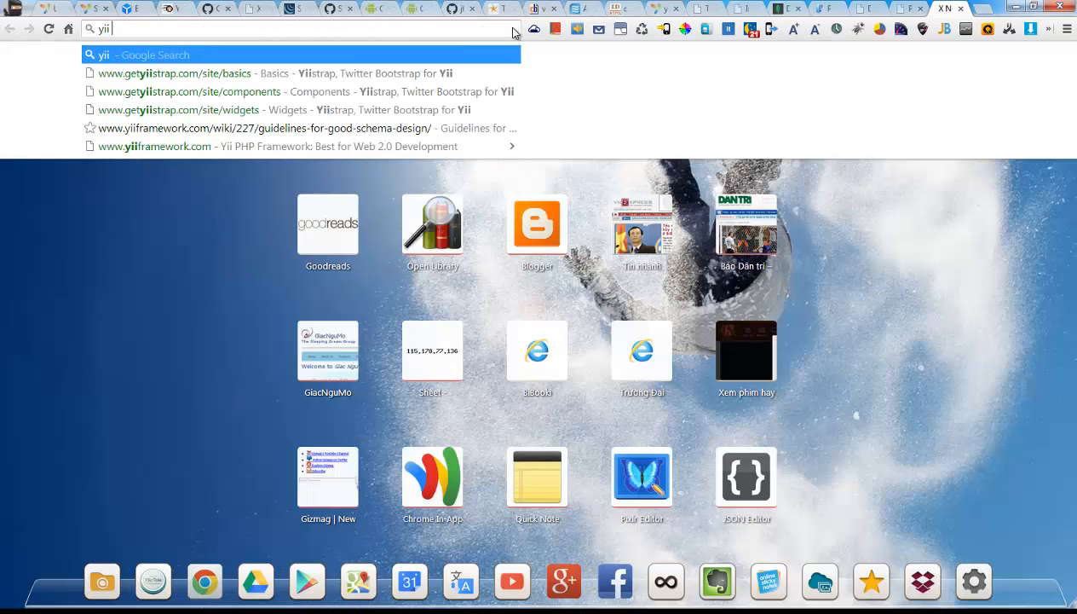
Search Google for 'yii extension pusher' and open the Yii pusher extension page.
{"action": "type", "text": "exen"}
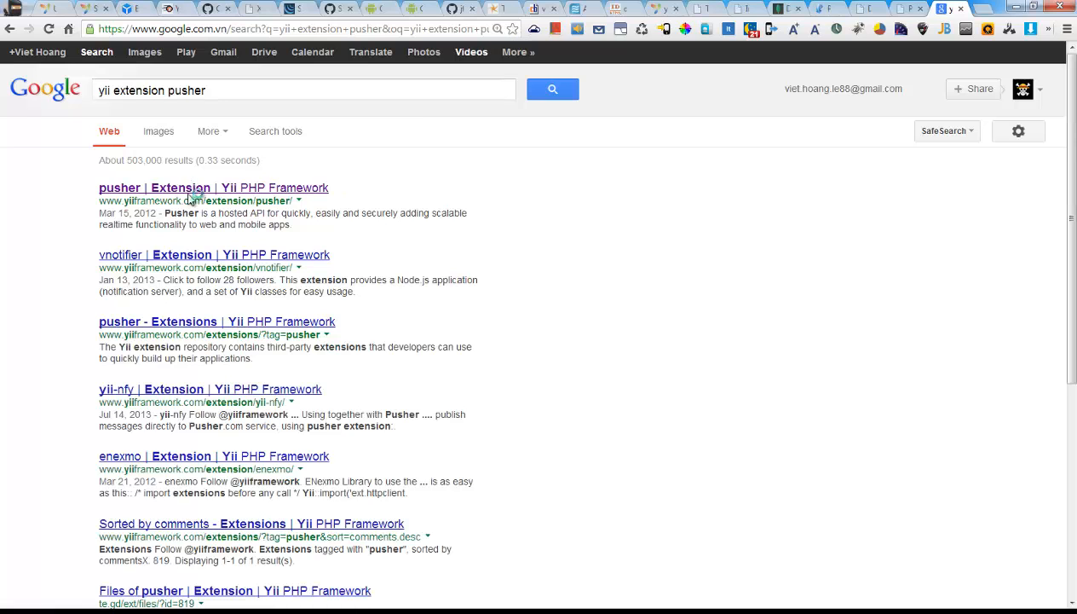
{"action": "left_click", "coordinate": [213, 187]}
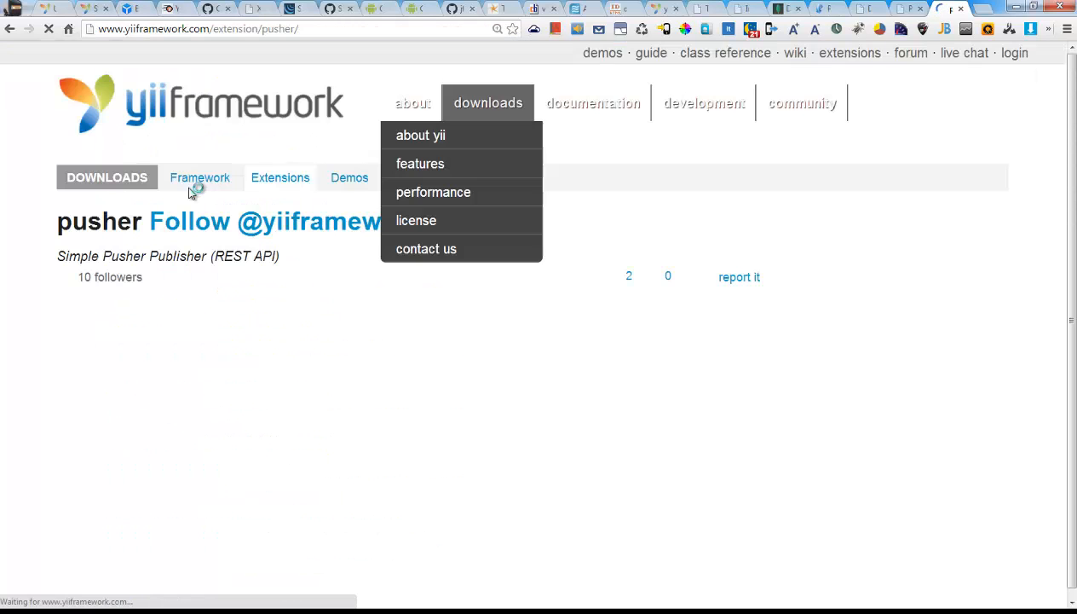
Select and copy the example code from // Configuration through the trigger line.
{"action": "scroll", "scroll_direction": "down", "scroll_amount": 3}
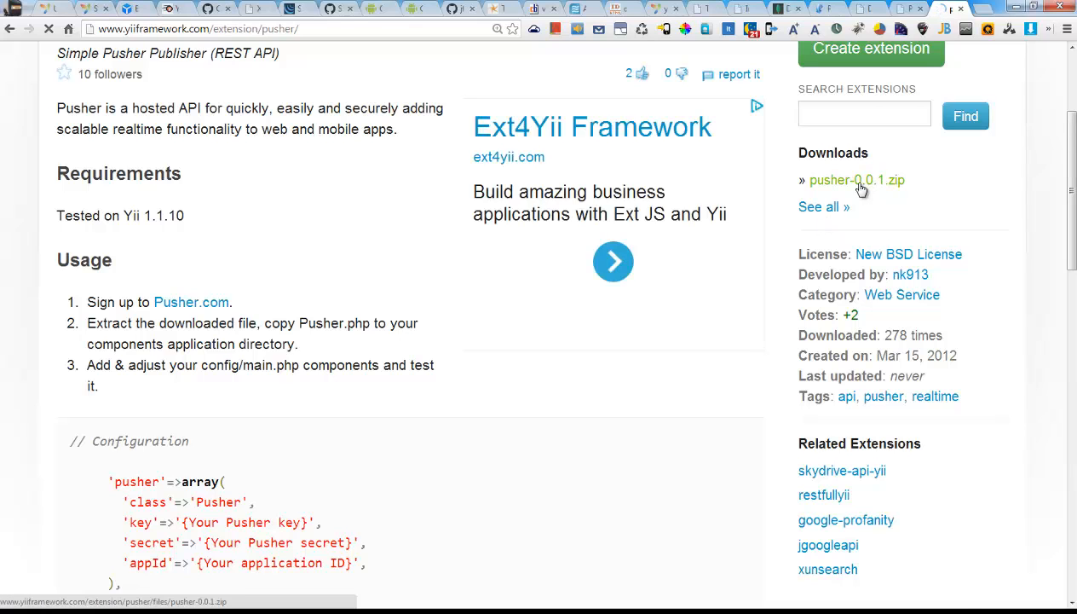
{"action": "scroll", "scroll_direction": "down", "scroll_amount": 3}
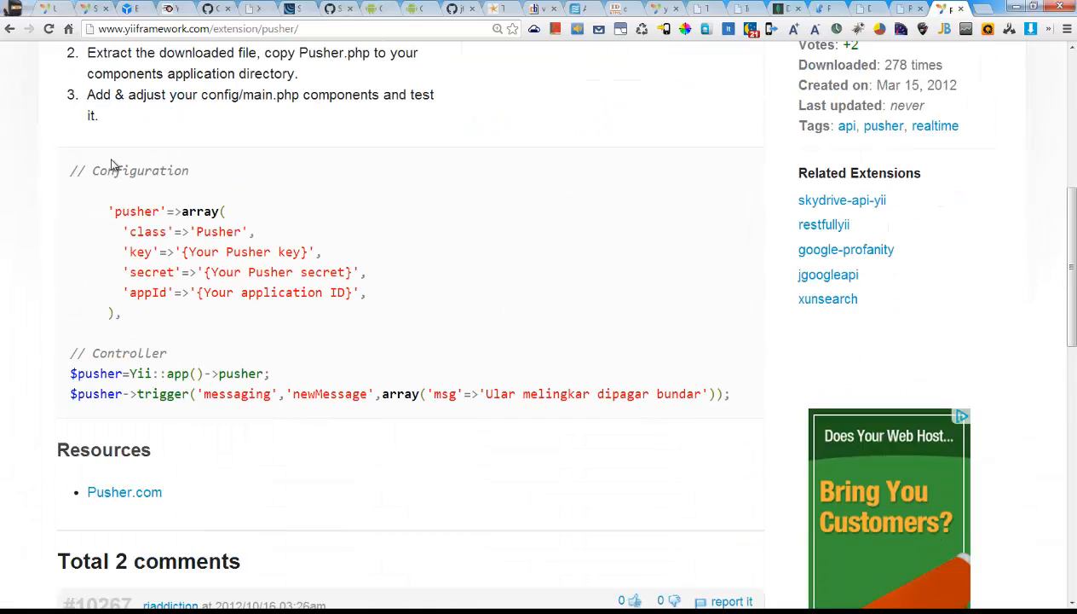
{"action": "left_click_drag", "start_coordinate": [85, 171], "coordinate": [730, 394]}
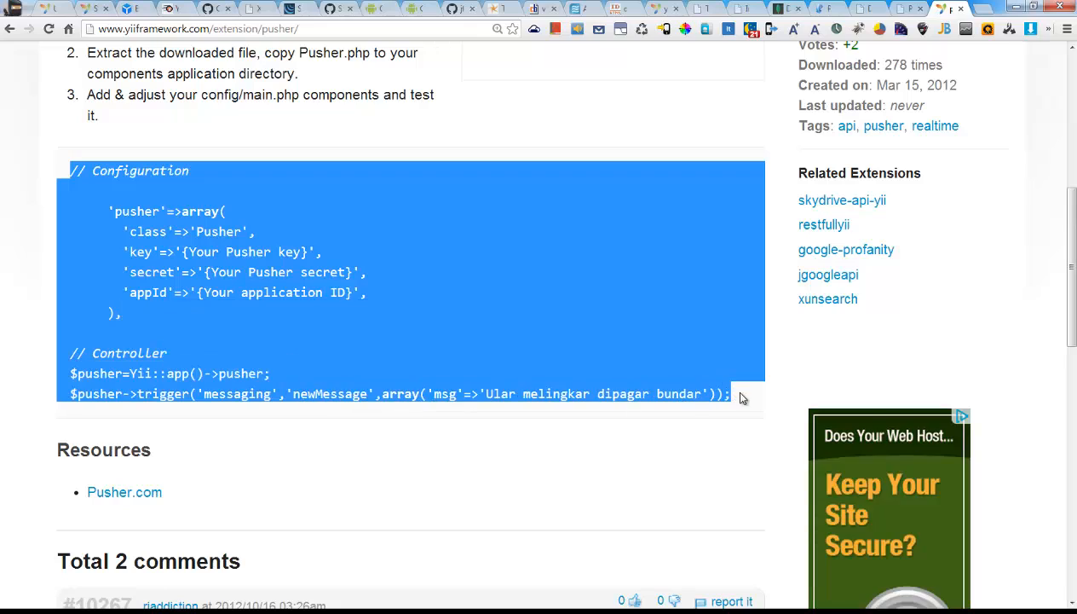
{"action": "scroll", "scroll_direction": "down", "scroll_amount": 3}
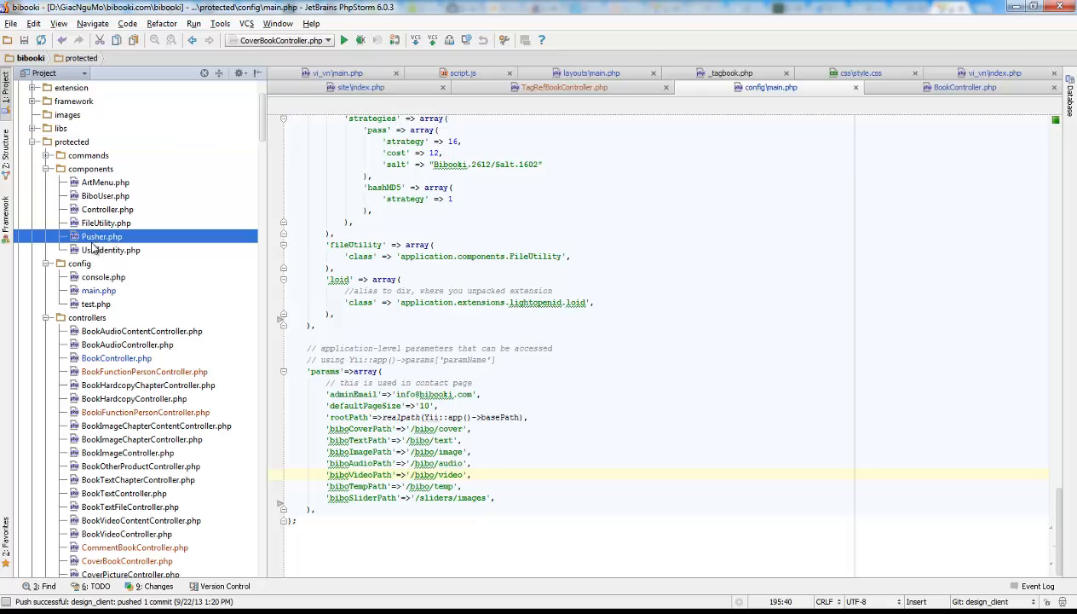
Check Pusher.php, then type 'pusher'=>array( after the loid component in config/main.php.
{"action": "left_click", "coordinate": [101, 236]}
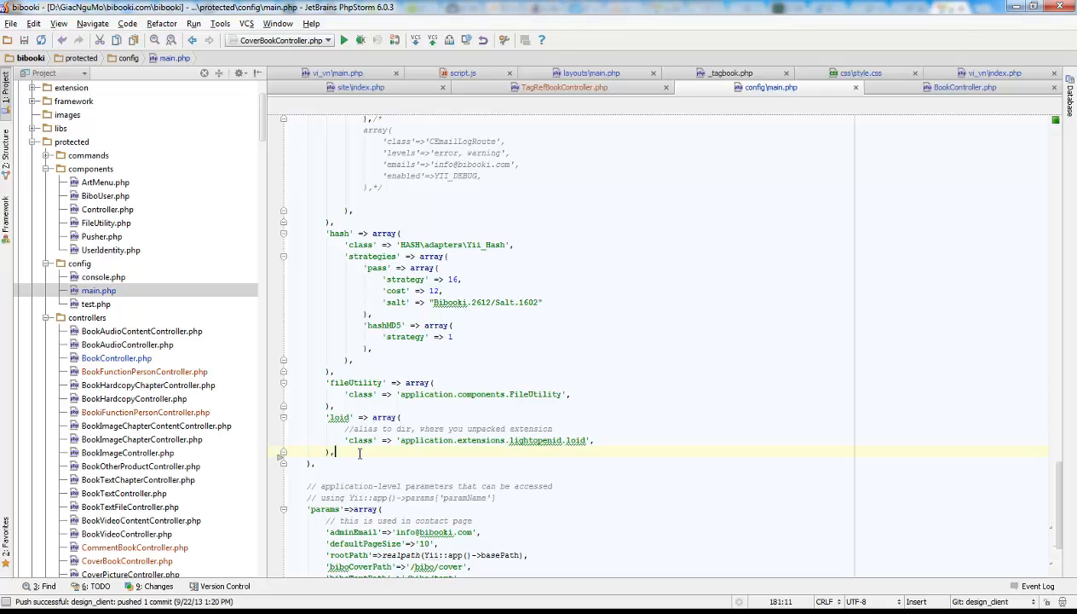
{"action": "type", "text": "'pusher'=>array("}
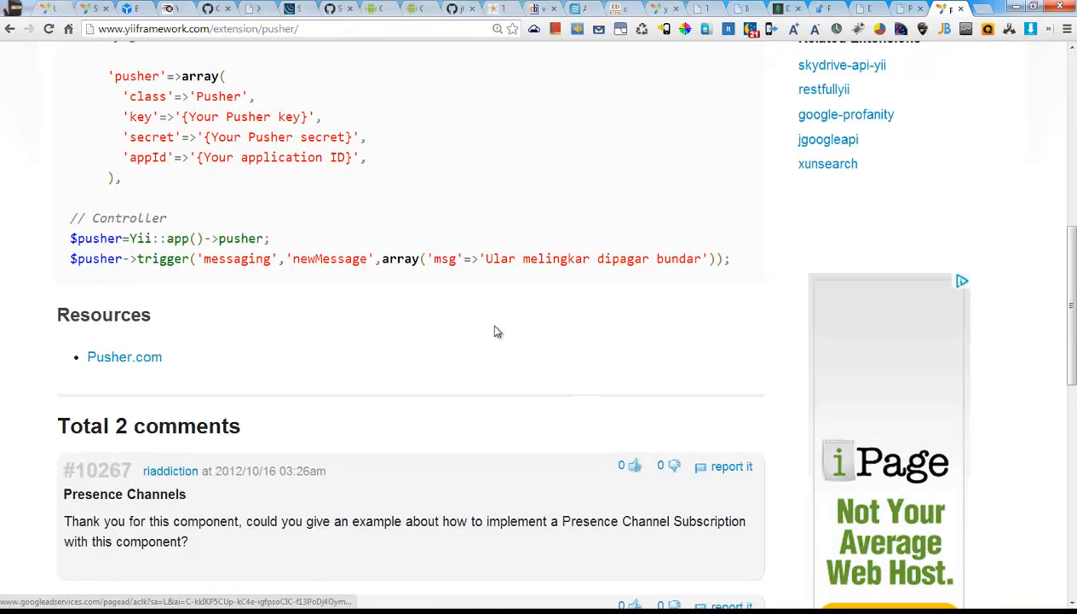
{"action": "scroll", "scroll_direction": "up", "scroll_amount": 3}
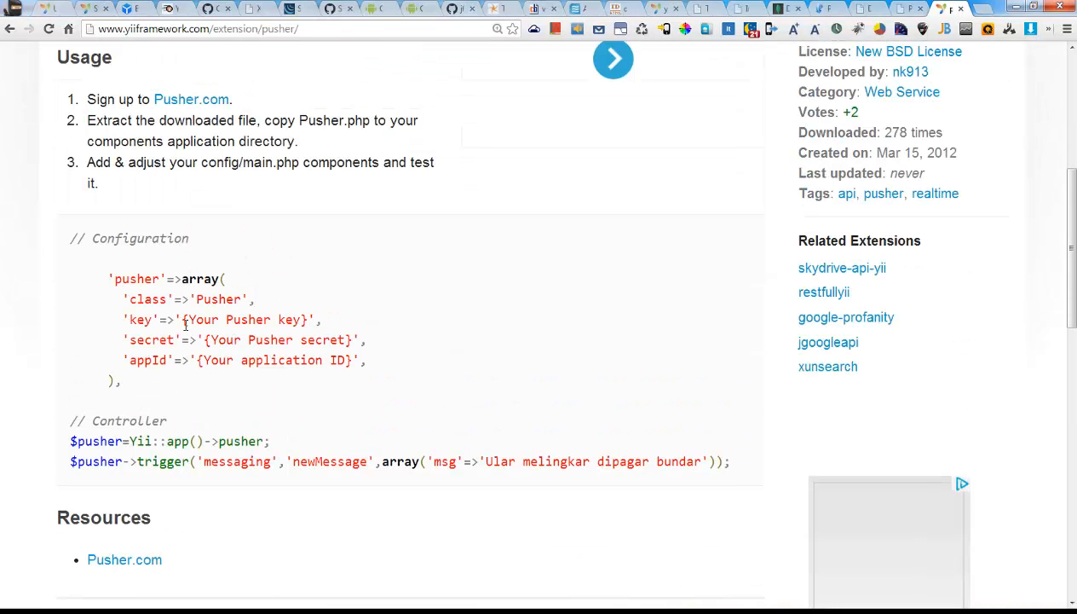
{"action": "double_click", "coordinate": [246, 319]}
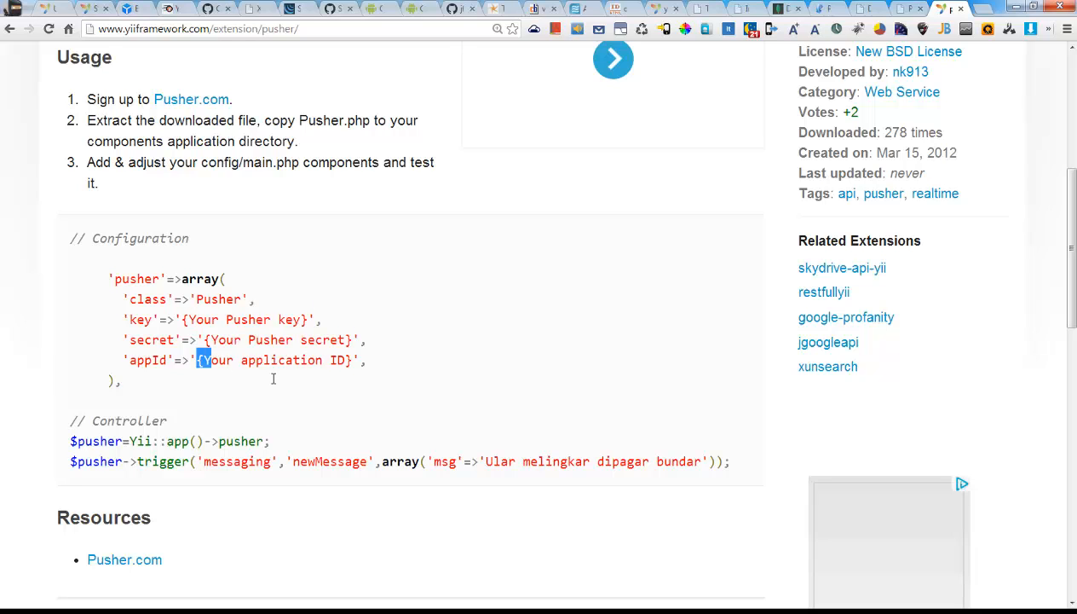
{"action": "double_click", "coordinate": [272, 360]}
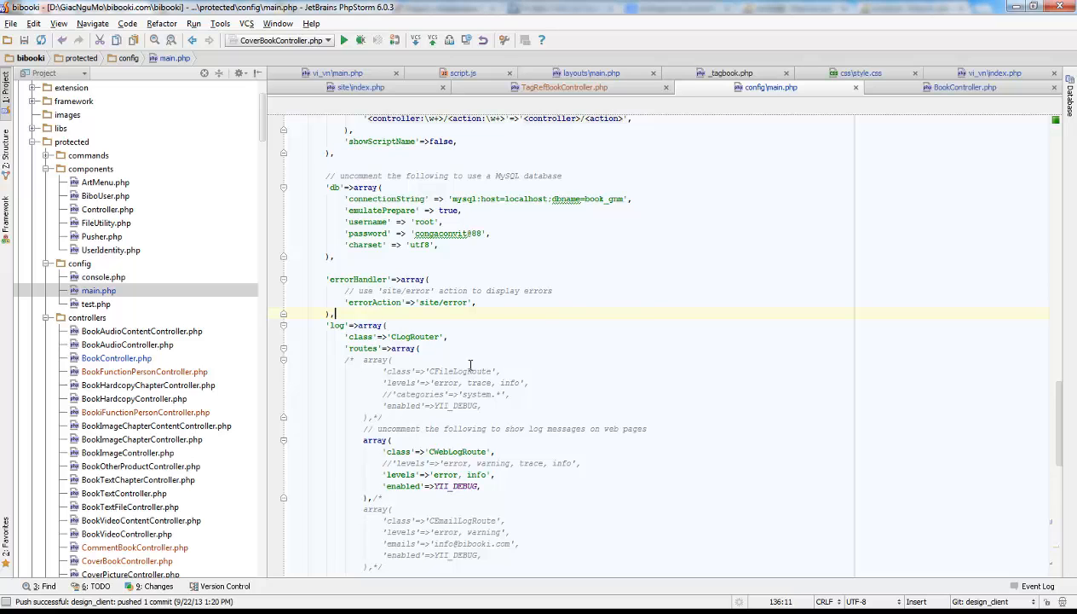
Fill the pusher array with class application.components.Pusher, key, secret and appId.
{"action": "scroll", "scroll_direction": "down", "scroll_amount": 3}
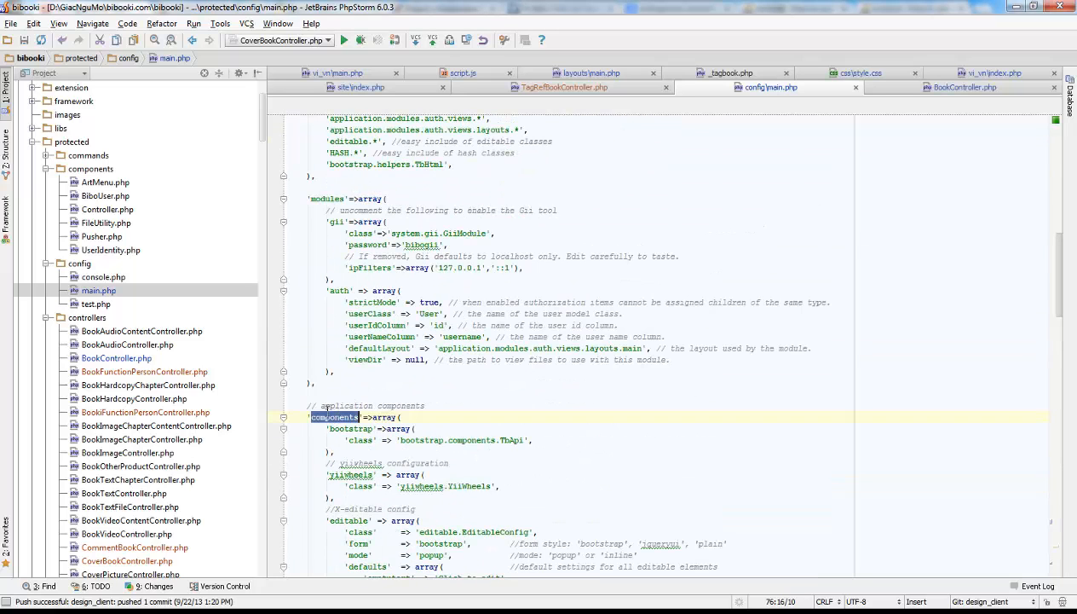
{"action": "scroll", "scroll_direction": "down", "scroll_amount": 3}
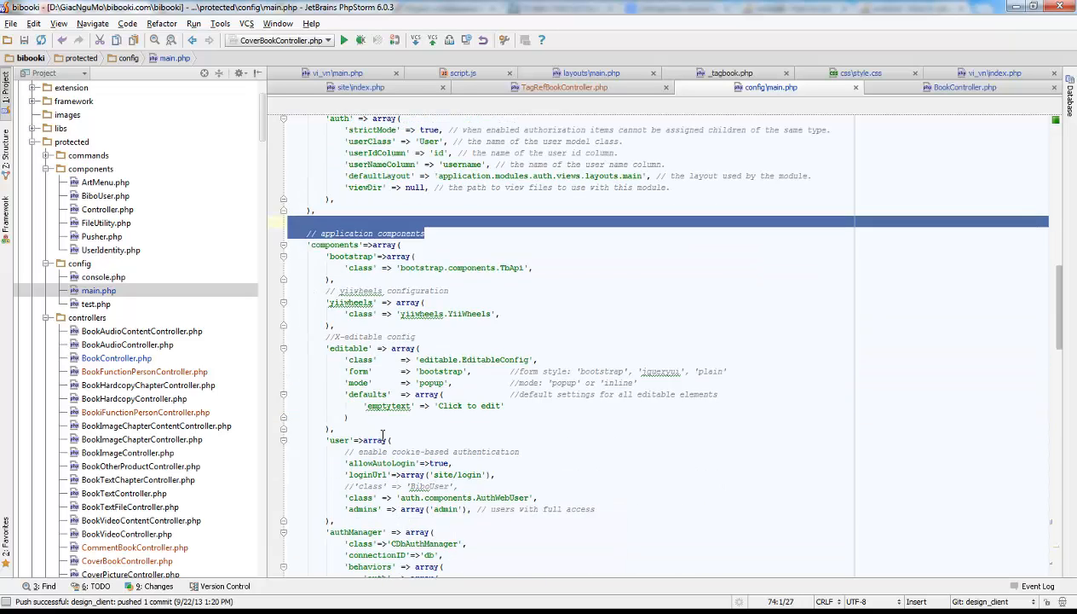
{"action": "scroll", "scroll_direction": "down", "scroll_amount": 3}
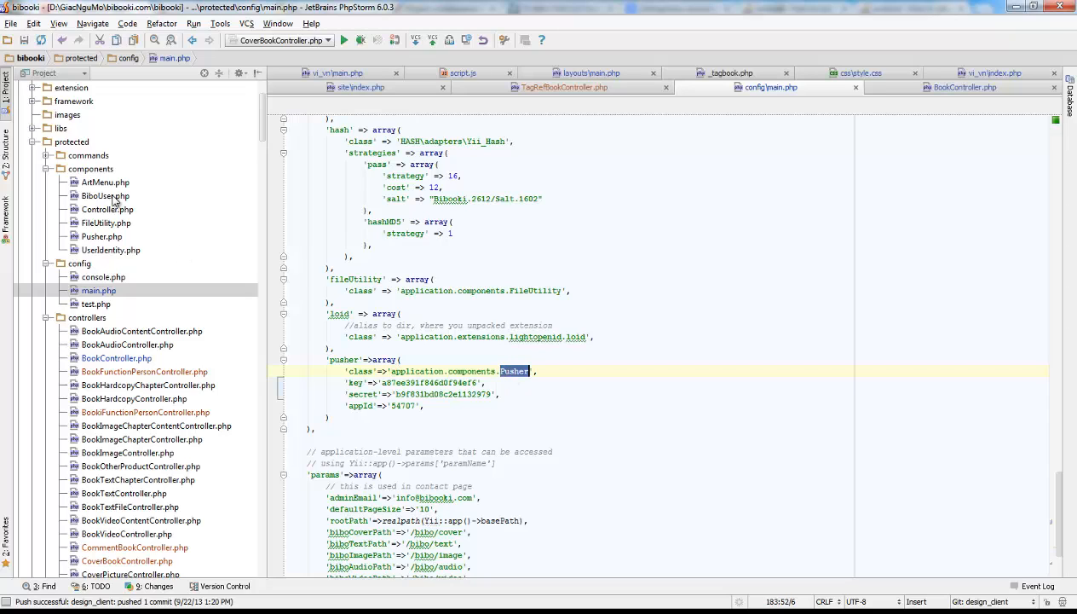
{"action": "left_click", "coordinate": [101, 236]}
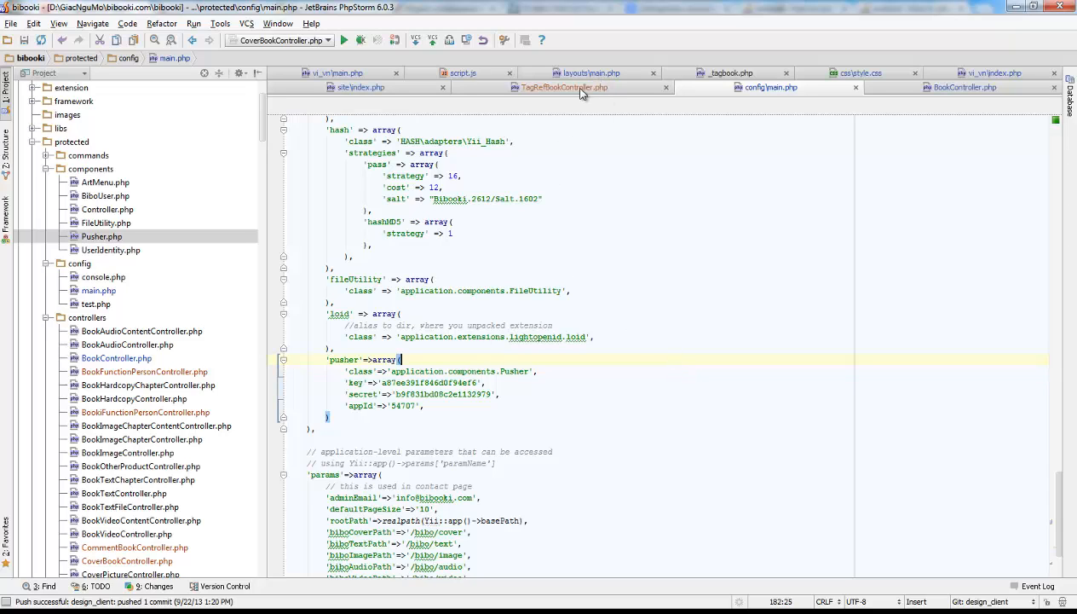
{"action": "left_click", "coordinate": [563, 87]}
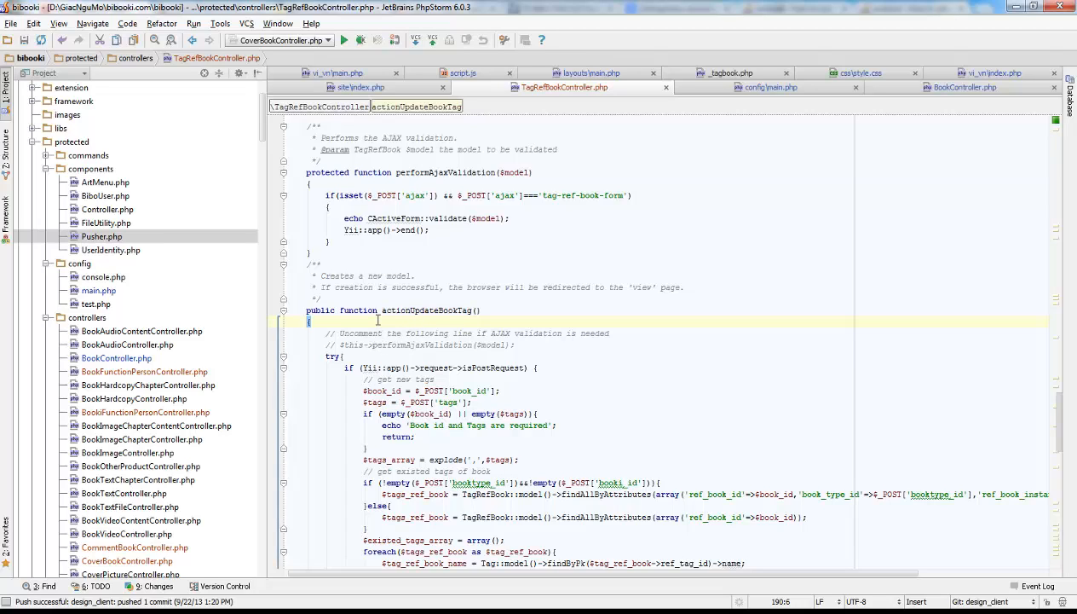
End actionUpdateBookTag with Yii::app()->pusher triggering a $data event on bibo_notifications.
{"action": "double_click", "coordinate": [417, 310]}
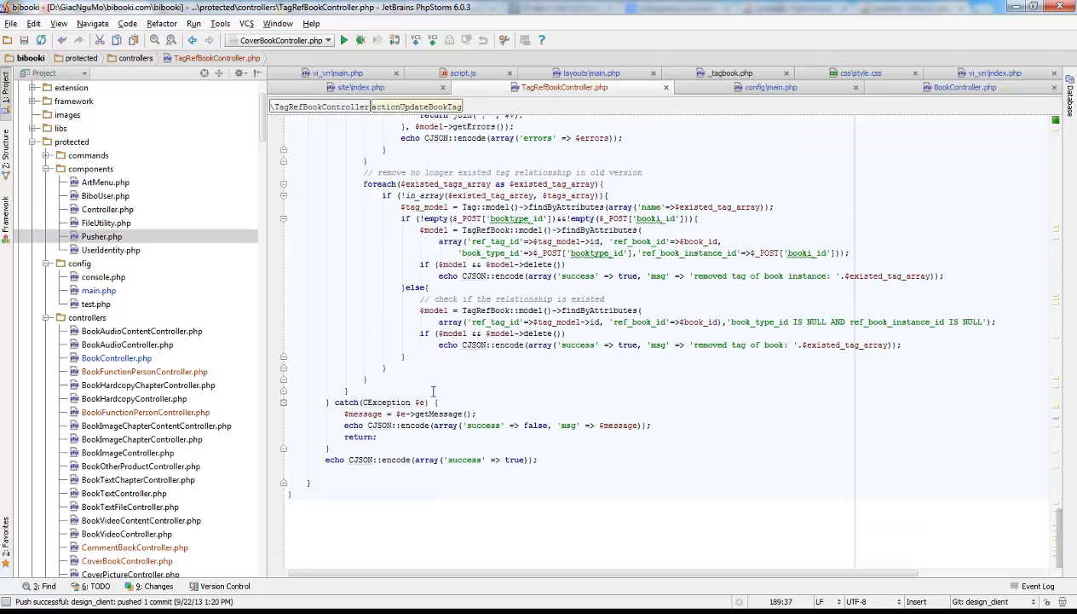
{"action": "left_click", "coordinate": [435, 469]}
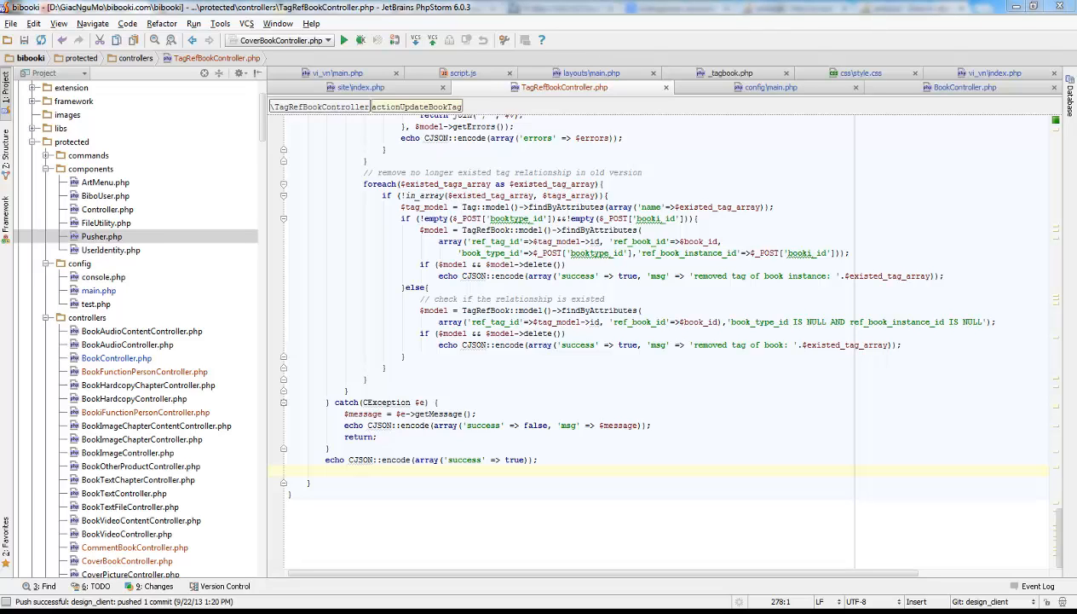
{"action": "mouse_move", "coordinate": [202, 550]}
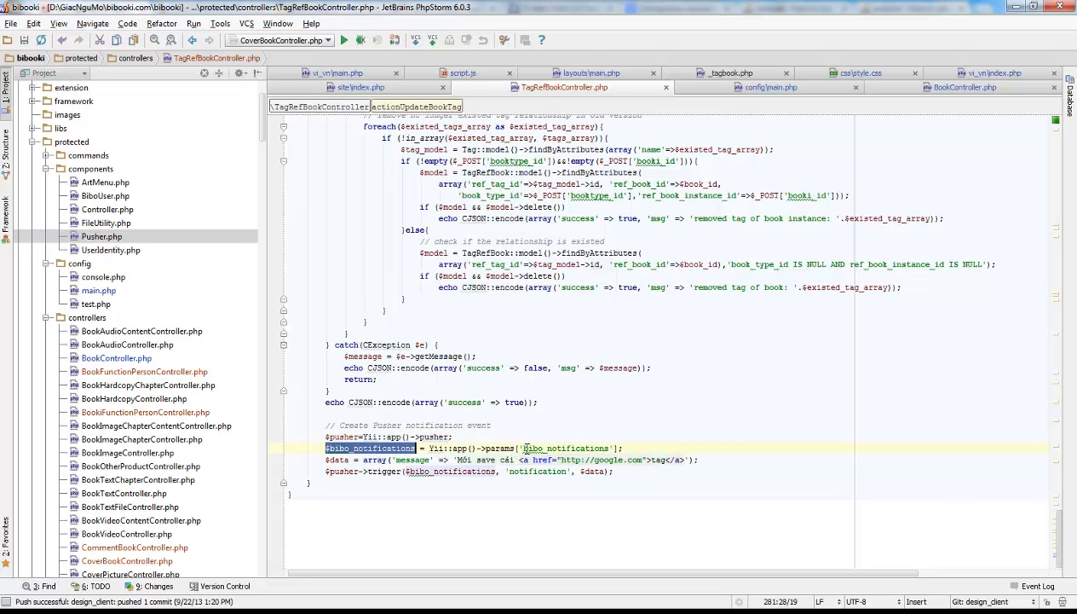
{"action": "double_click", "coordinate": [569, 447]}
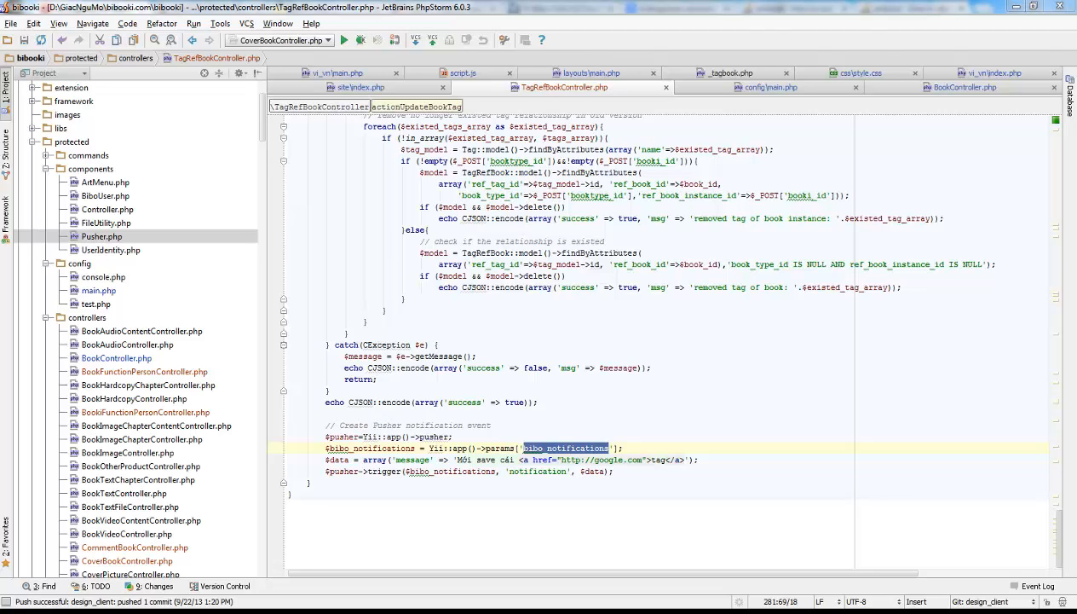
{"action": "mouse_move", "coordinate": [625, 117]}
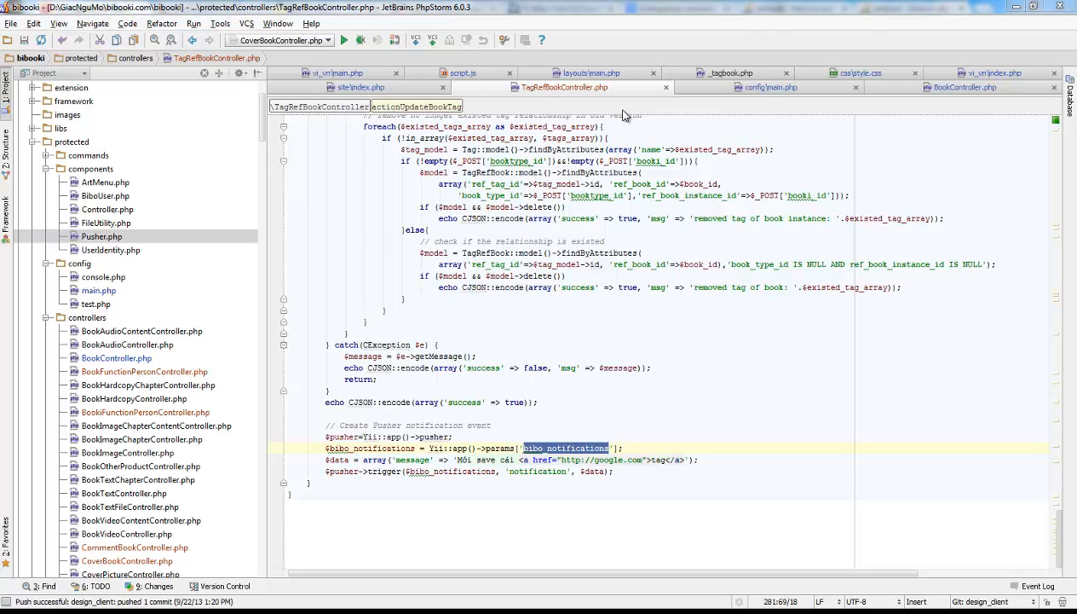
{"action": "left_click", "coordinate": [771, 87]}
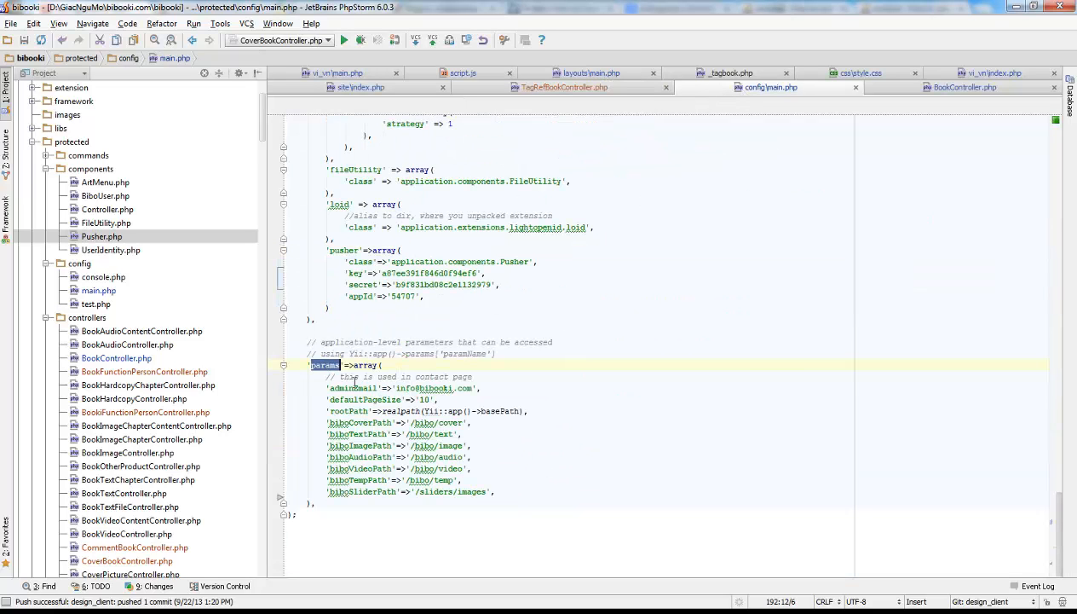
Add 'bibo_notifications'=>'bibooki_notifications' to params and compare it against the controller's trigger call.
{"action": "type", "text": "'bibo_notifications'=>'bibooki_notifications',"}
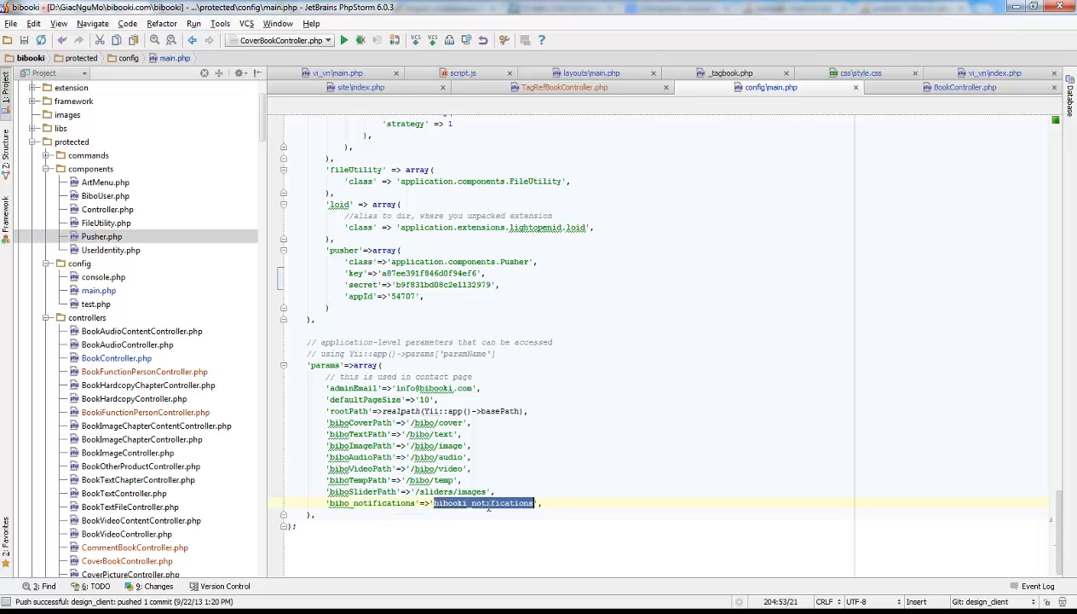
{"action": "left_click", "coordinate": [563, 86]}
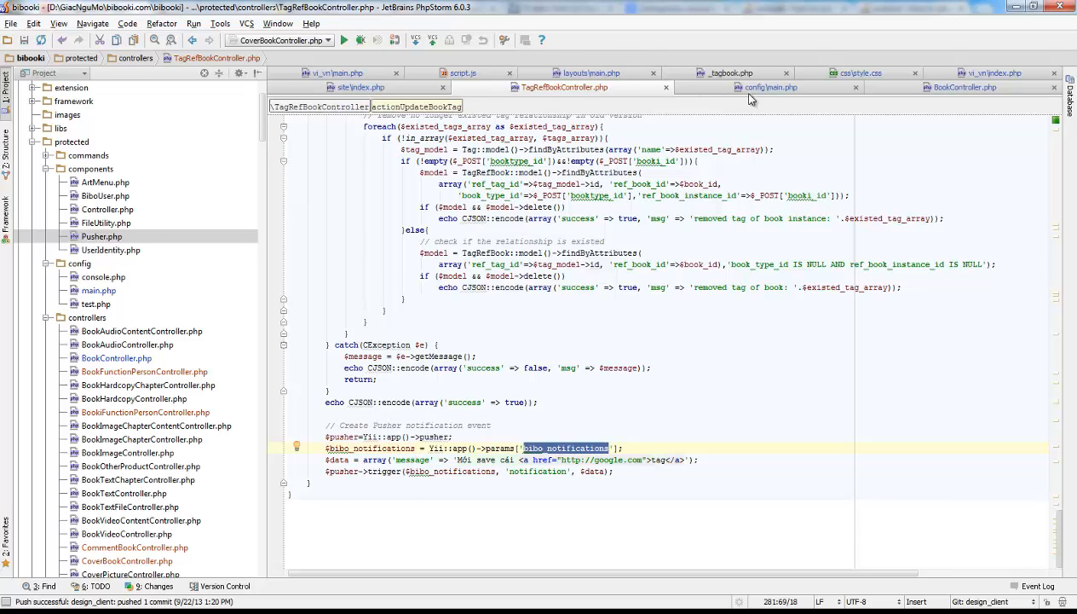
{"action": "left_click", "coordinate": [770, 86]}
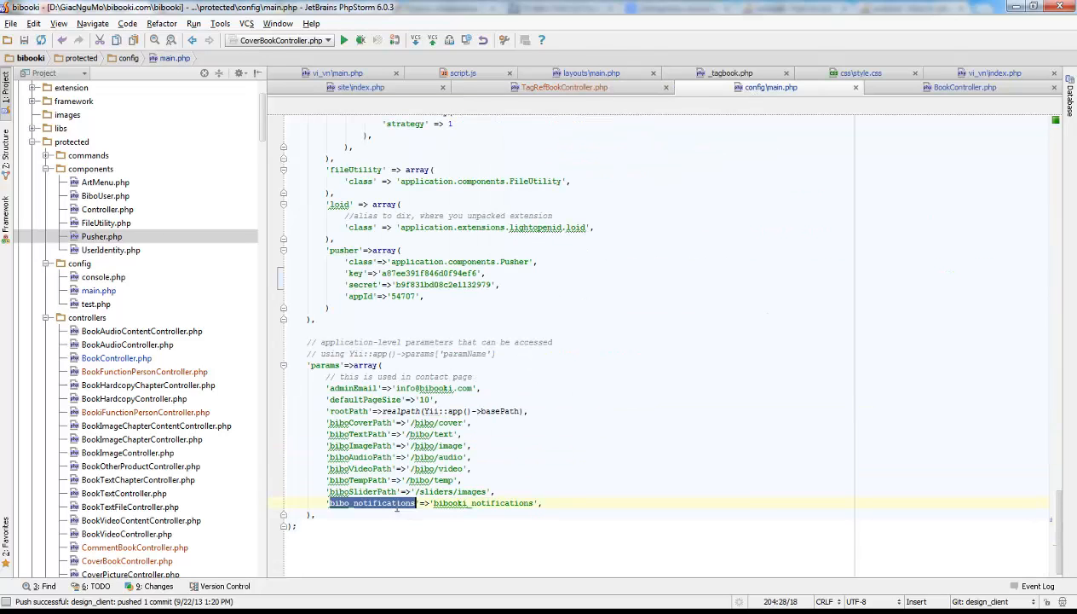
{"action": "left_click", "coordinate": [562, 86]}
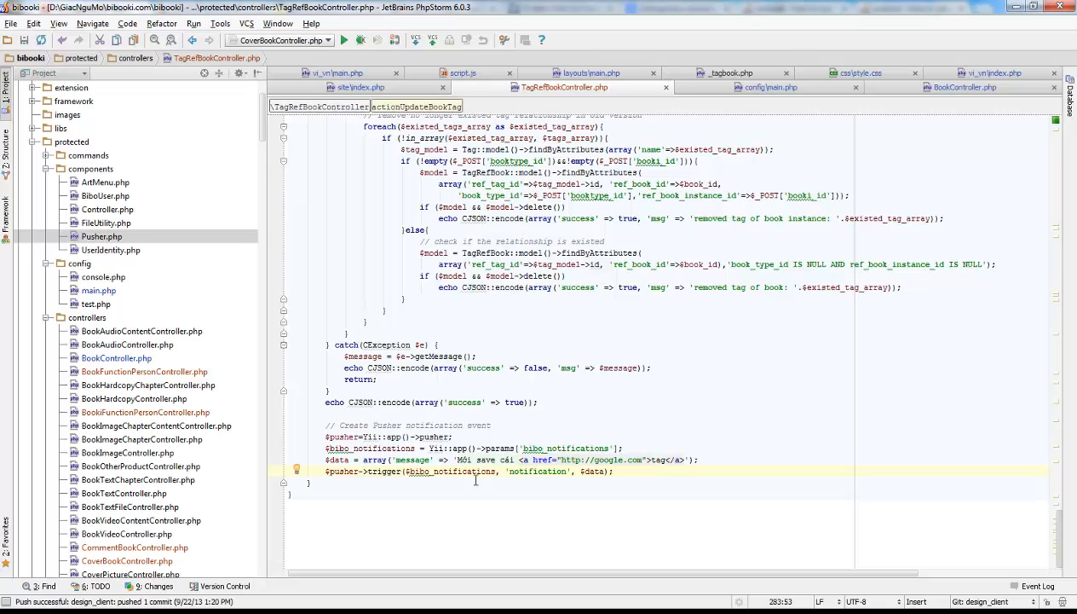
{"action": "double_click", "coordinate": [594, 471]}
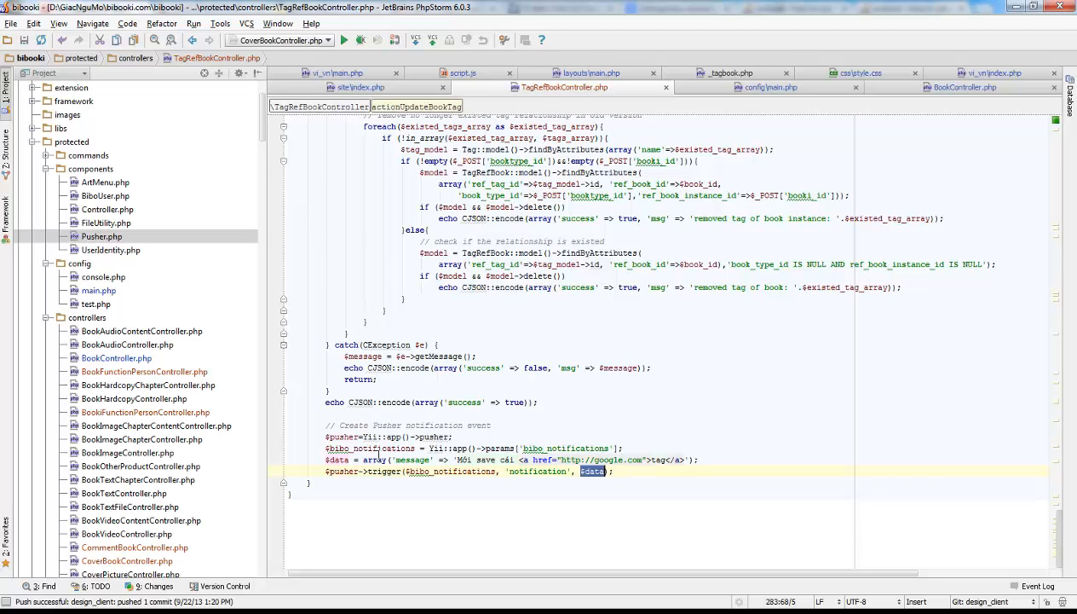
{"action": "mouse_move", "coordinate": [786, 83]}
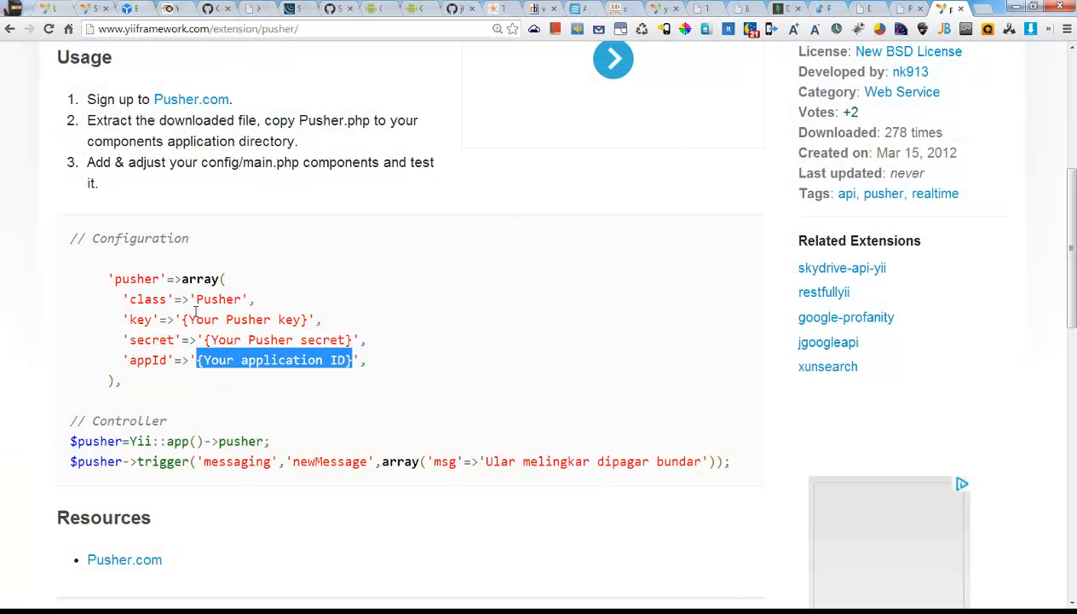
{"action": "scroll", "scroll_direction": "down", "scroll_amount": 3}
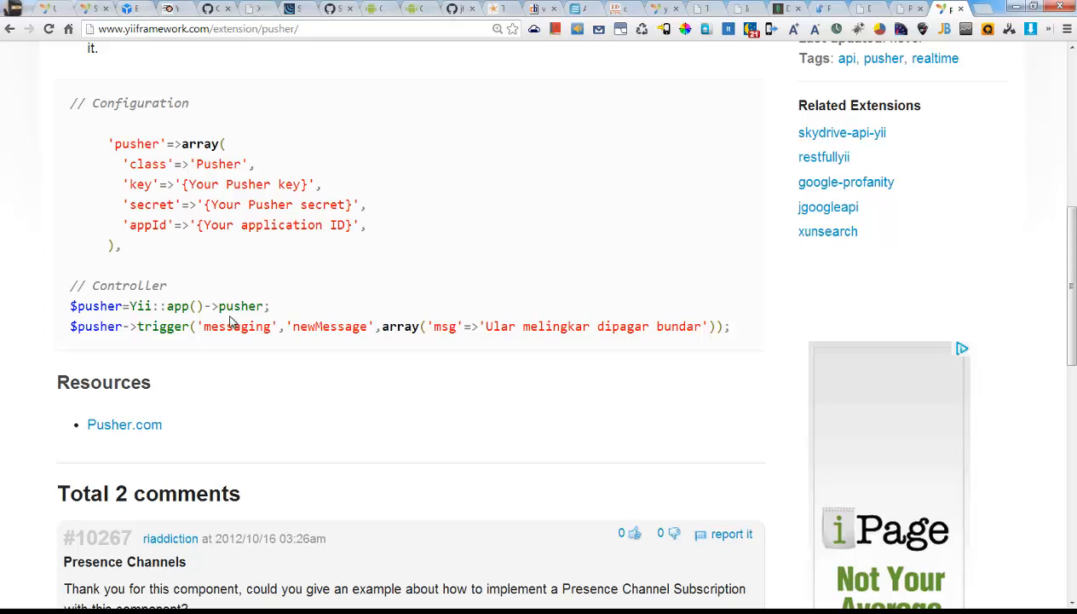
{"action": "double_click", "coordinate": [237, 327]}
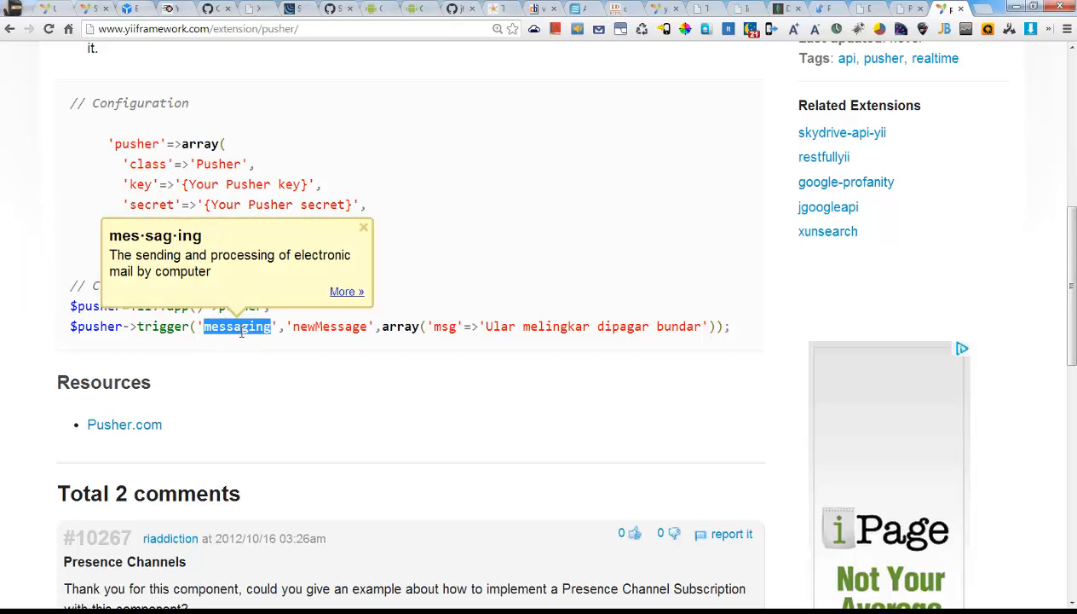
{"action": "mouse_move", "coordinate": [352, 333]}
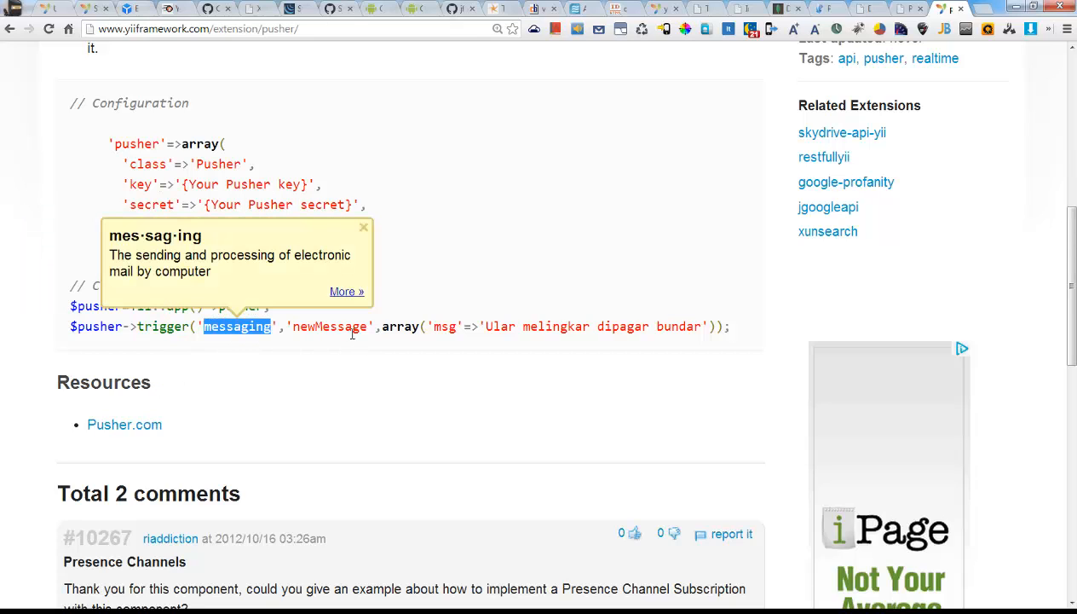
{"action": "double_click", "coordinate": [329, 327]}
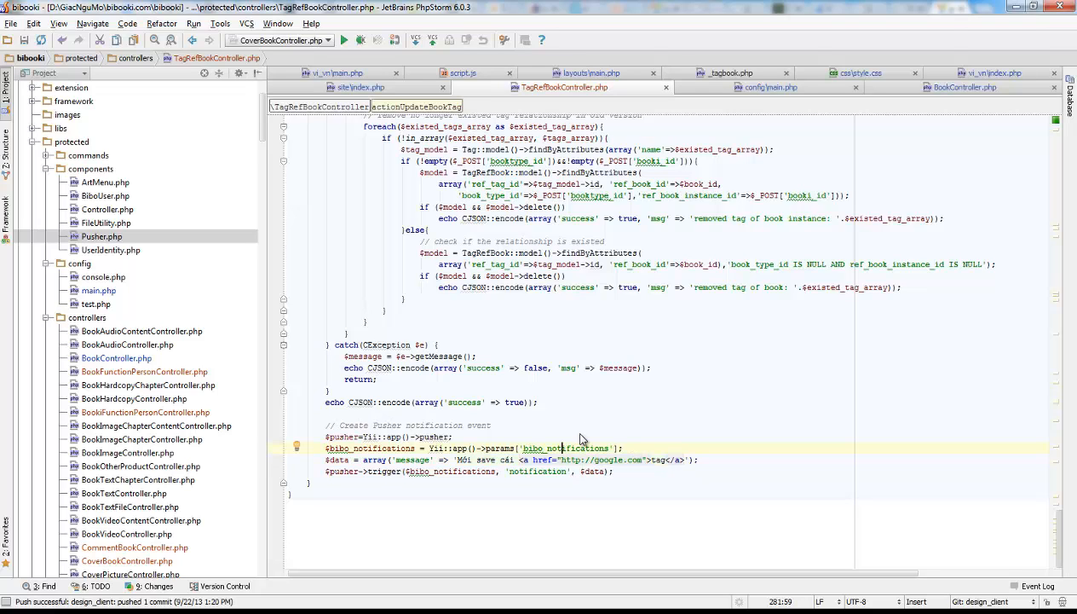
Check the bibo_notifications parameter name in TagRefBookController.php.
{"action": "left_click", "coordinate": [454, 437]}
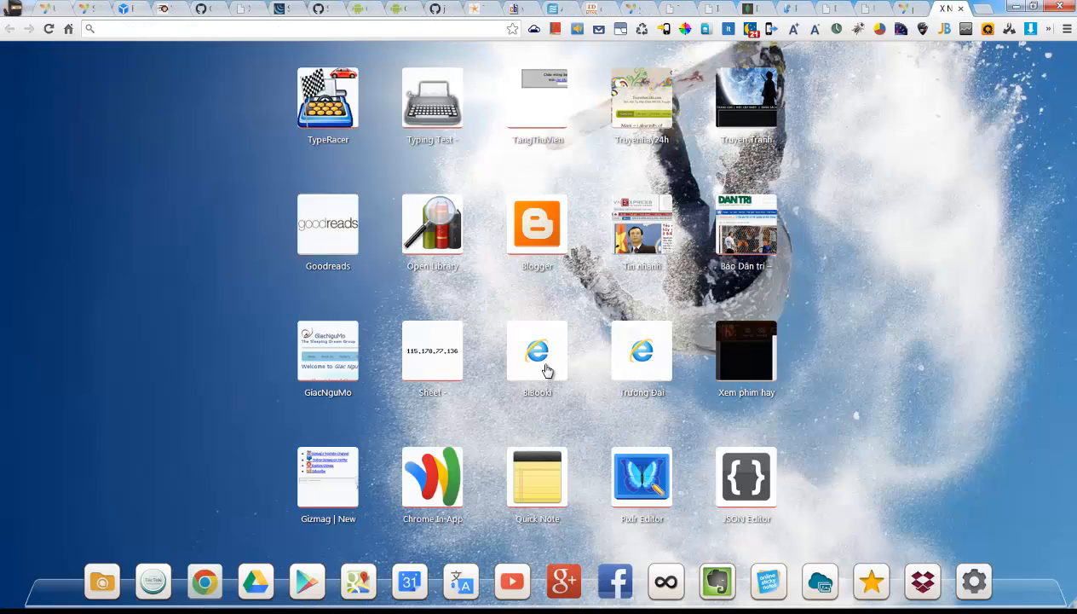
{"action": "left_click", "coordinate": [537, 350]}
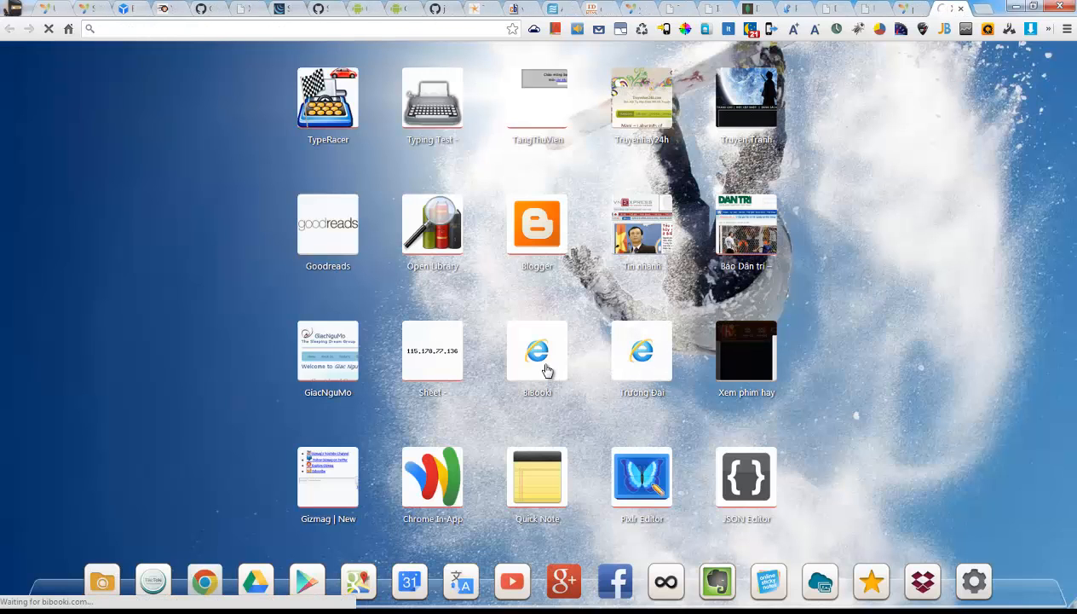
{"action": "mouse_move", "coordinate": [557, 362]}
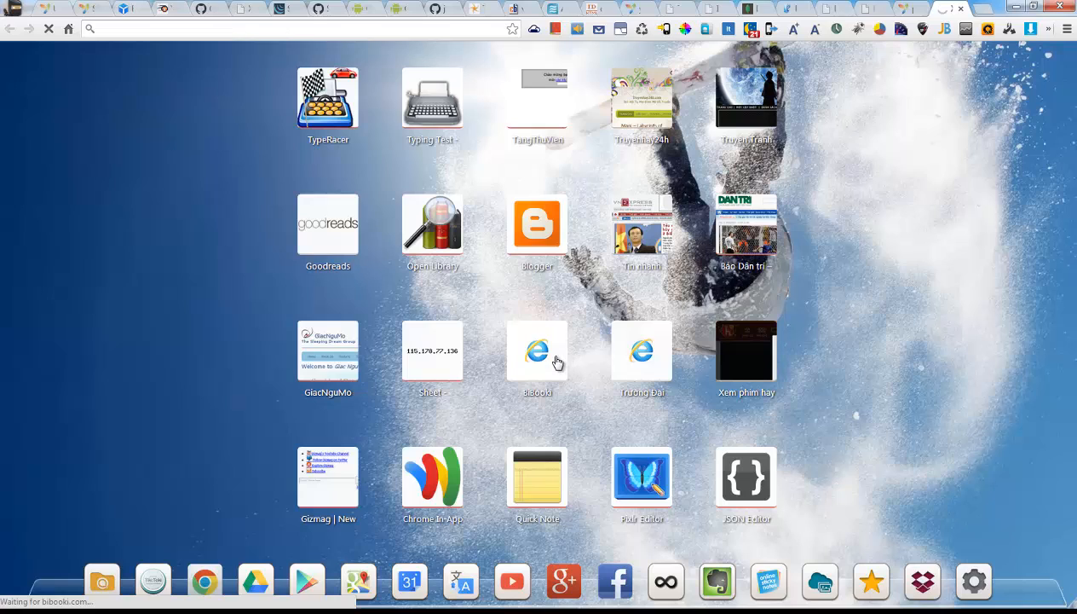
{"action": "mouse_move", "coordinate": [543, 376]}
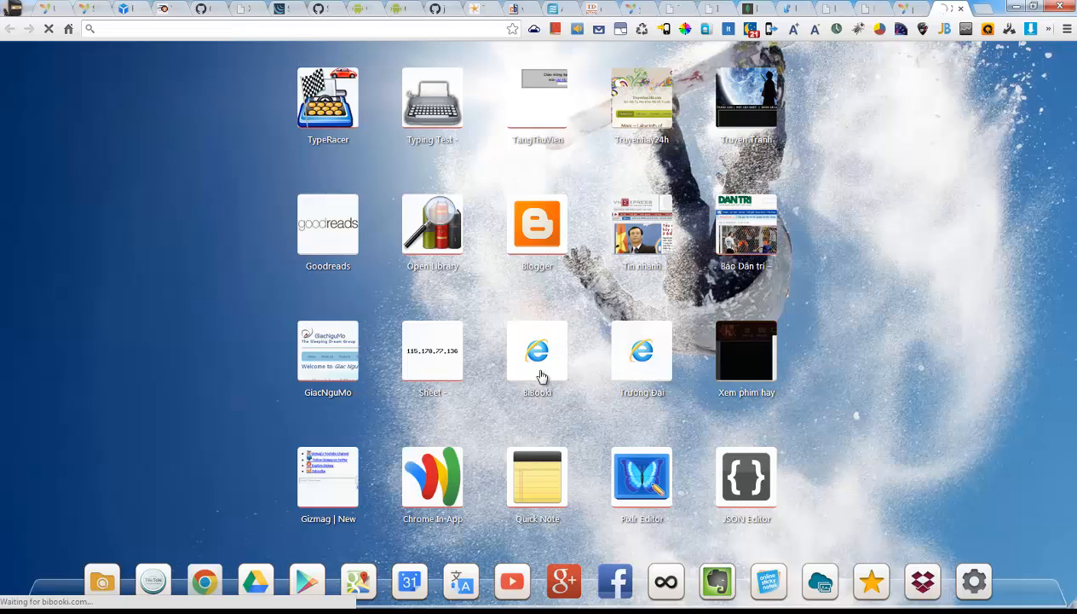
{"action": "left_click", "coordinate": [537, 350]}
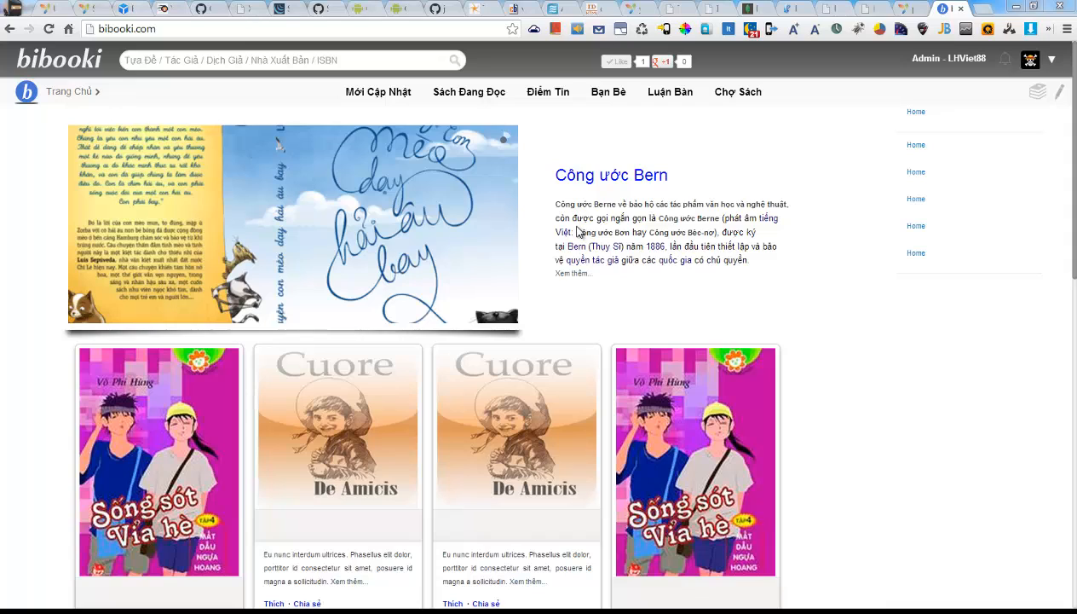
{"action": "mouse_move", "coordinate": [666, 246]}
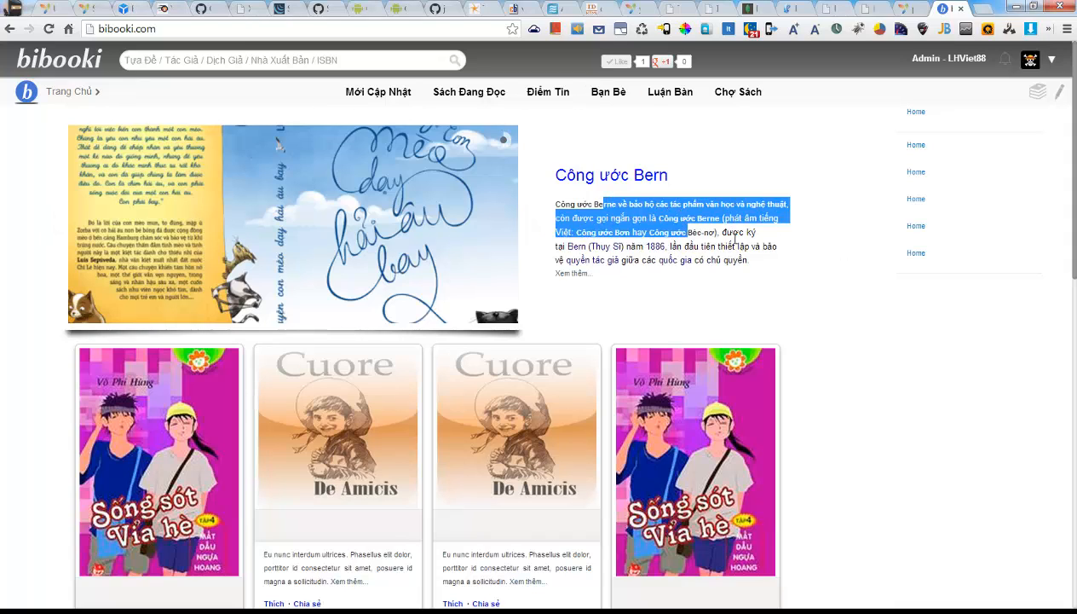
{"action": "scroll", "scroll_direction": "down", "scroll_amount": 3}
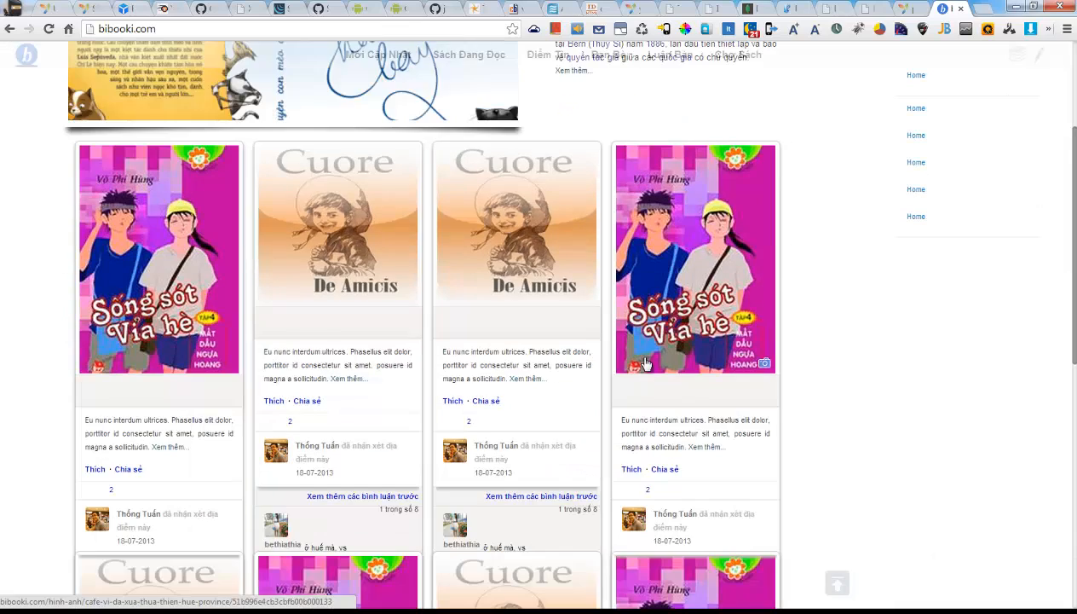
{"action": "scroll", "scroll_direction": "down", "scroll_amount": 3}
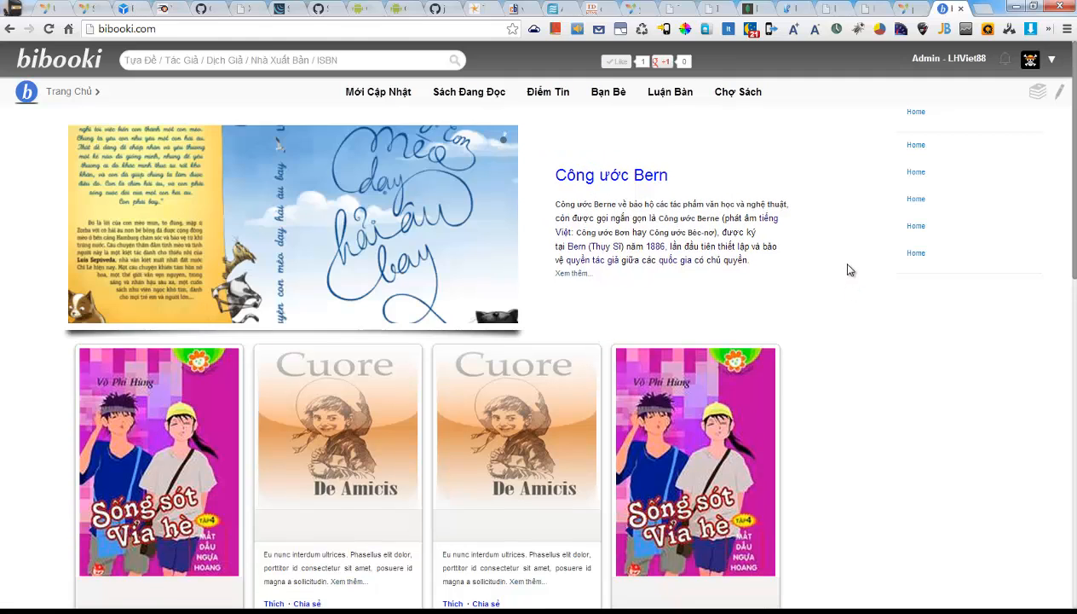
{"action": "scroll", "scroll_direction": "down", "scroll_amount": 3}
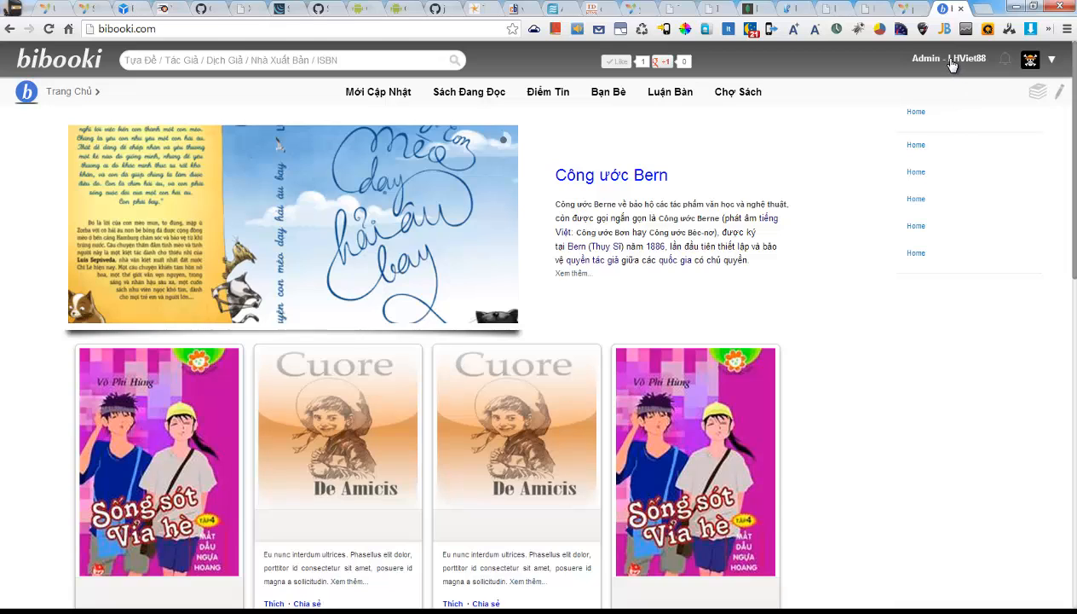
{"action": "left_click", "coordinate": [948, 58]}
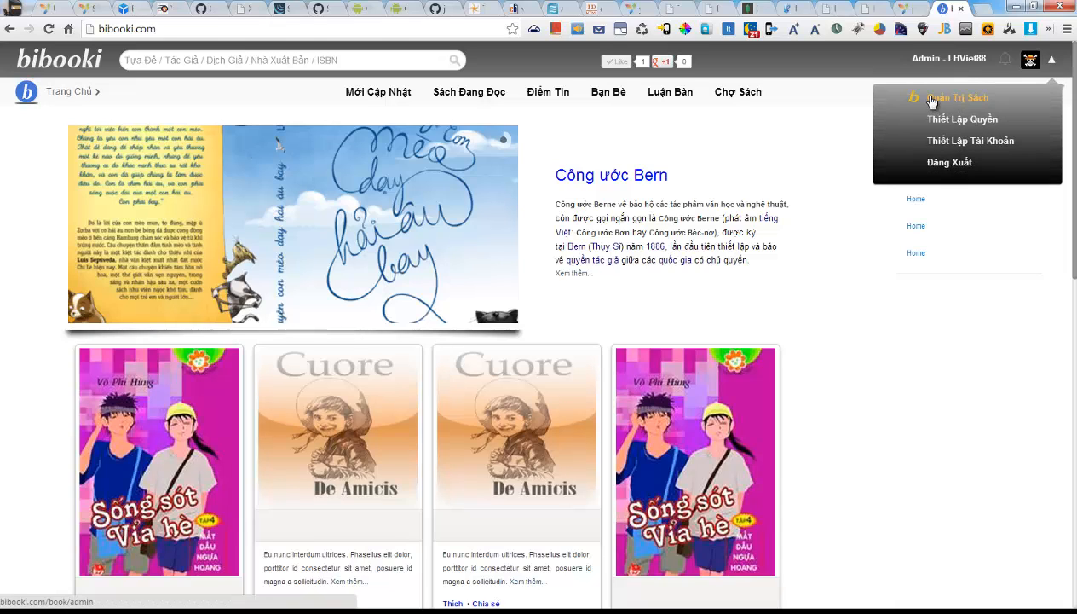
{"action": "mouse_move", "coordinate": [950, 101]}
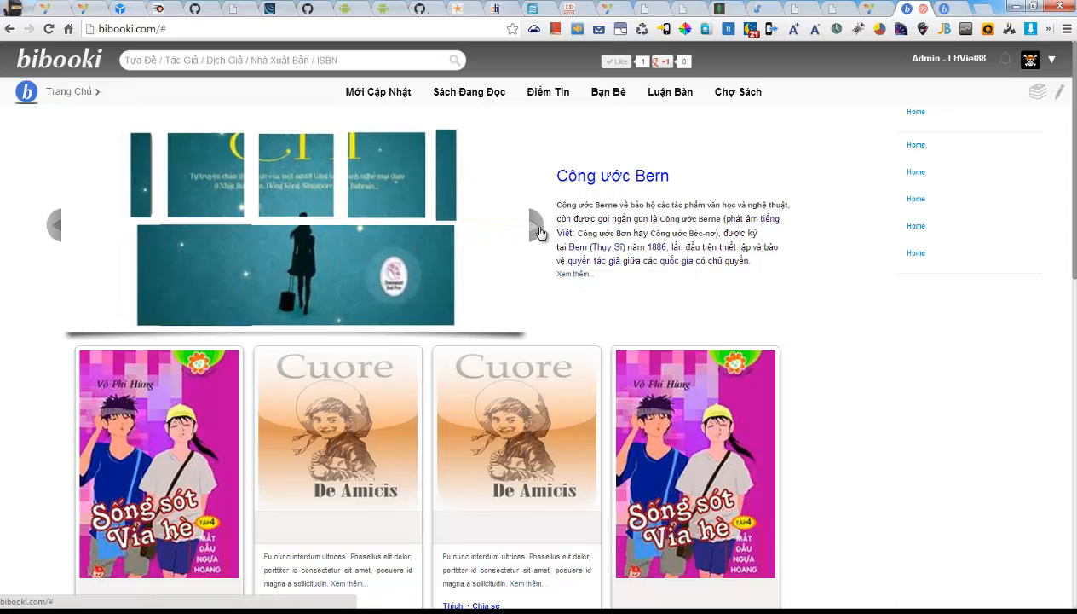
Open Cuore's update page from Quản Trị Sách and click into its tag input.
{"action": "left_click", "coordinate": [539, 225]}
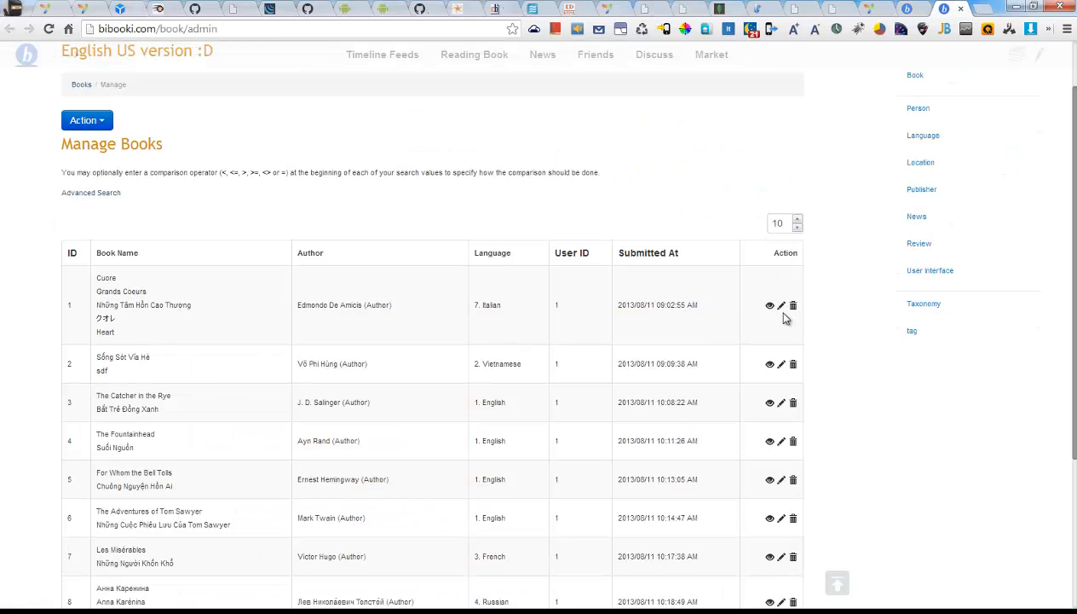
{"action": "left_click", "coordinate": [781, 305]}
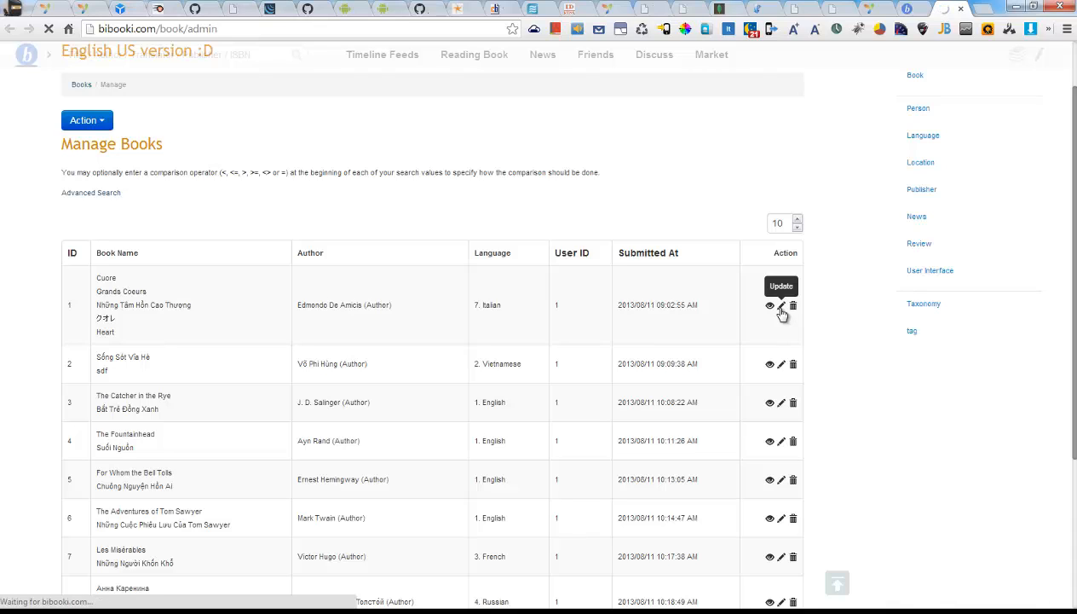
{"action": "left_click", "coordinate": [782, 305]}
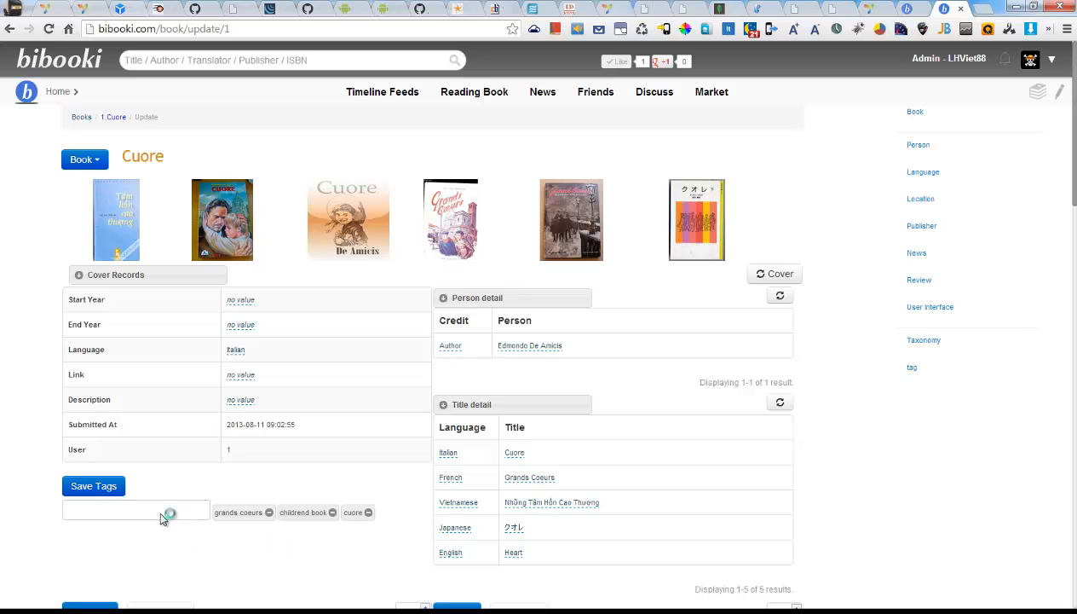
{"action": "left_click", "coordinate": [136, 509]}
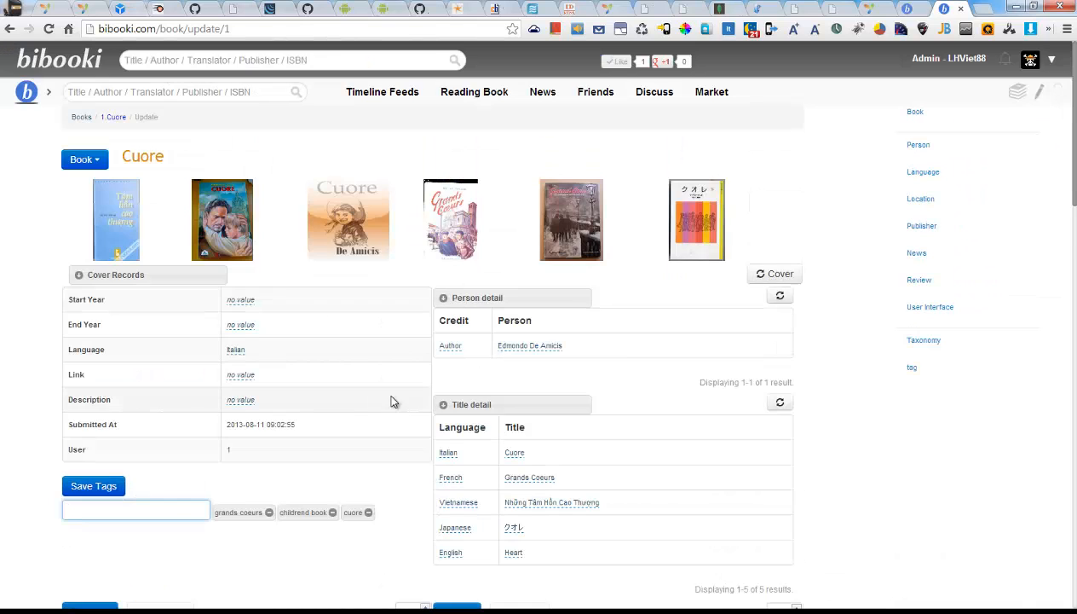
{"action": "scroll", "scroll_direction": "down", "scroll_amount": 3}
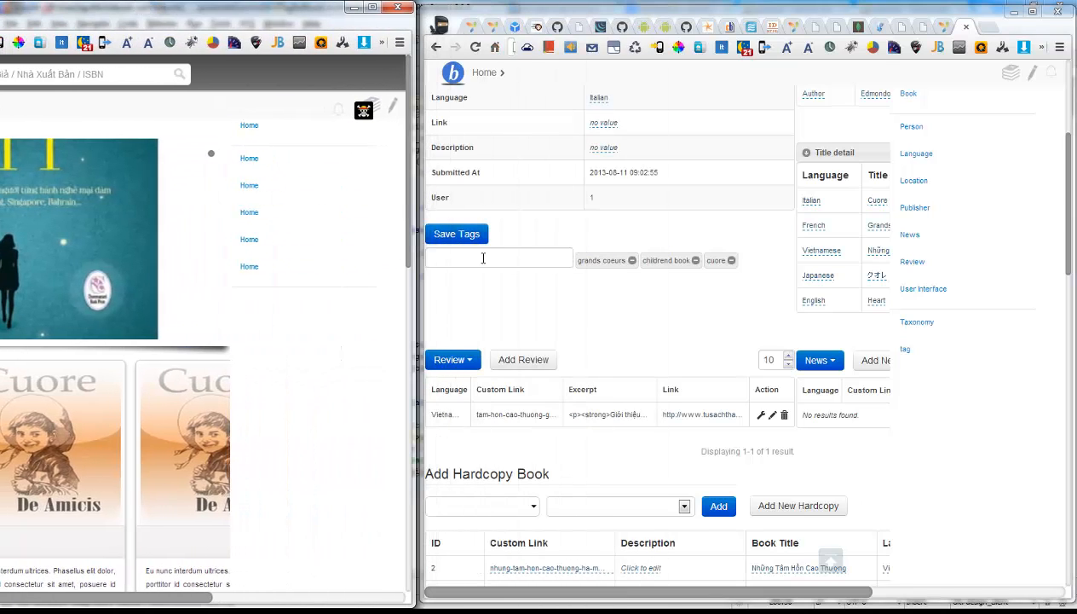
Enter the tag 'ha mai anh' for Cuore and click Save Tags.
{"action": "type", "text": "ha"}
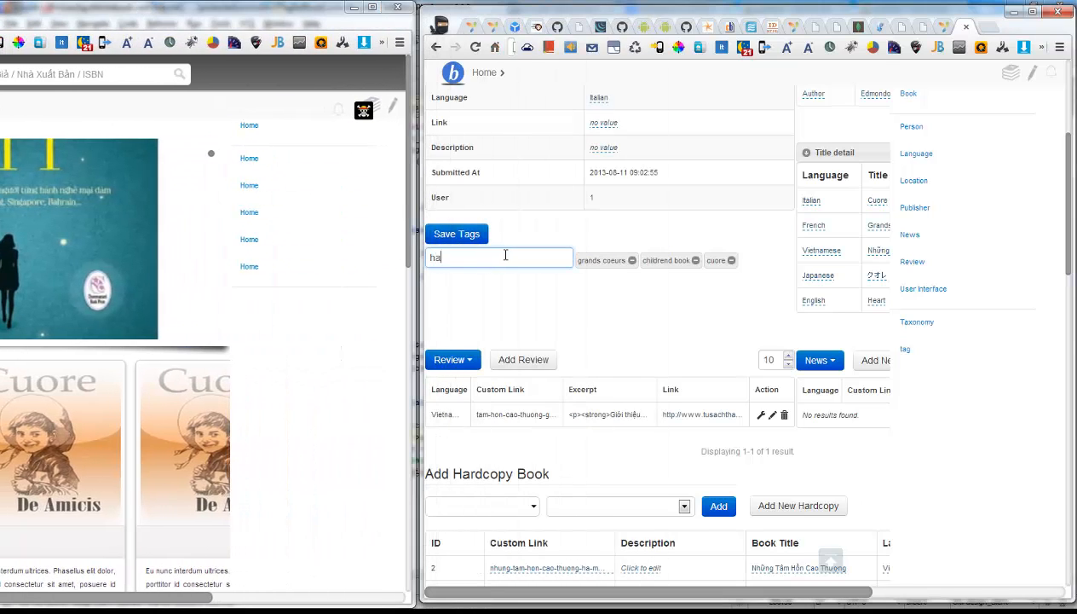
{"action": "type", "text": "mai anh"}
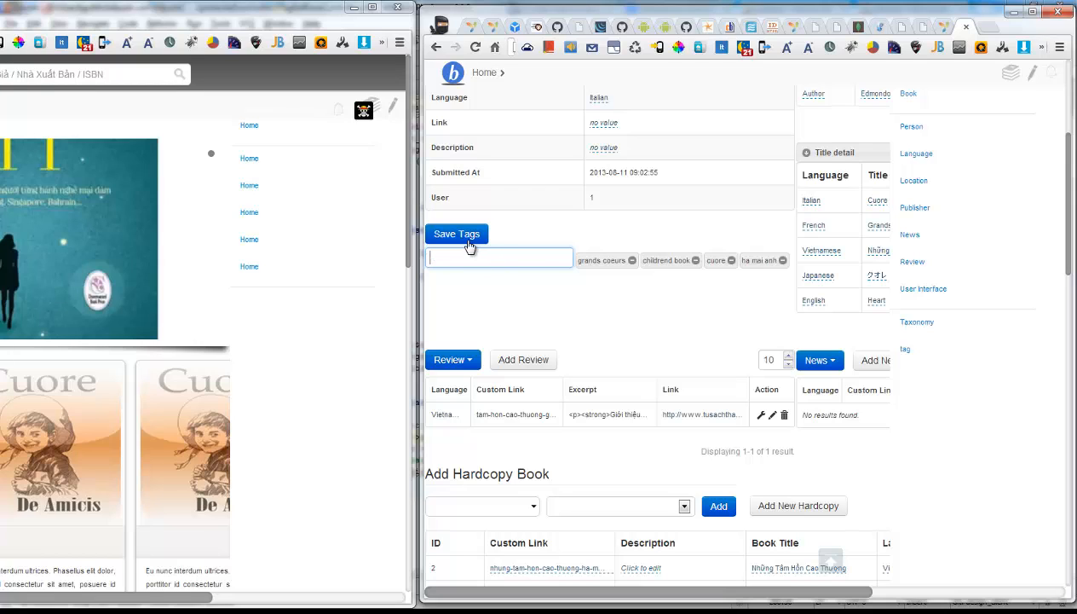
{"action": "left_click", "coordinate": [457, 233]}
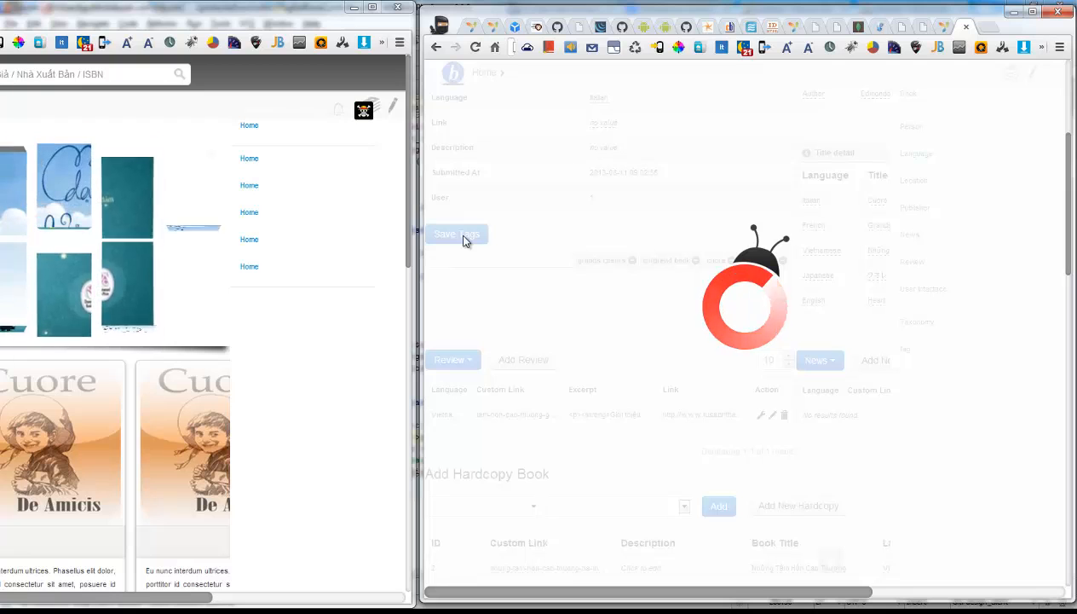
{"action": "left_click", "coordinate": [457, 234]}
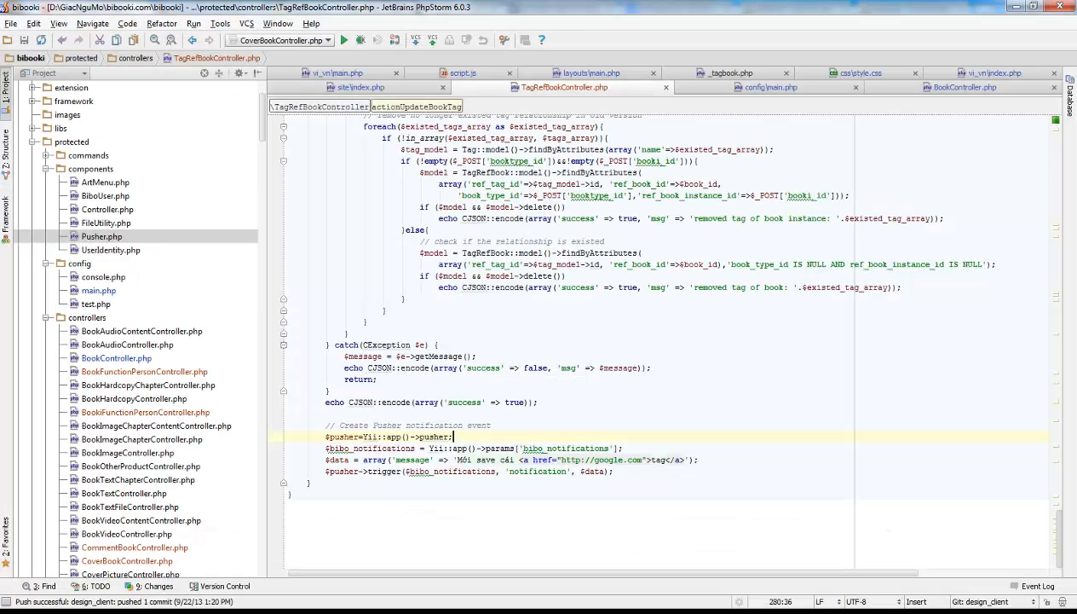
{"action": "mouse_move", "coordinate": [604, 75]}
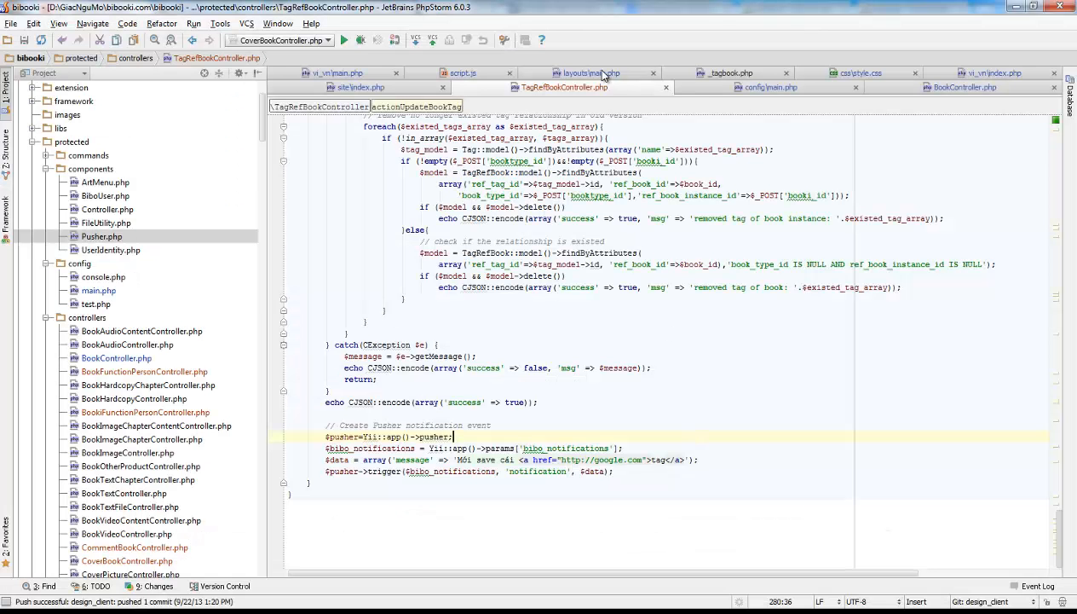
Switch to the script.js tab showing the PusherNotifier setup.
{"action": "left_click", "coordinate": [463, 72]}
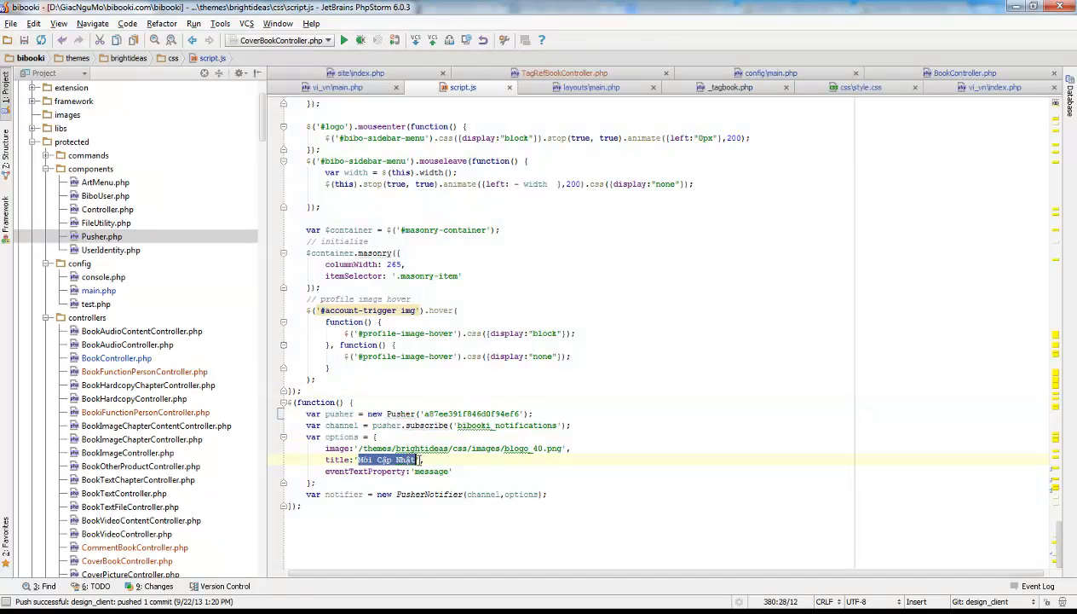
{"action": "mouse_move", "coordinate": [413, 459]}
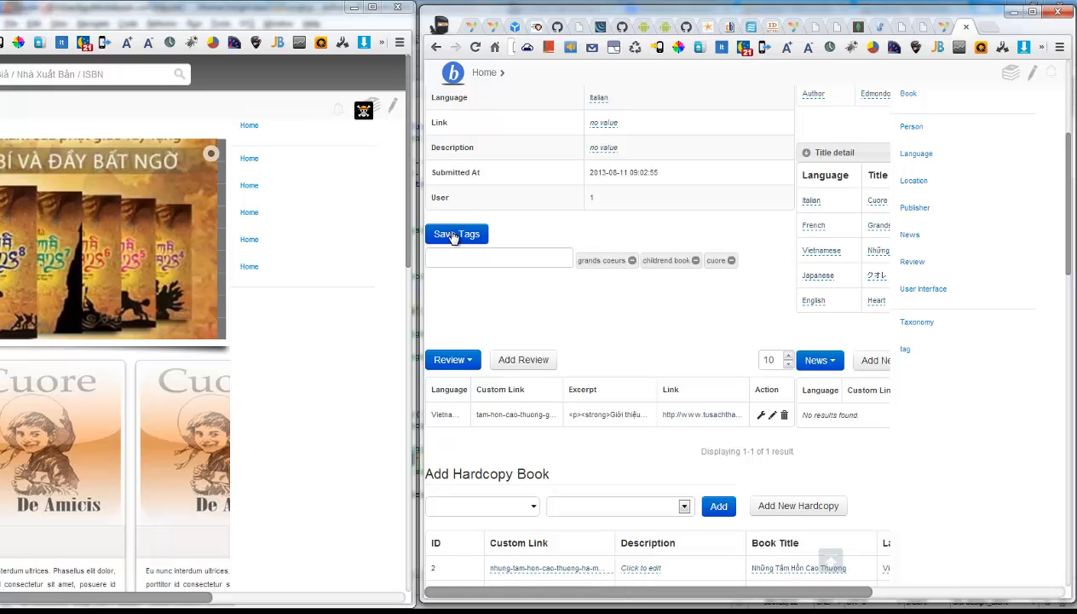
Click Save Tags on Cuore's update page again.
{"action": "left_click", "coordinate": [457, 233]}
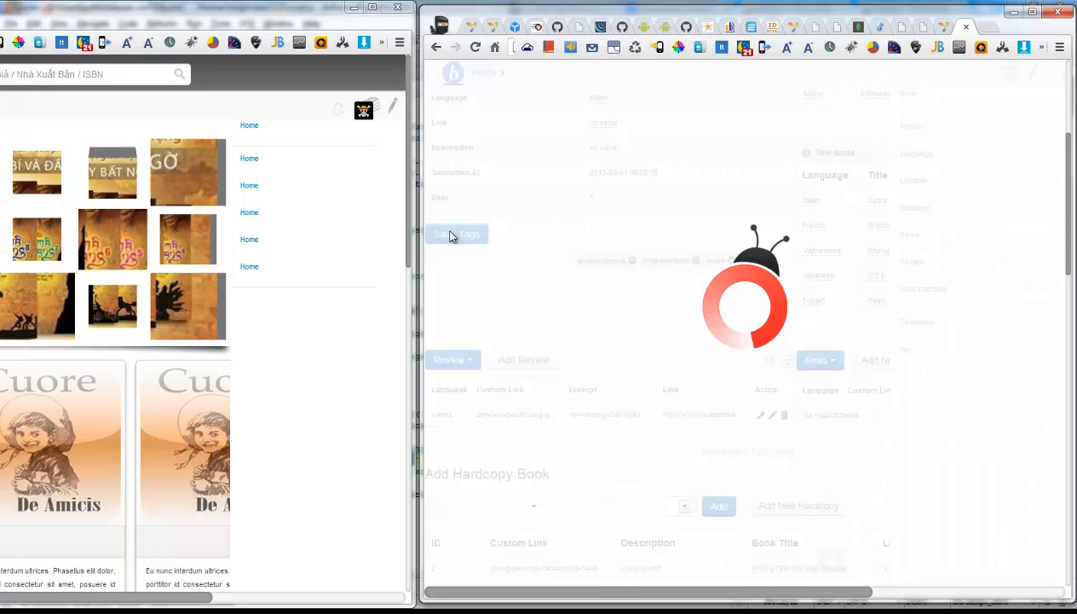
{"action": "left_click", "coordinate": [457, 234]}
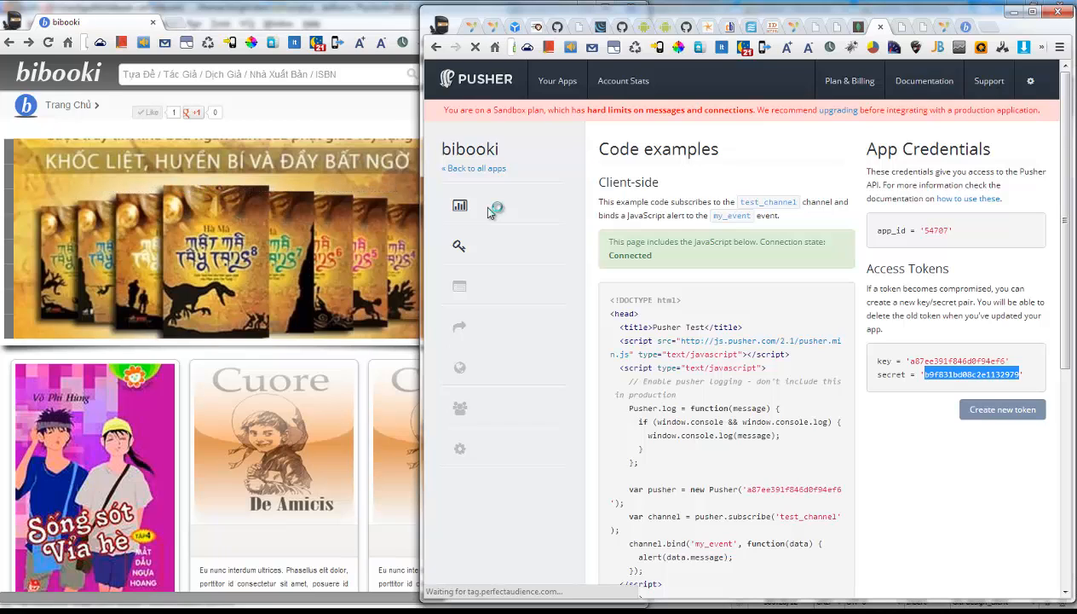
View the bibooki app's Stats, then go to the Event Creator.
{"action": "left_click", "coordinate": [460, 206]}
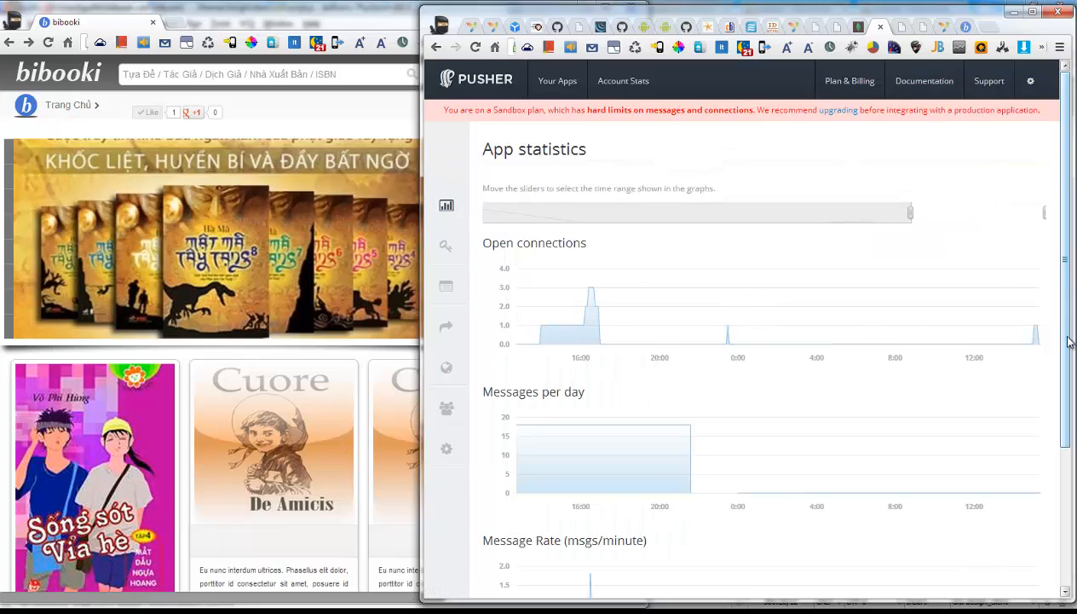
{"action": "mouse_move", "coordinate": [627, 430]}
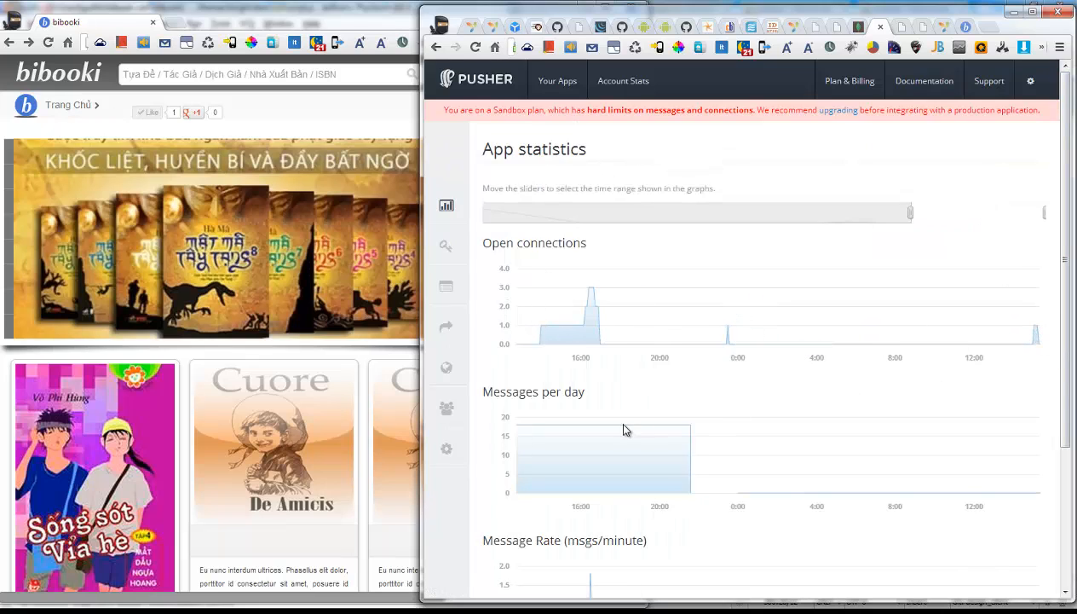
{"action": "mouse_move", "coordinate": [718, 475]}
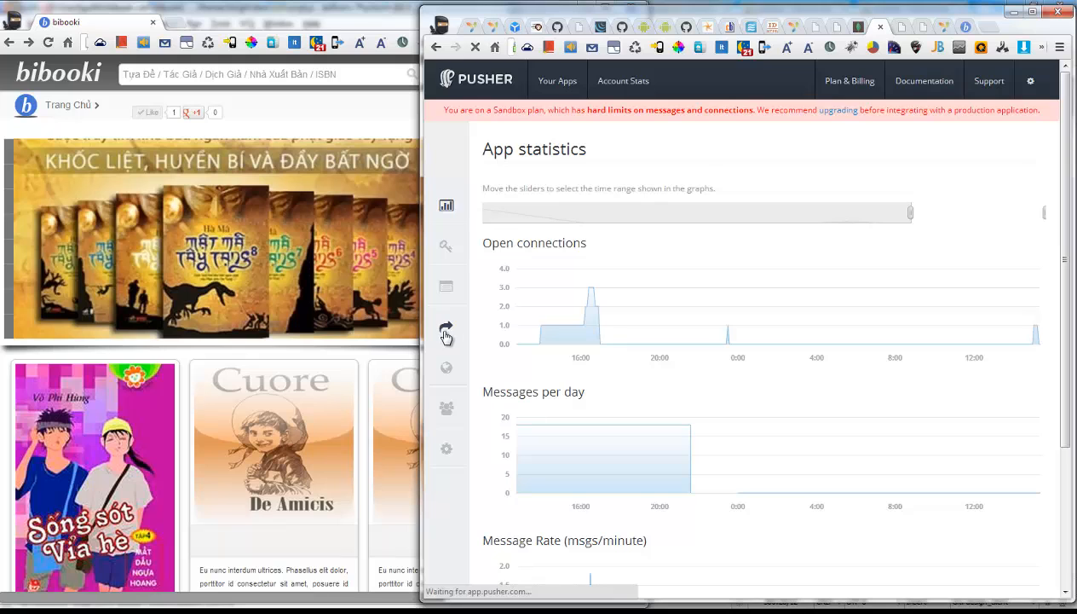
{"action": "left_click", "coordinate": [446, 331]}
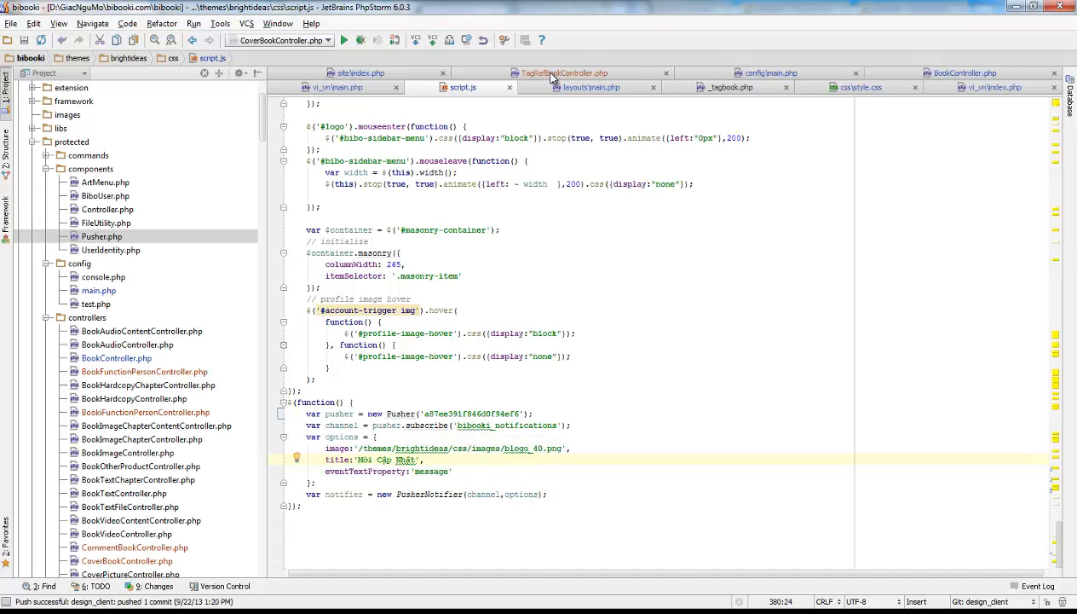
Recheck the controller trigger and select bibooki_notifications in config/main.php params.
{"action": "left_click", "coordinate": [564, 86]}
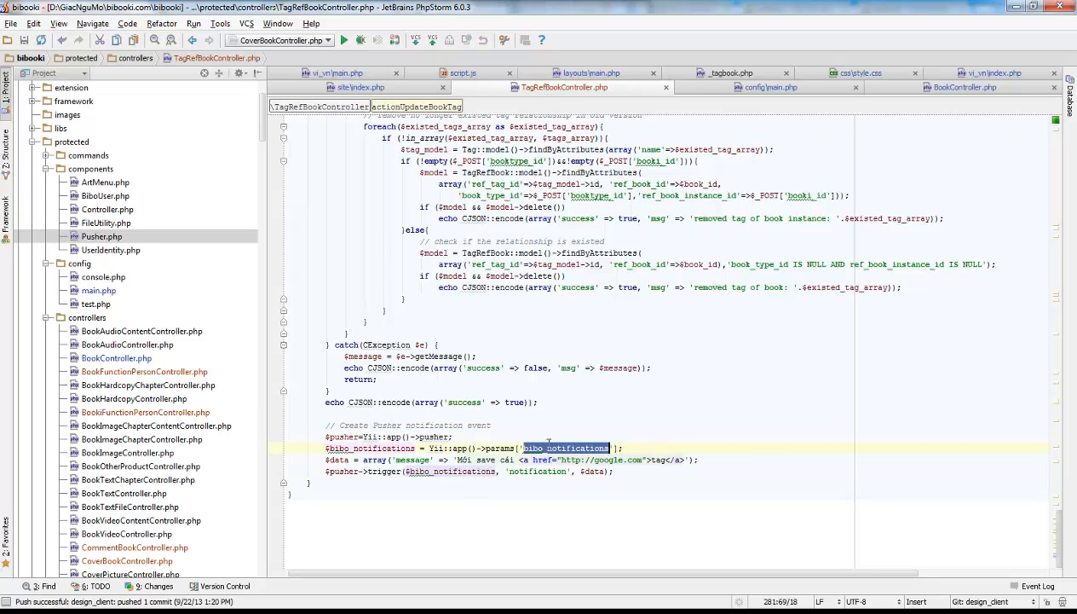
{"action": "mouse_move", "coordinate": [545, 447]}
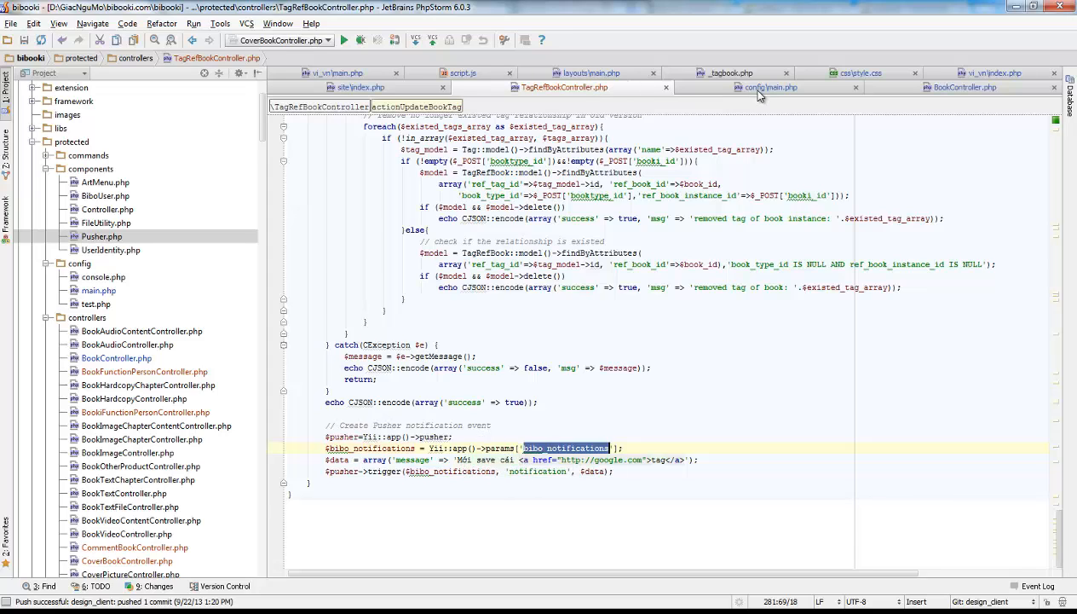
{"action": "left_click", "coordinate": [765, 86]}
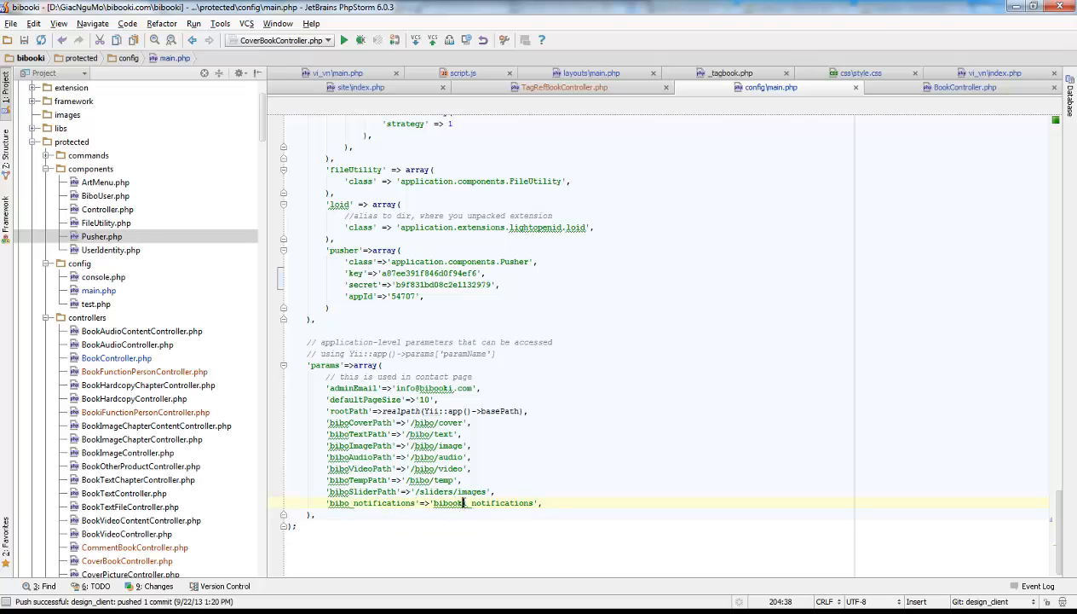
{"action": "double_click", "coordinate": [484, 502]}
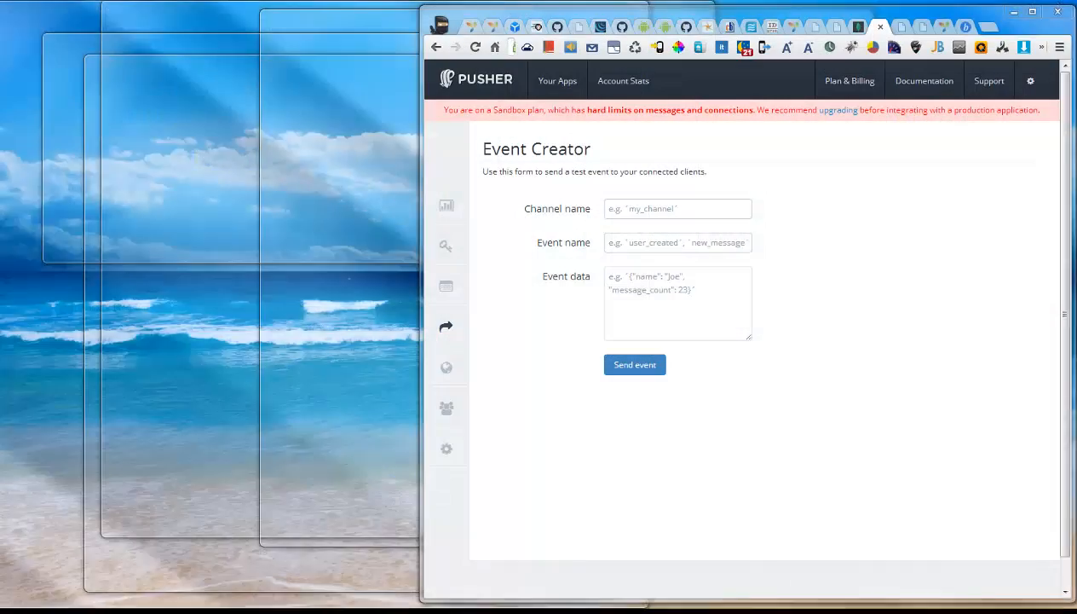
Set the test event's channel to bibooki_notifications and event name to notification.
{"action": "type", "text": "bibooki_notifications"}
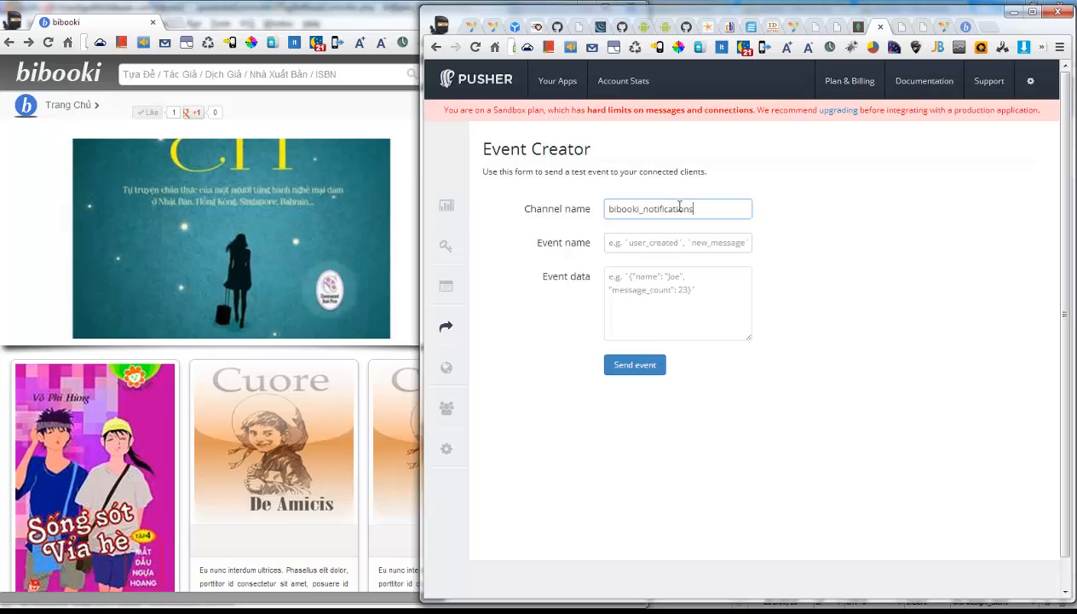
{"action": "left_click", "coordinate": [678, 242]}
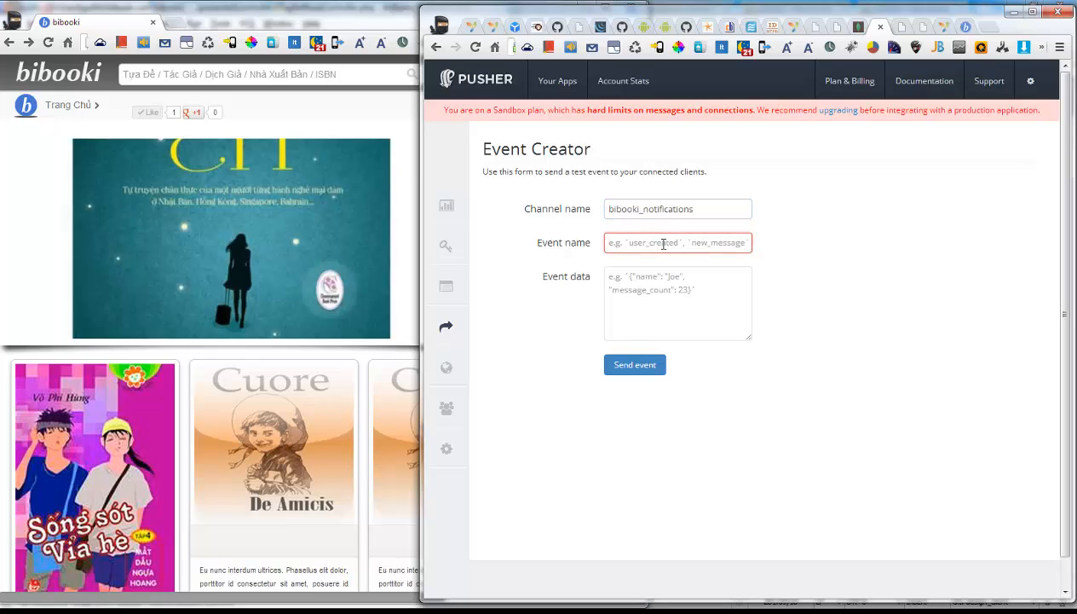
{"action": "type", "text": "notification"}
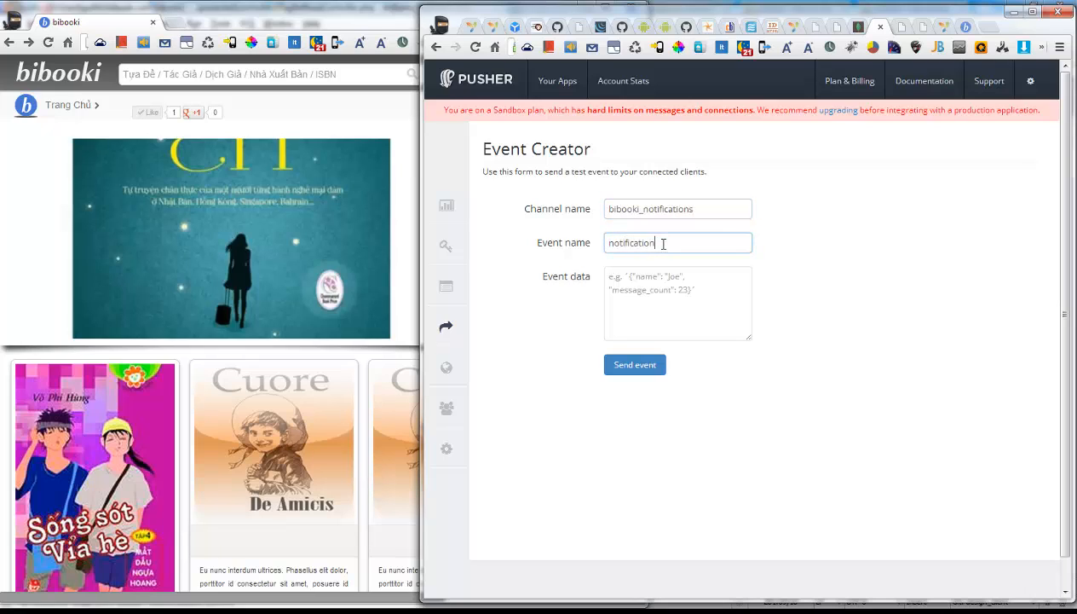
Enter JSON event data with name Joe, age 23 and message 'this text will be showed.'.
{"action": "left_click", "coordinate": [677, 302]}
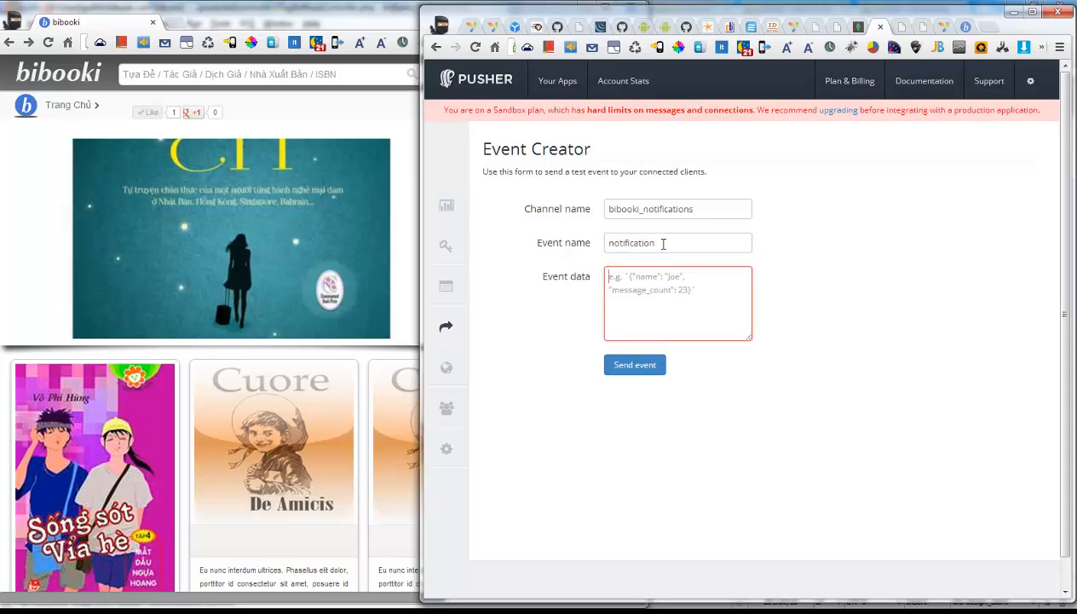
{"action": "type", "text": "{n"}
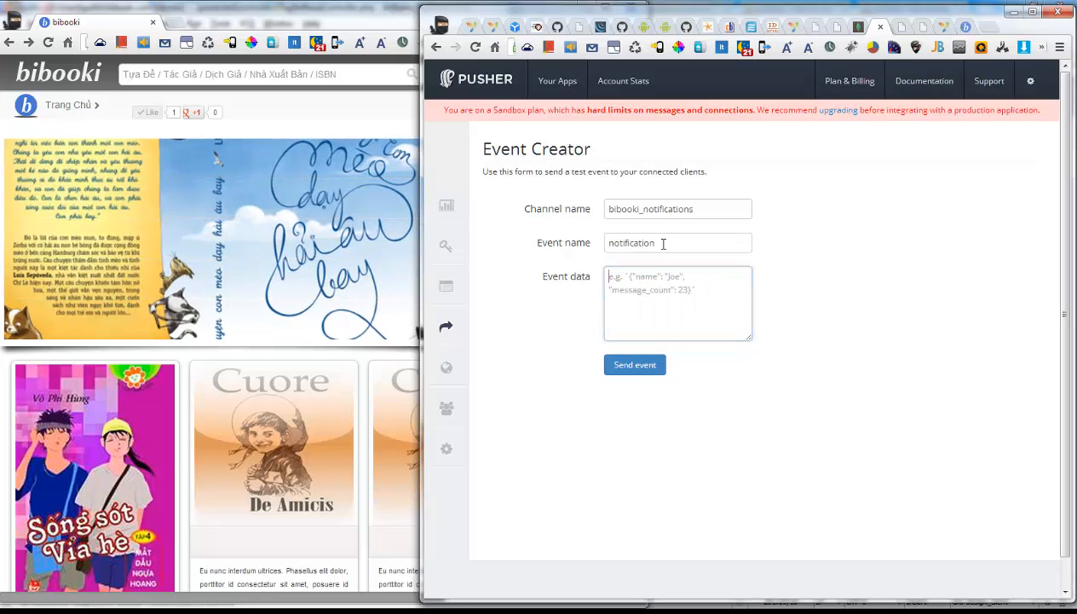
{"action": "left_click", "coordinate": [678, 302]}
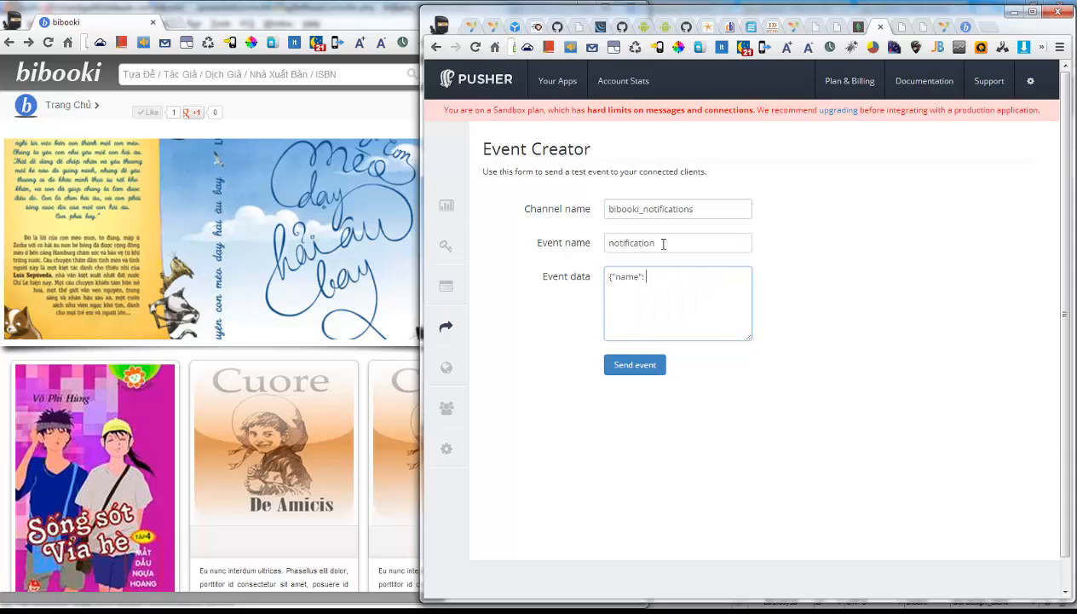
{"action": "type", "text": "Joe\""}
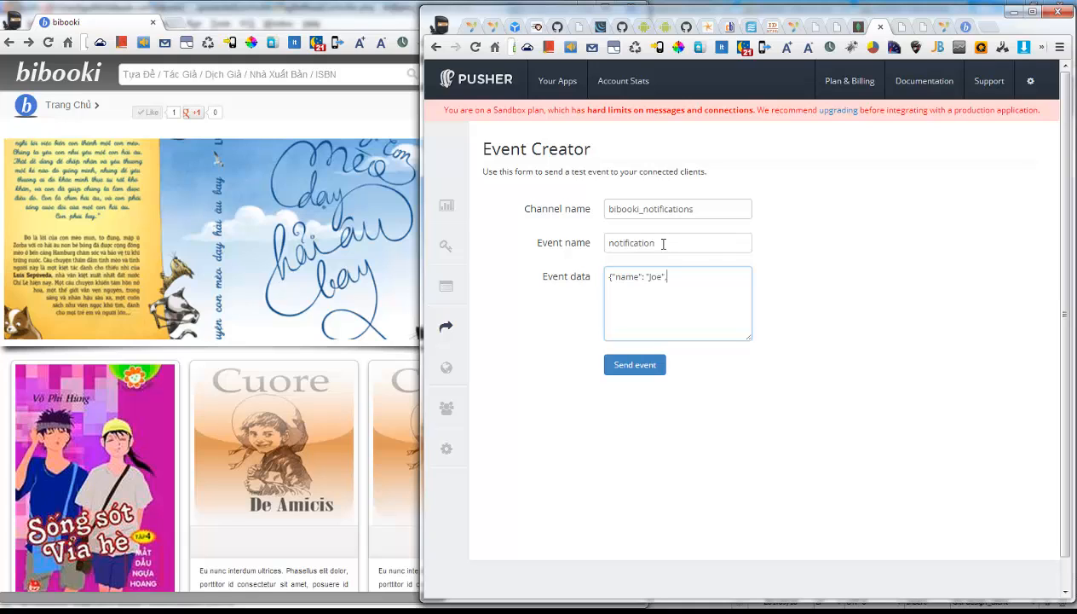
{"action": "type", "text": ",\"age"}
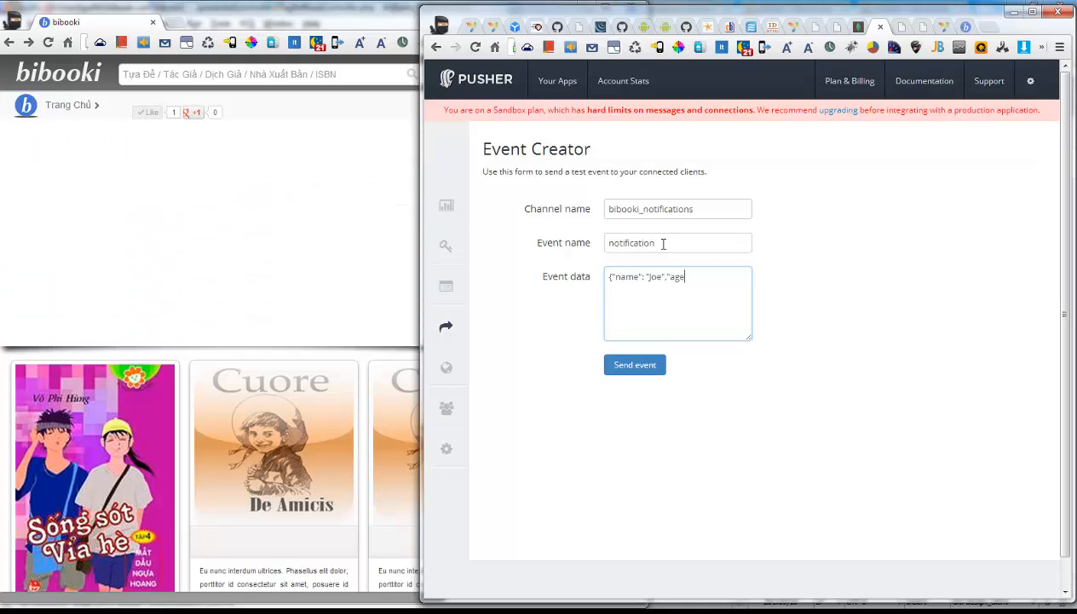
{"action": "type", "text": "\":\""}
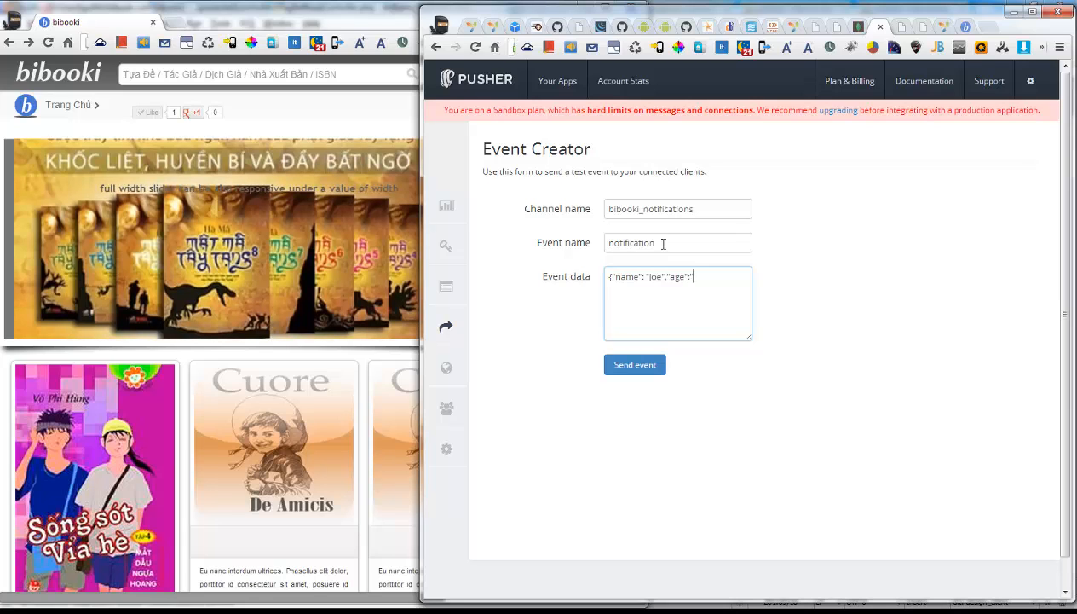
{"action": "type", "text": "23\",\"messag"}
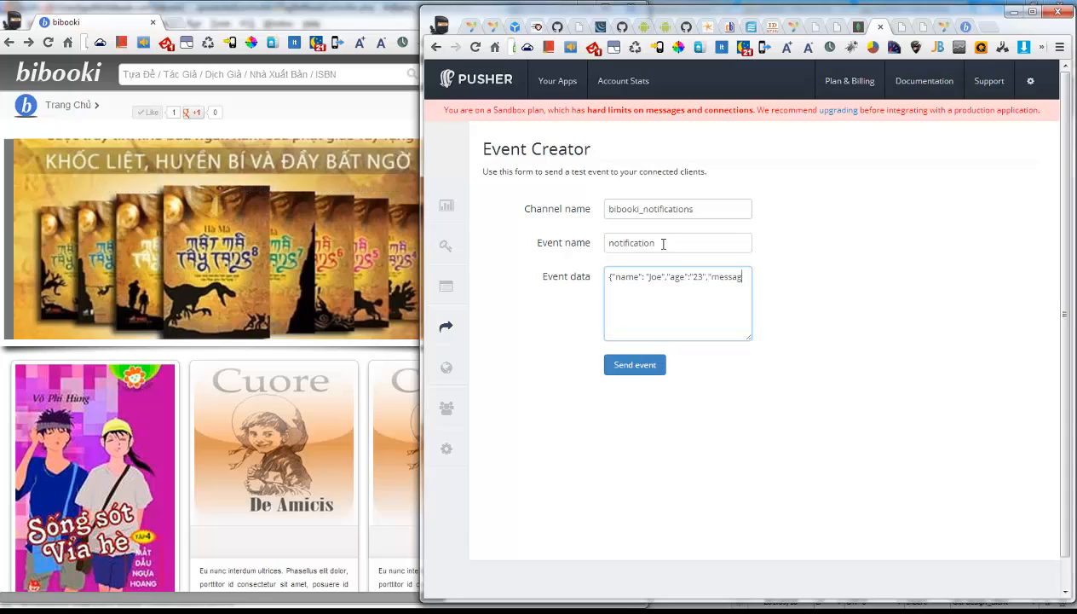
{"action": "type", "text": ":"}
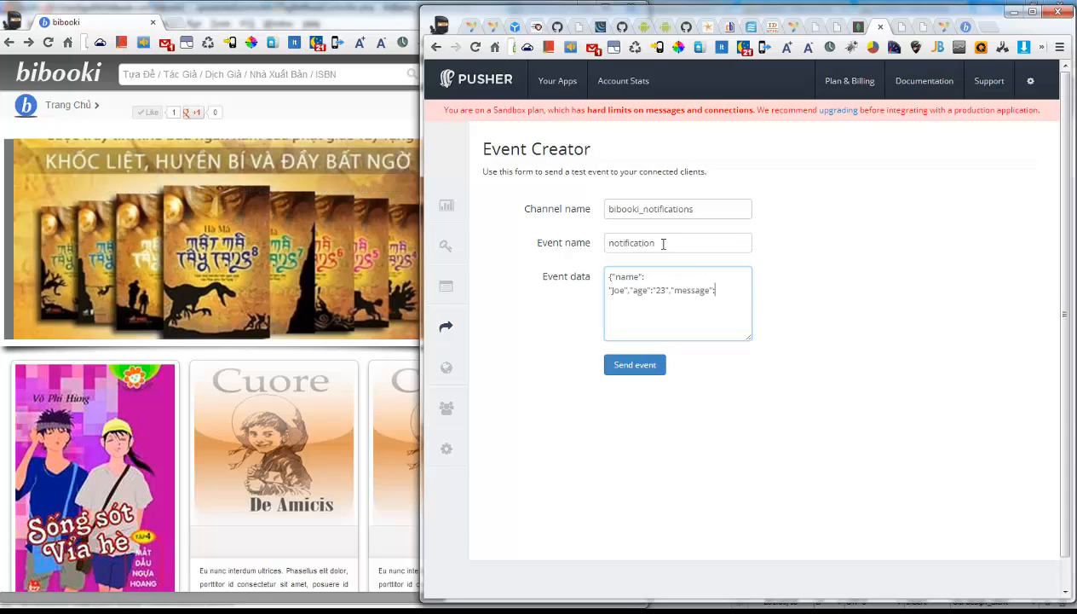
{"action": "type", "text": "t"}
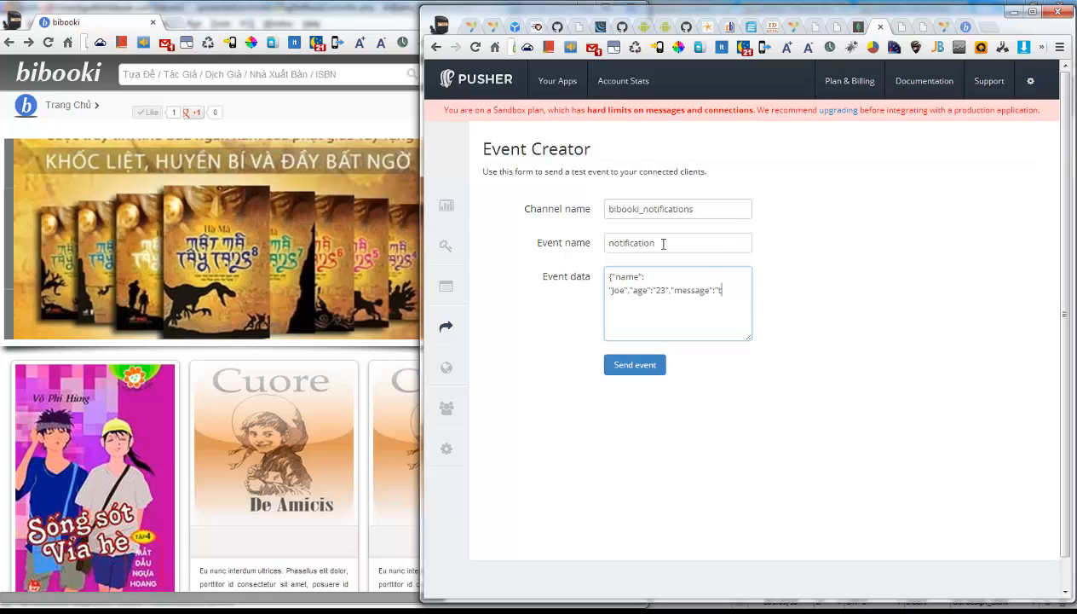
{"action": "type", "text": "his"}
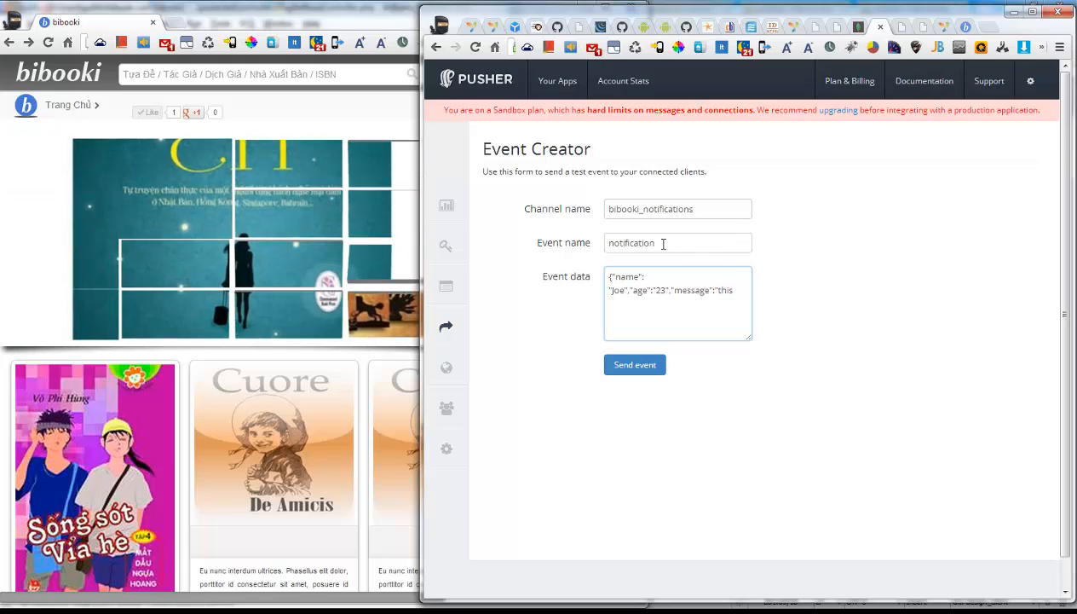
{"action": "type", "text": "text will be"}
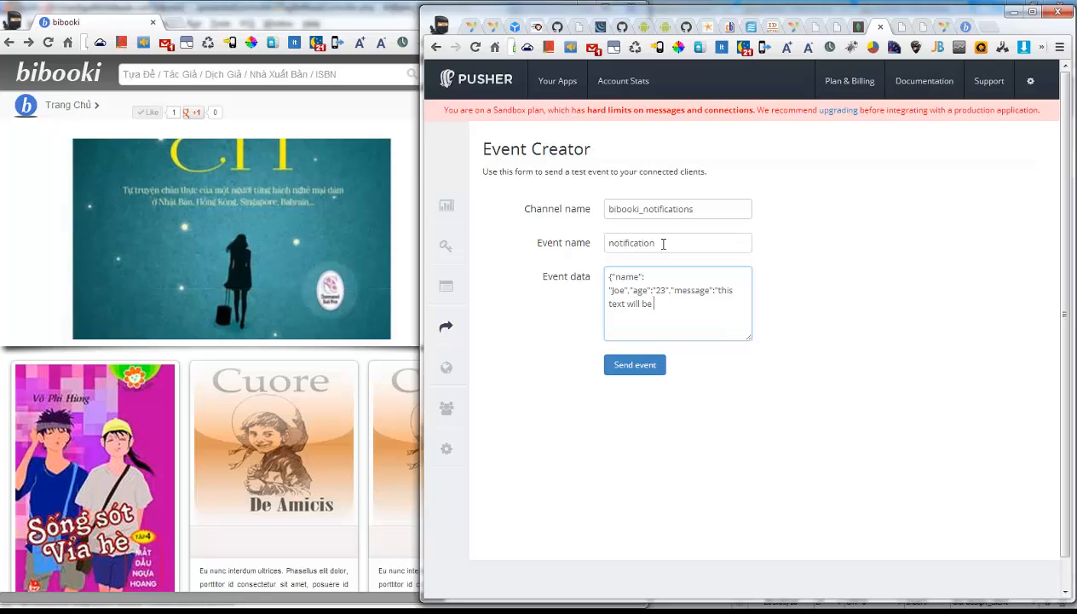
{"action": "type", "text": "showed"}
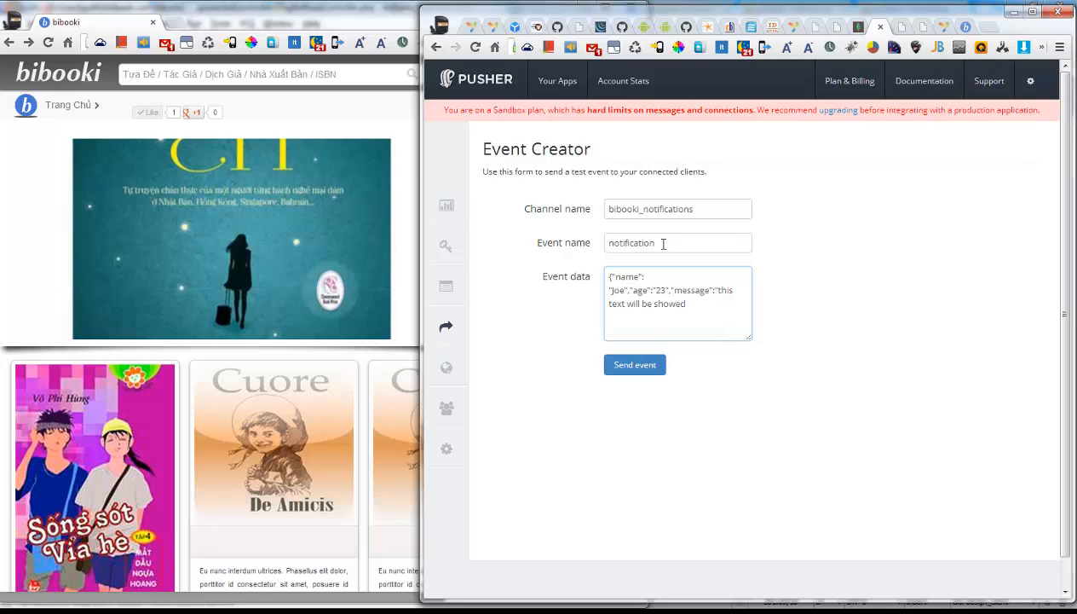
{"action": "type", "text": ".\"}"}
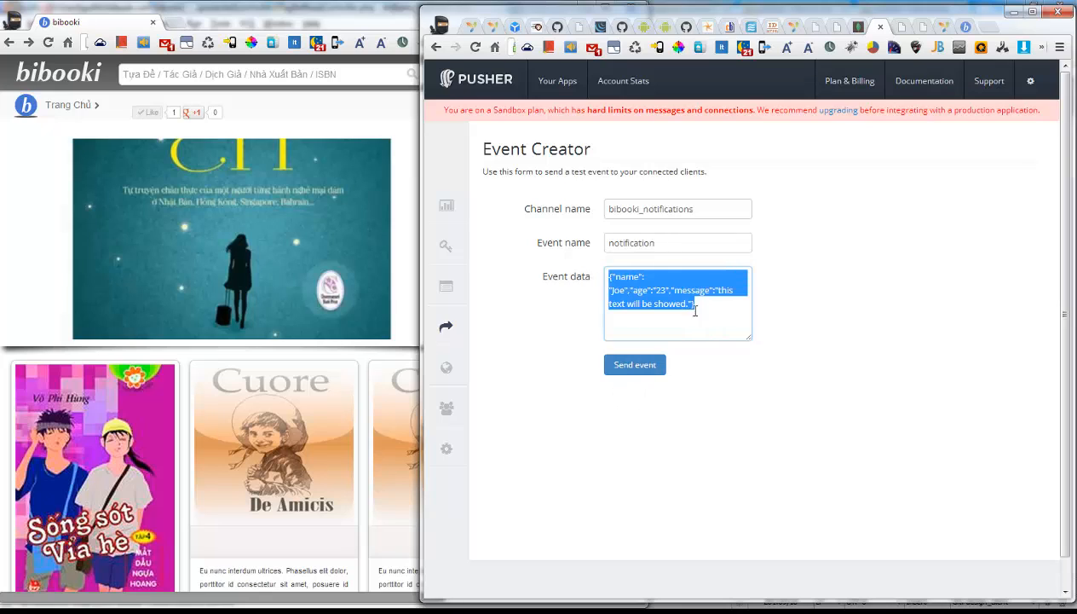
Send the test event, then select the name key in the event data.
{"action": "left_click", "coordinate": [634, 365]}
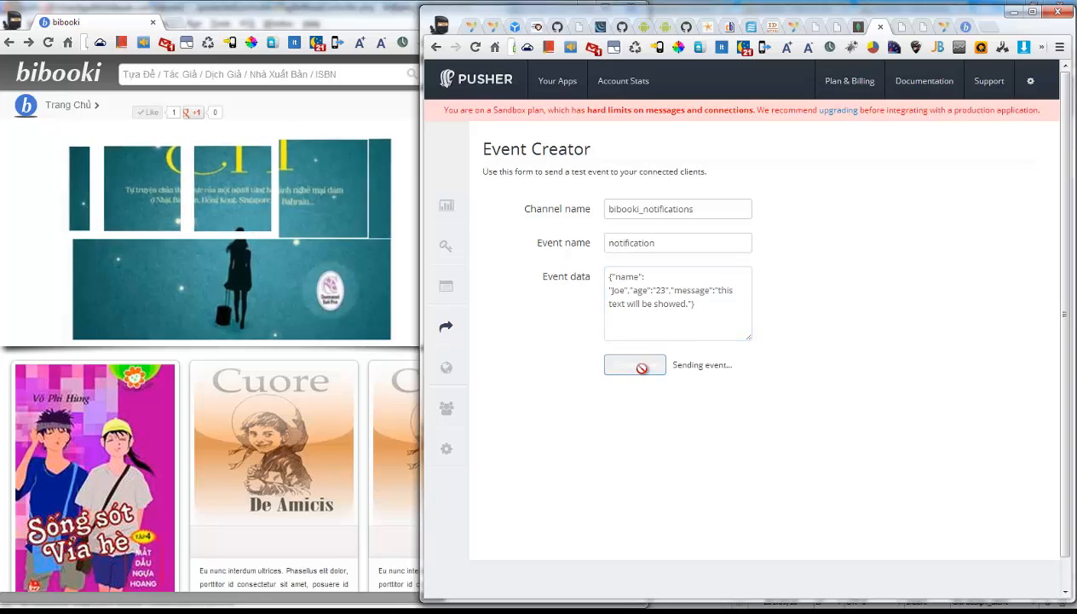
{"action": "left_click", "coordinate": [635, 364]}
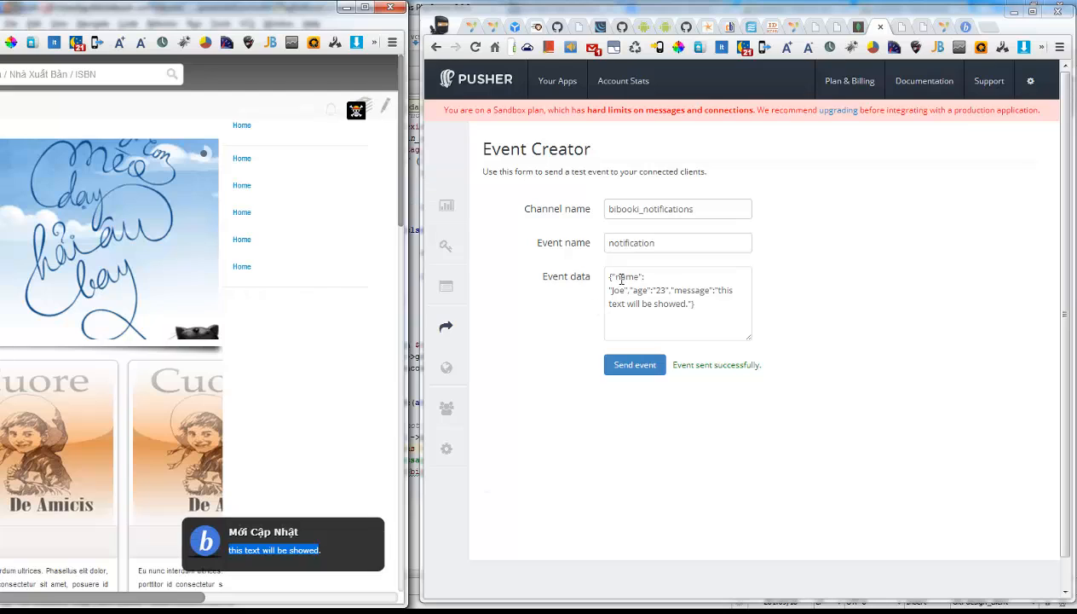
{"action": "double_click", "coordinate": [639, 290]}
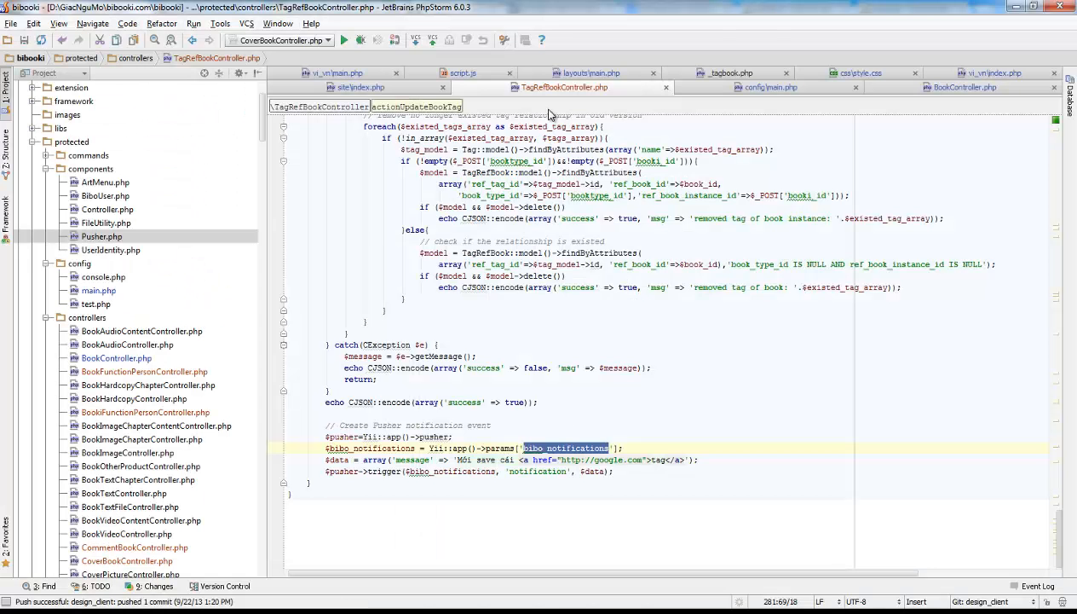
Open script.js and check that the eventTextProperty value is 'message'.
{"action": "left_click", "coordinate": [463, 73]}
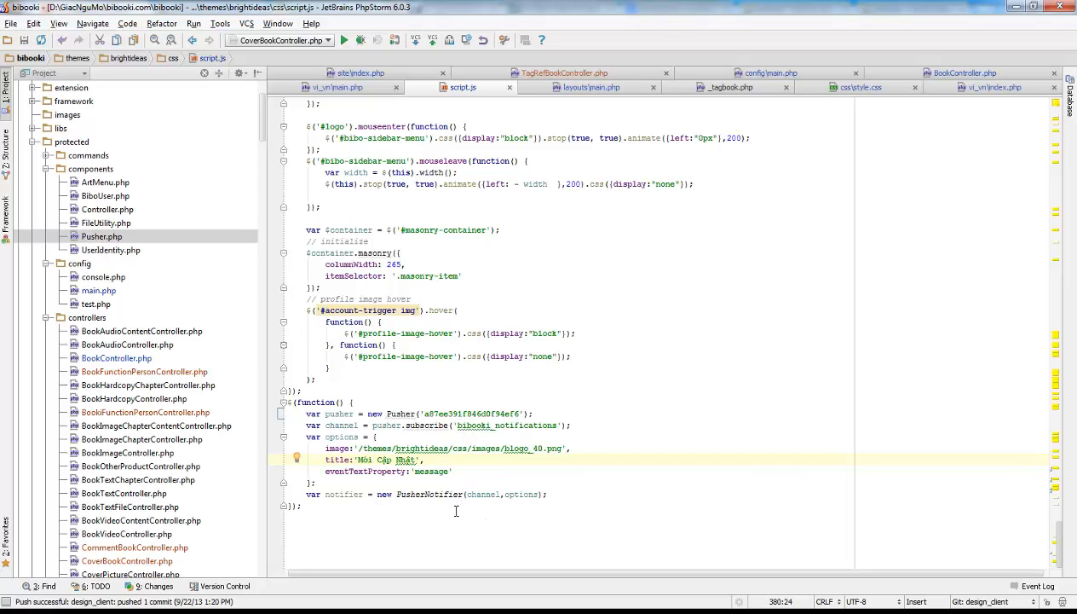
{"action": "mouse_move", "coordinate": [452, 508]}
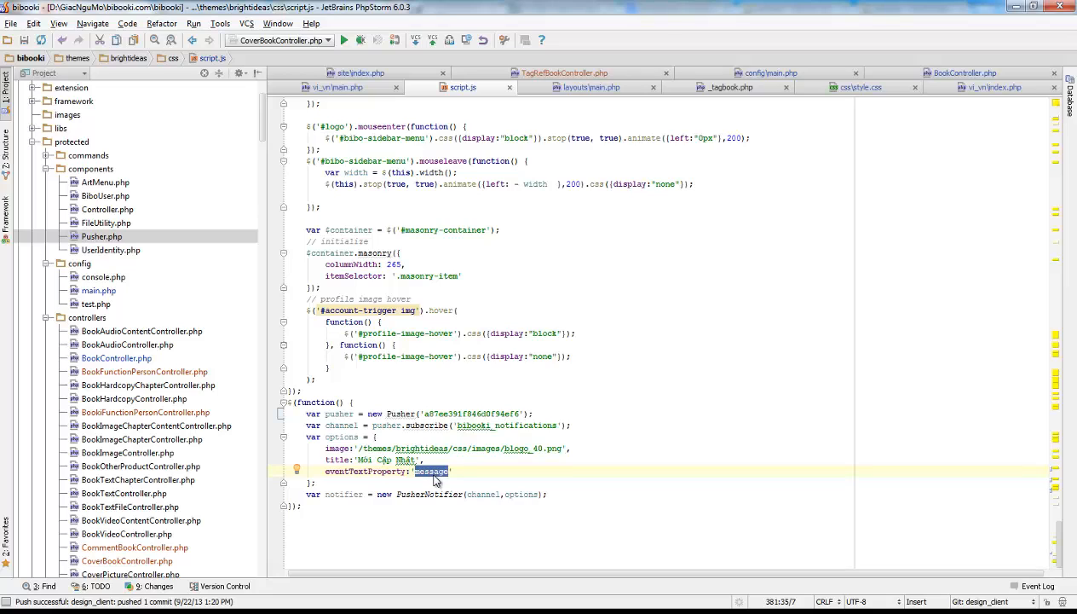
{"action": "type", "text": "date"}
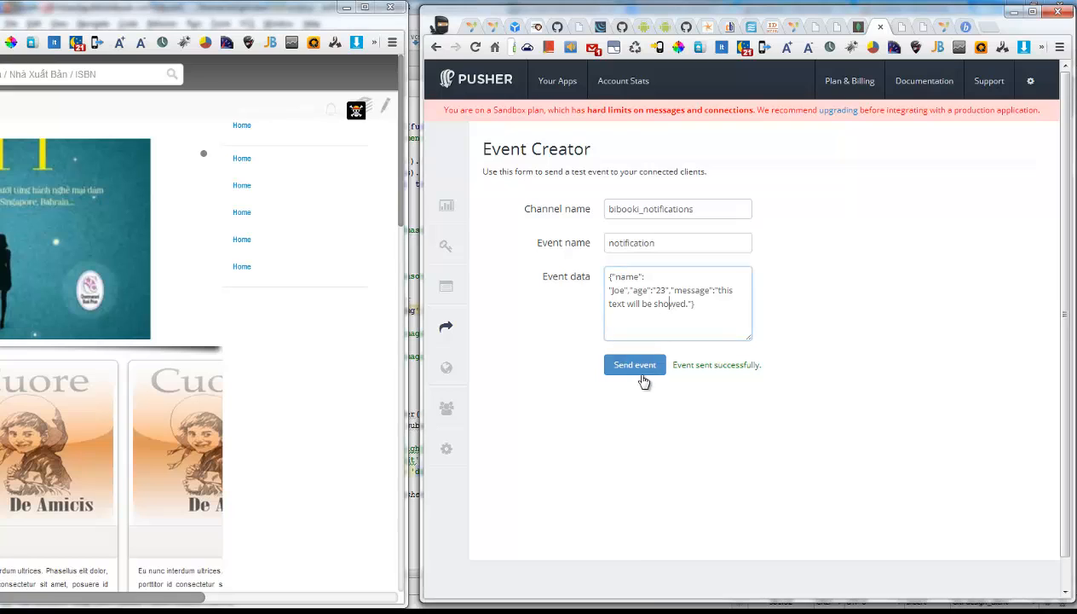
Send the test event, reload the bibooki page, and resend the event.
{"action": "left_click", "coordinate": [635, 365]}
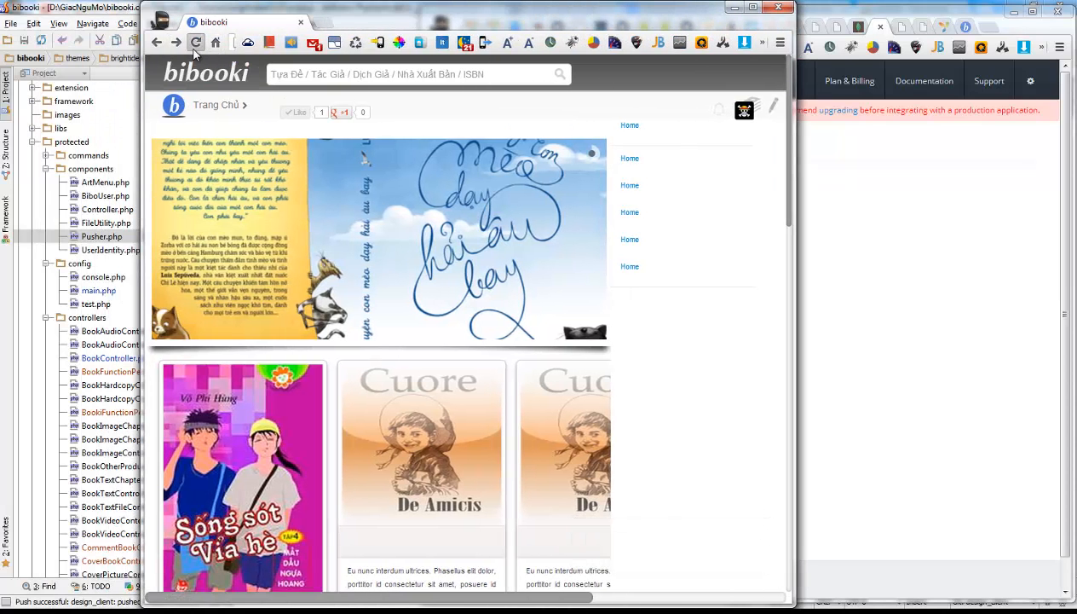
{"action": "left_click", "coordinate": [196, 42]}
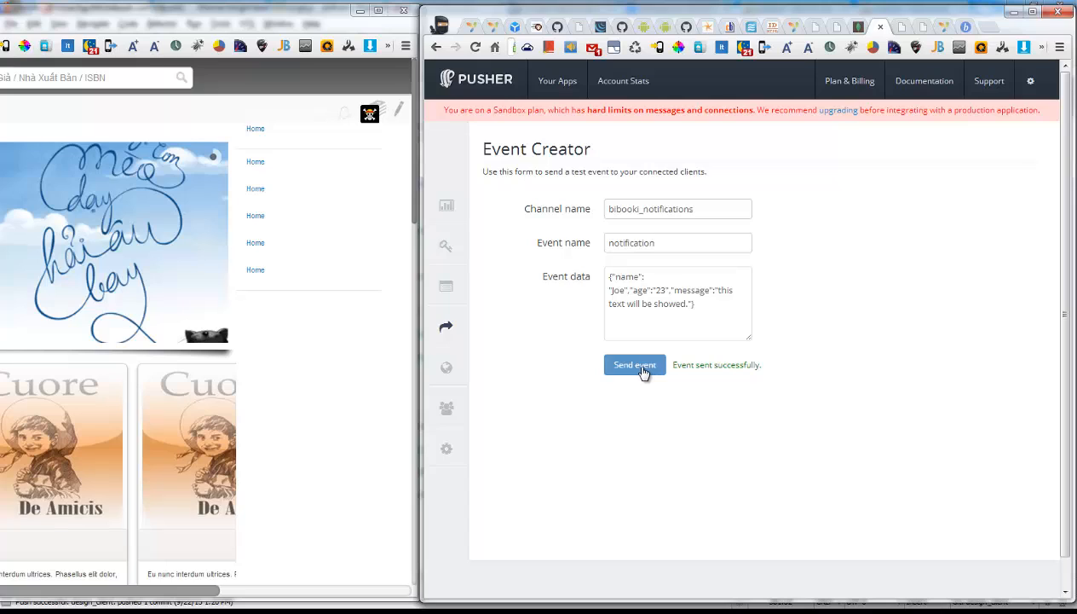
{"action": "left_click", "coordinate": [634, 364]}
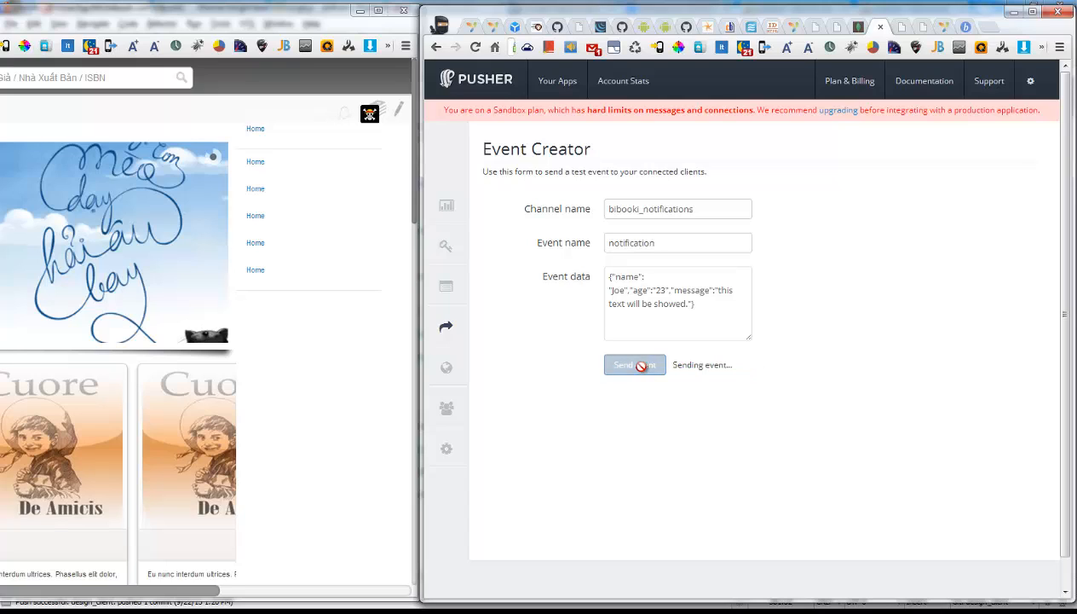
{"action": "left_click", "coordinate": [634, 365]}
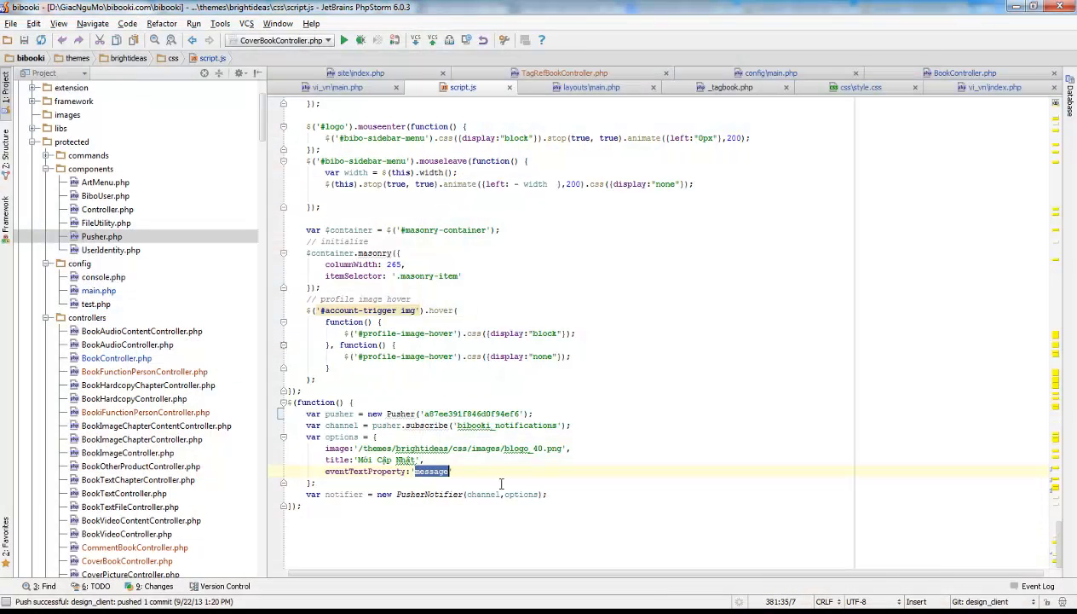
Set eventTextProperty to 'name' in script.js and reload the bibooki page.
{"action": "type", "text": "'n"}
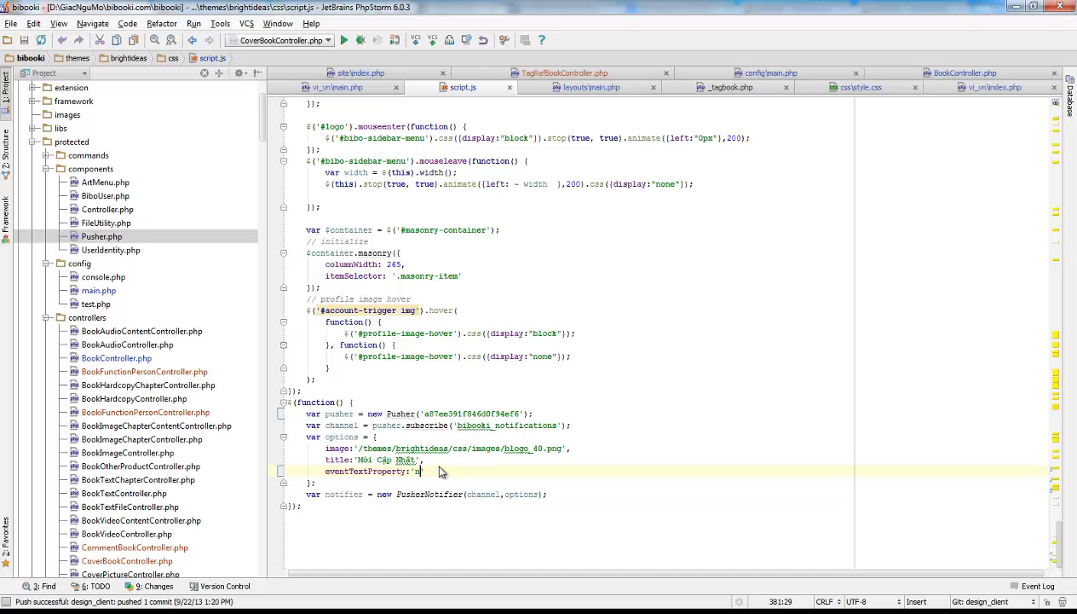
{"action": "type", "text": "ame"}
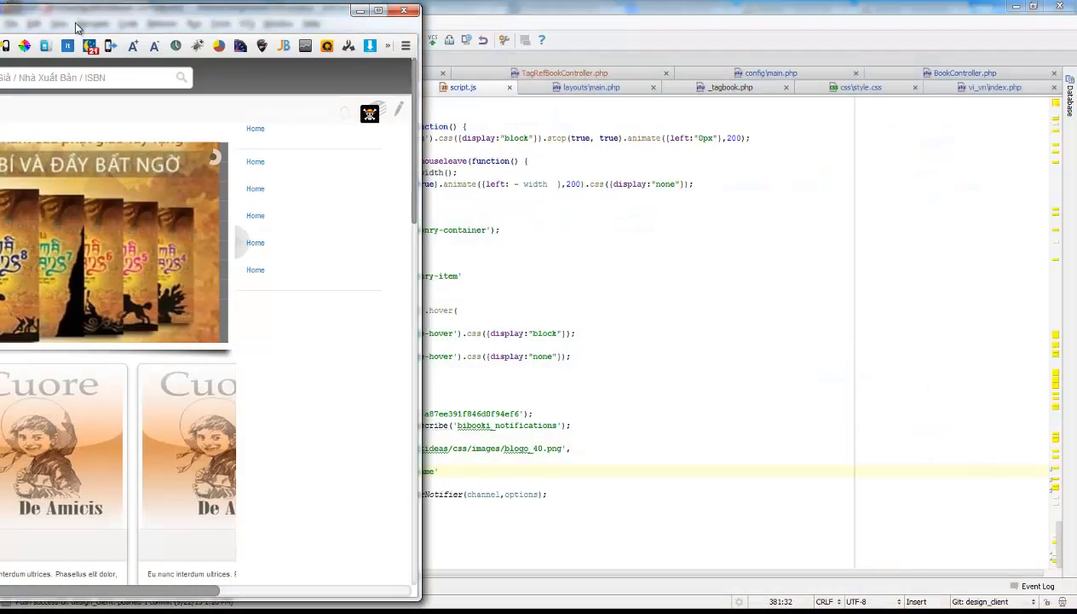
{"action": "right_click", "coordinate": [368, 255]}
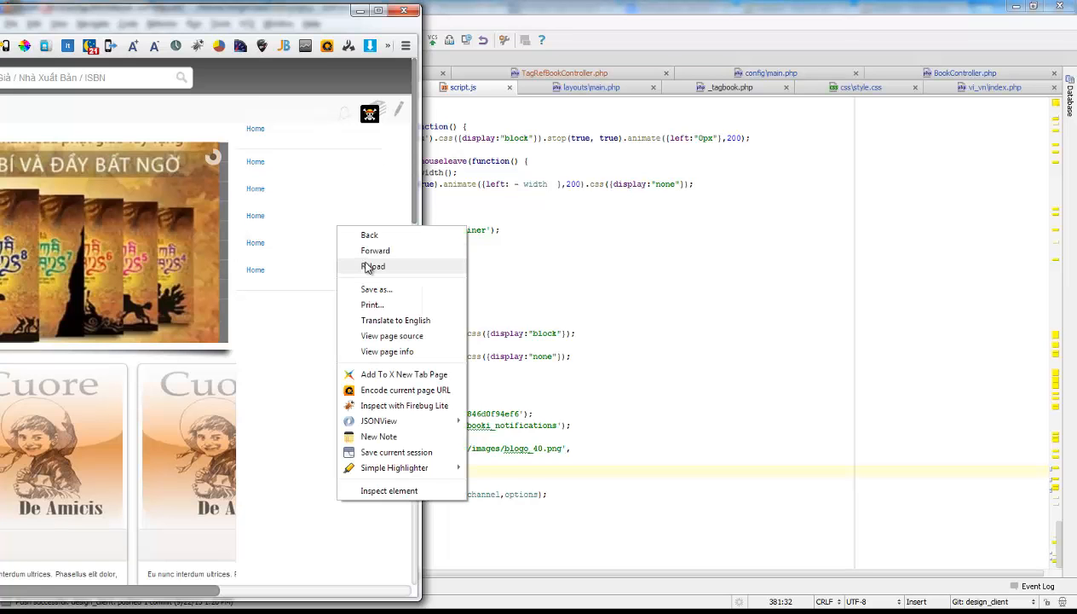
{"action": "left_click", "coordinate": [373, 266]}
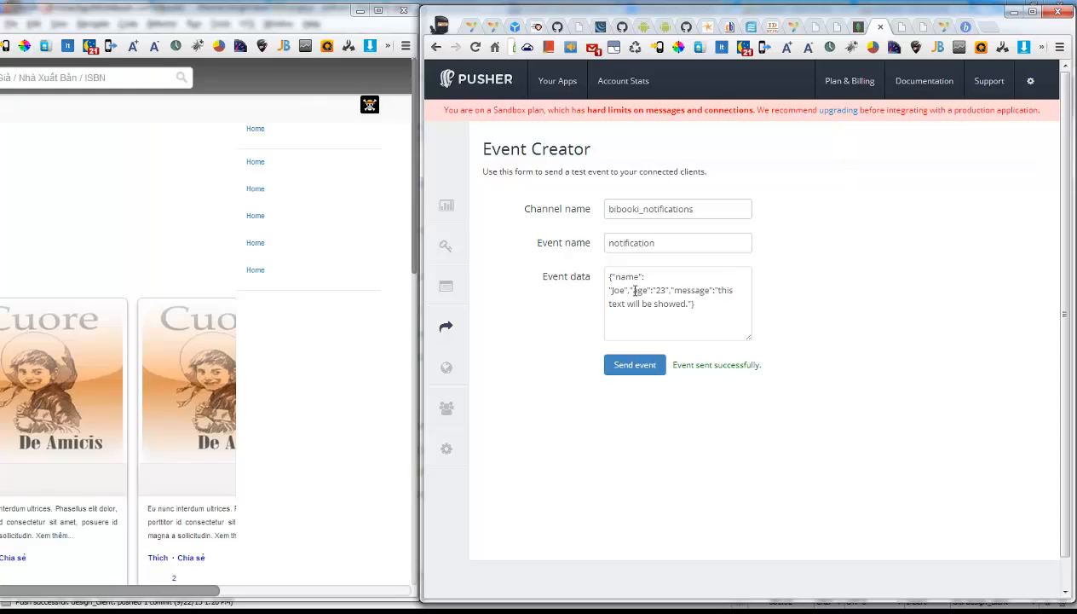
Inspect the name and message keys in the event data, then resend the test event.
{"action": "double_click", "coordinate": [626, 277]}
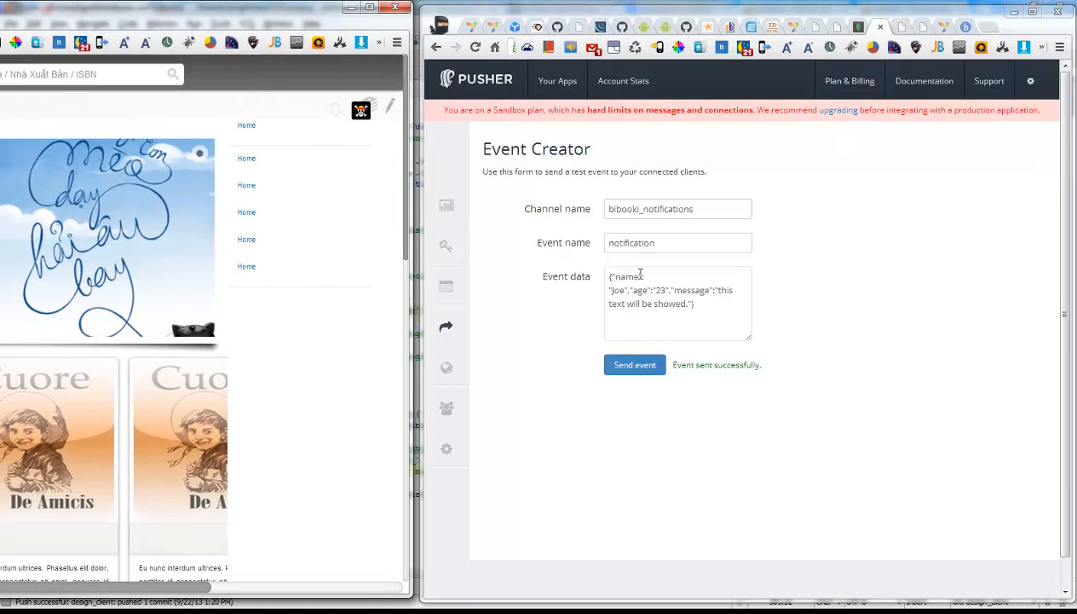
{"action": "left_click", "coordinate": [678, 303]}
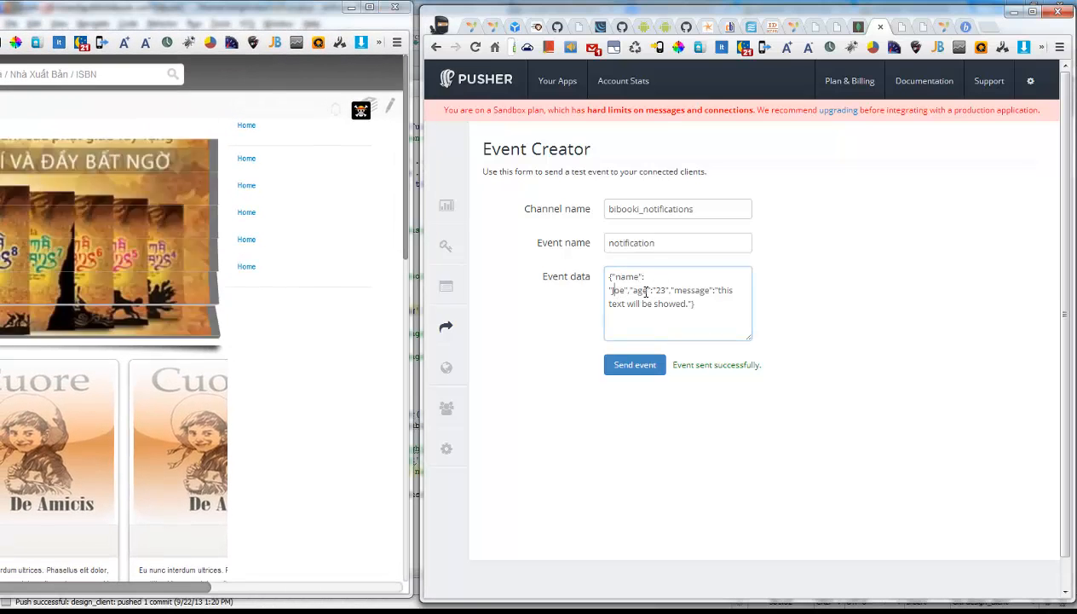
{"action": "double_click", "coordinate": [691, 290]}
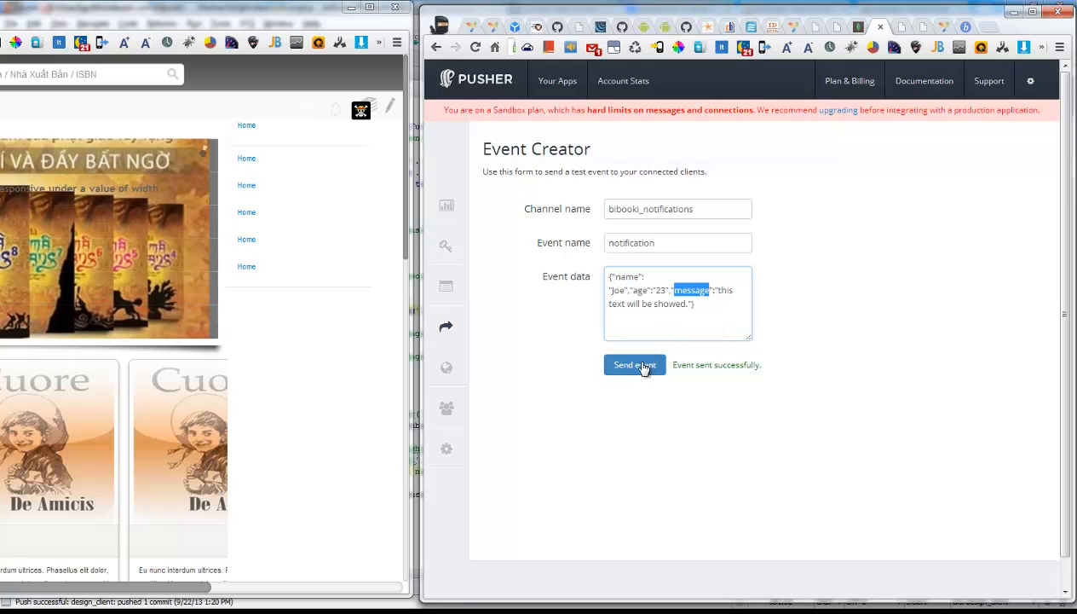
{"action": "left_click", "coordinate": [635, 365]}
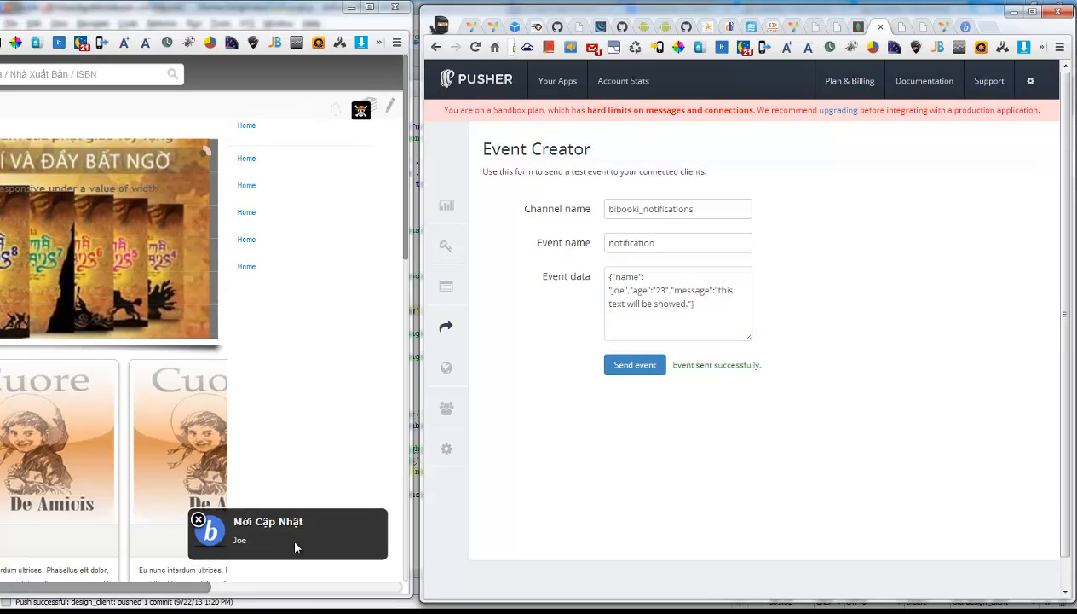